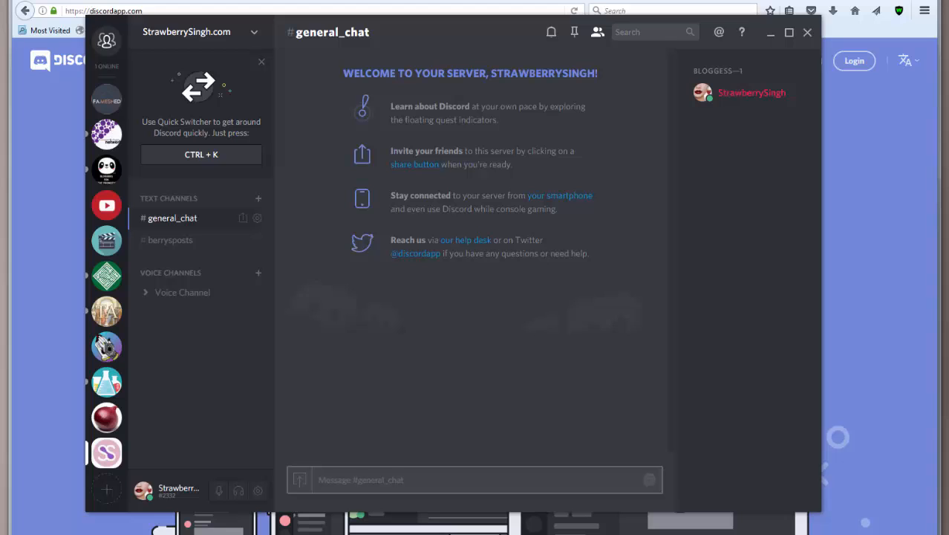
mouse_move(235, 241)
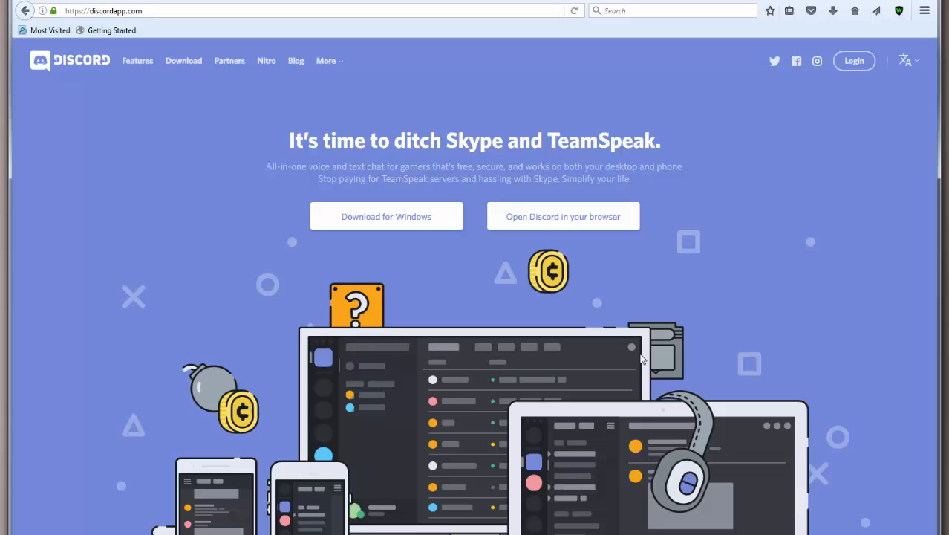
Browse the Features page and scroll through the Ventrilo, TeamSpeak and Skype comparison table
left_click(137, 60)
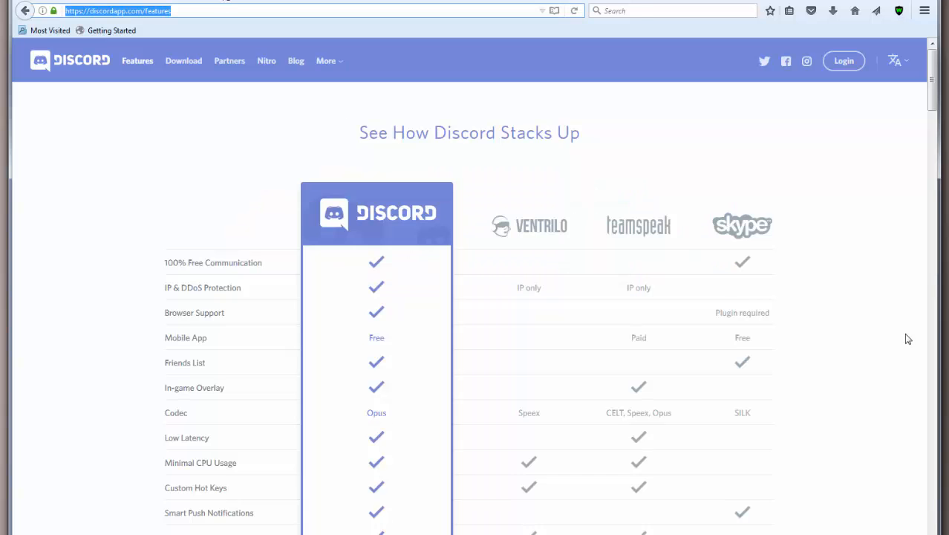
scroll("down", 3)
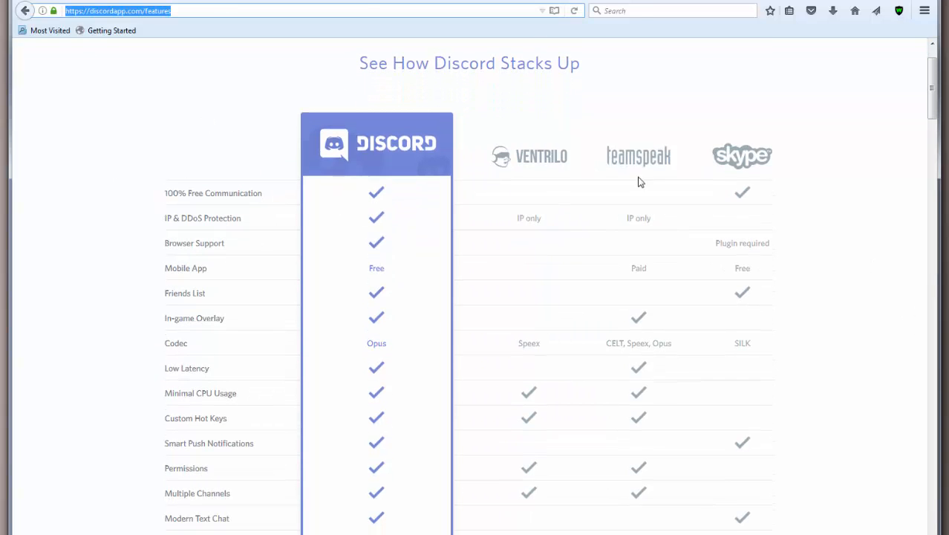
mouse_move(557, 141)
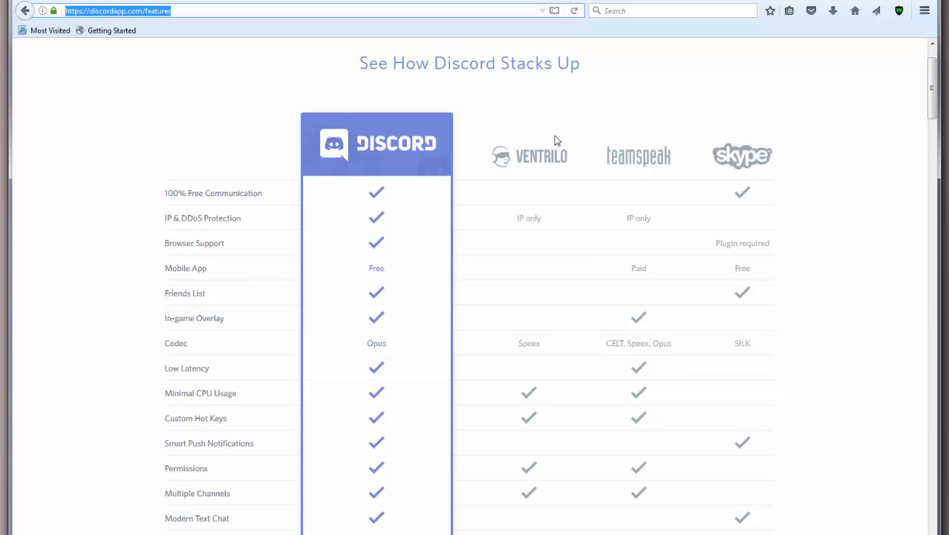
scroll("down", 3)
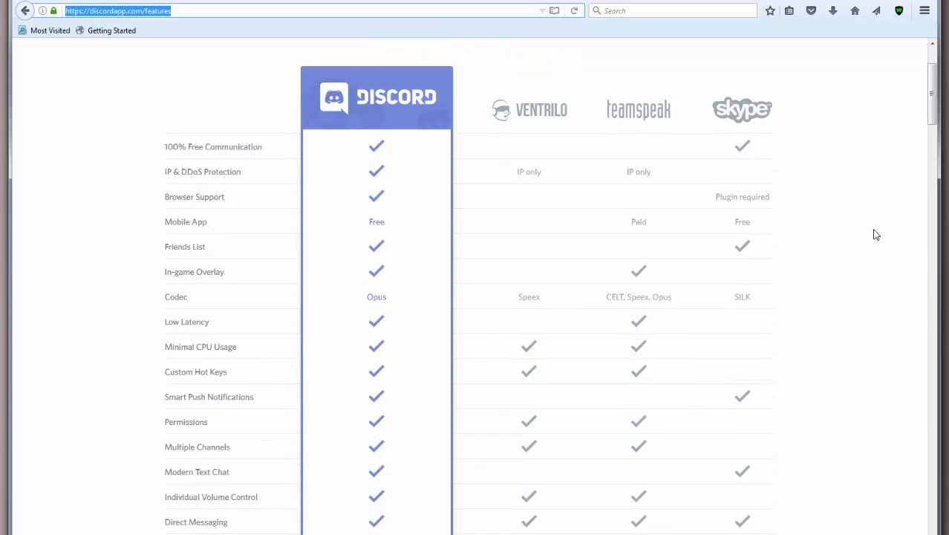
scroll("up", 3)
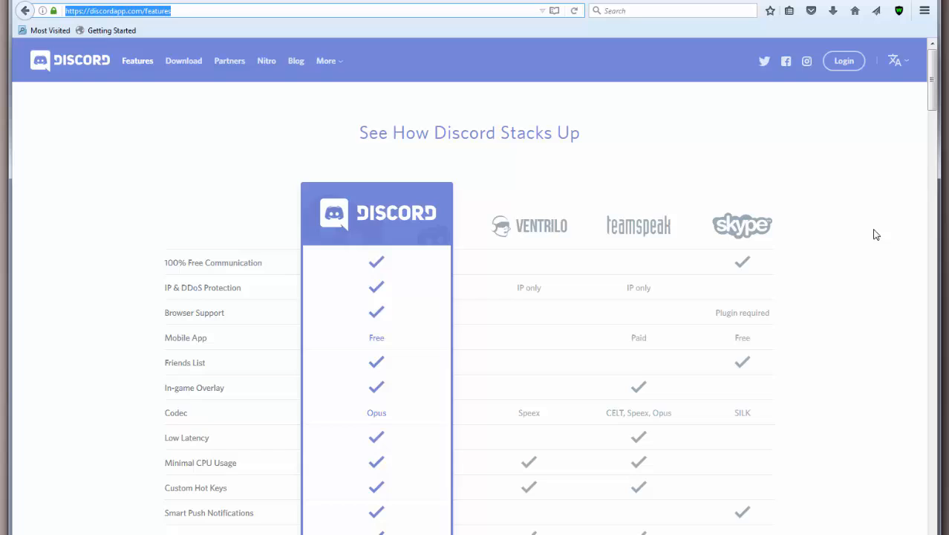
scroll("down", 3)
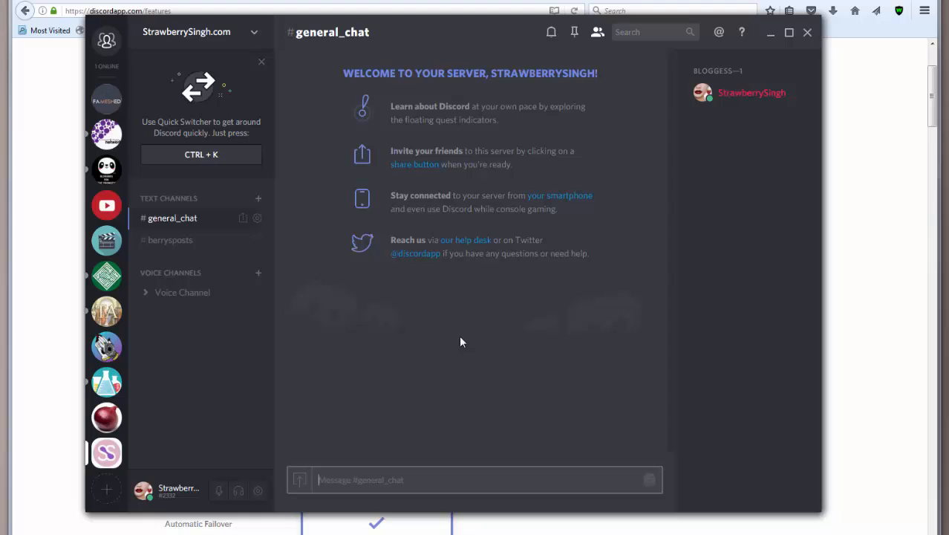
mouse_move(879, 116)
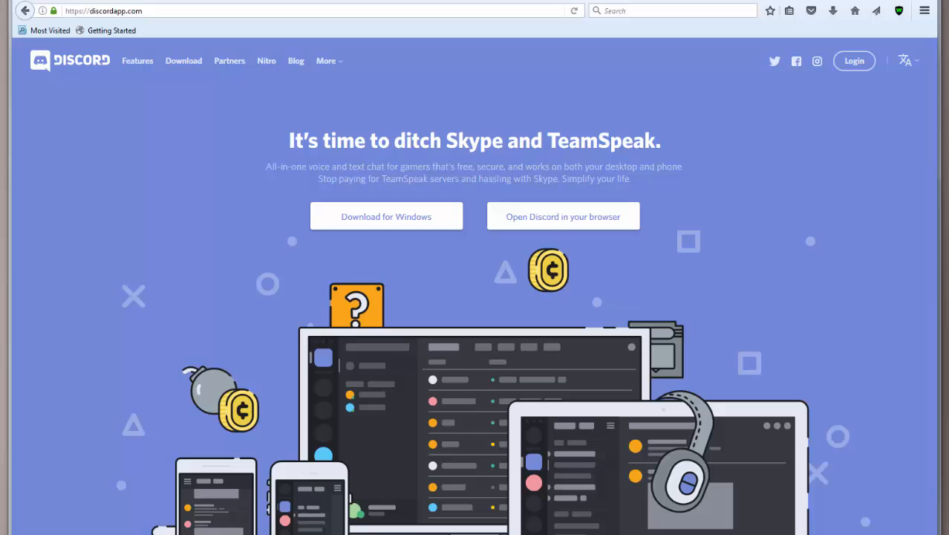
mouse_move(850, 187)
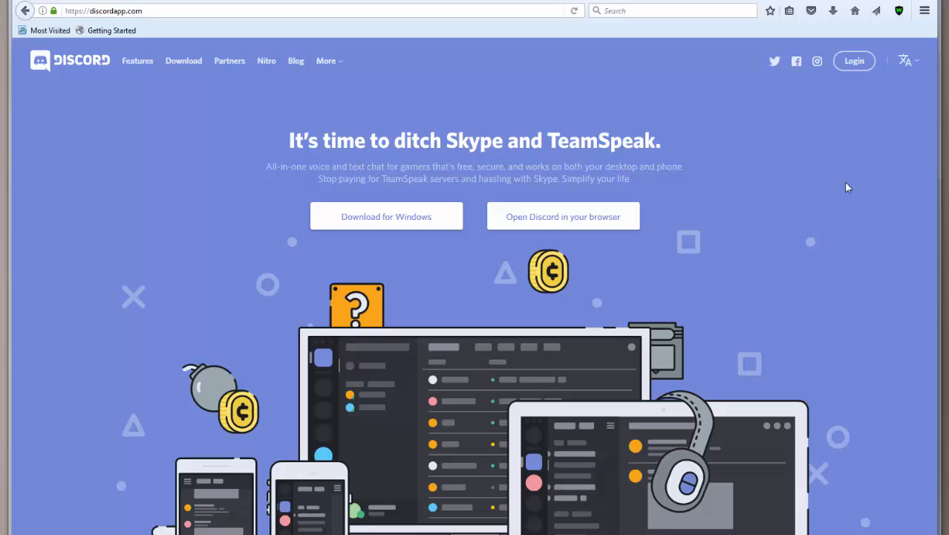
mouse_move(800, 190)
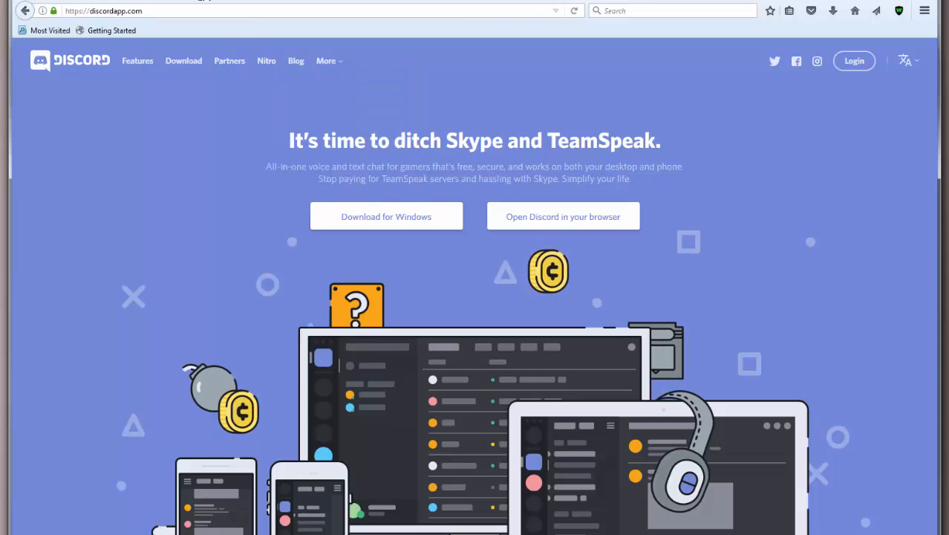
left_click(266, 61)
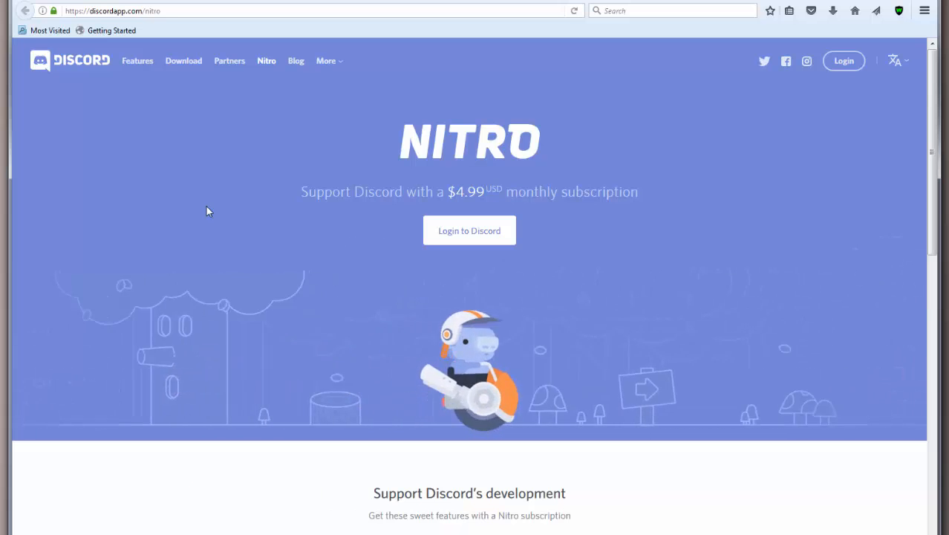
scroll("down", 3)
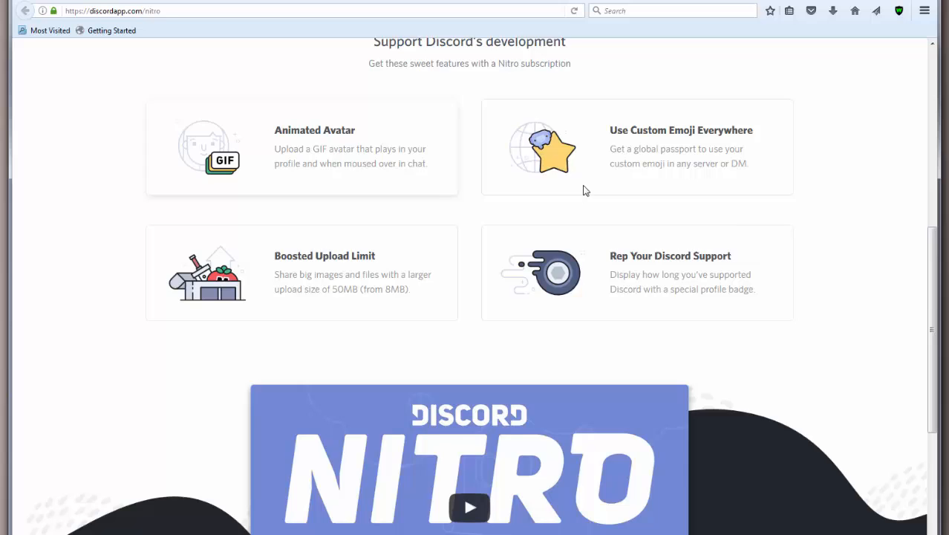
scroll("up", 3)
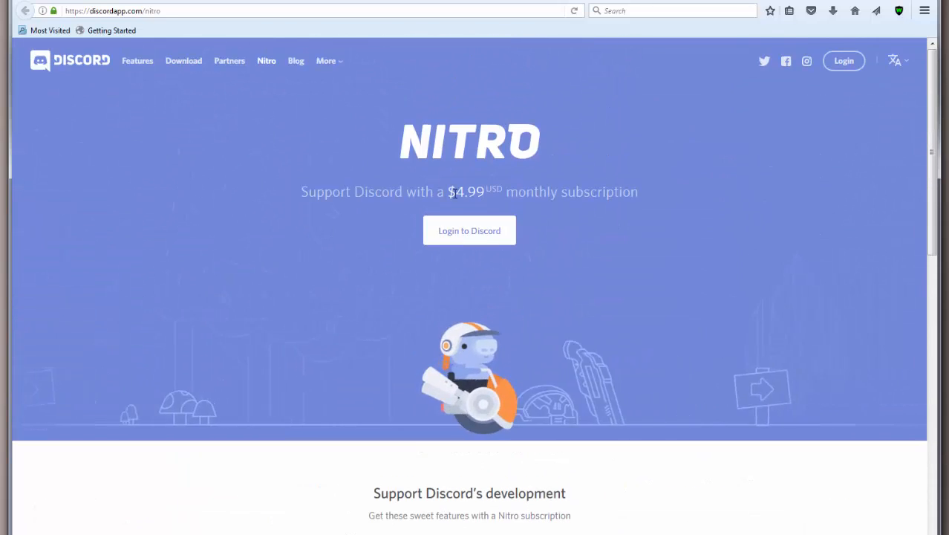
mouse_move(205, 245)
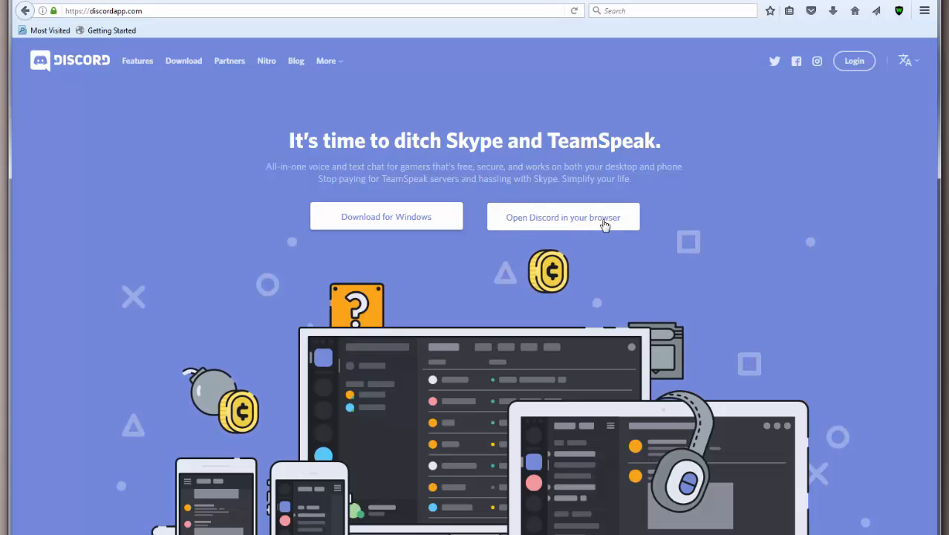
Start Discord in the browser without installing, reaching the username prompt
left_click(562, 217)
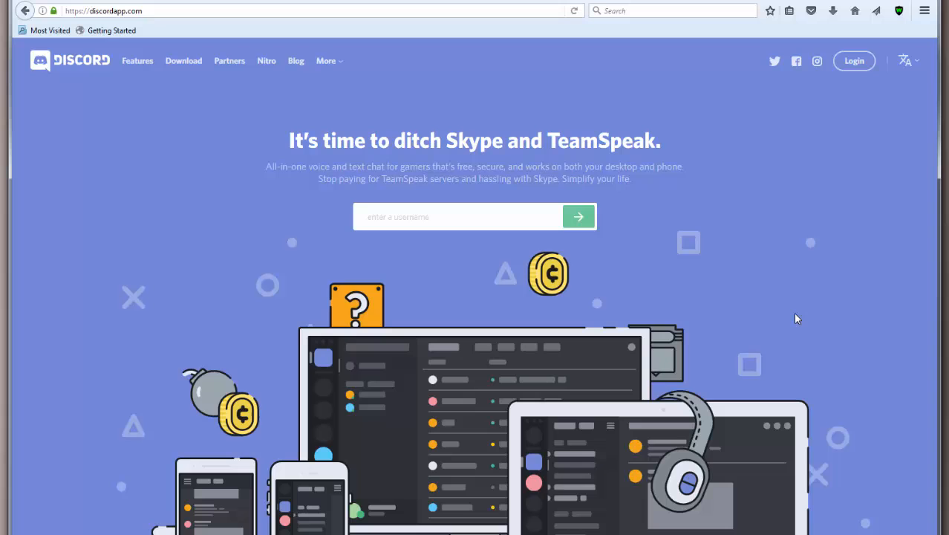
mouse_move(831, 247)
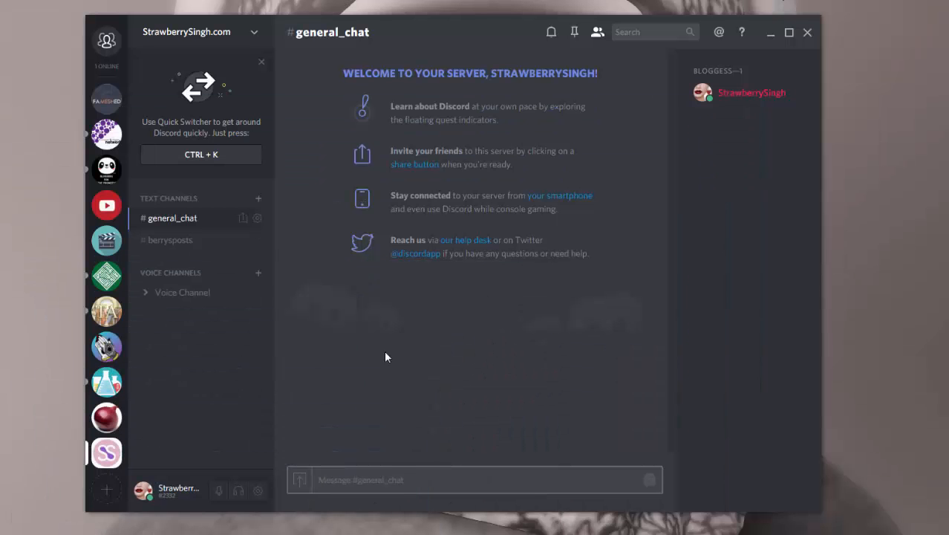
mouse_move(270, 511)
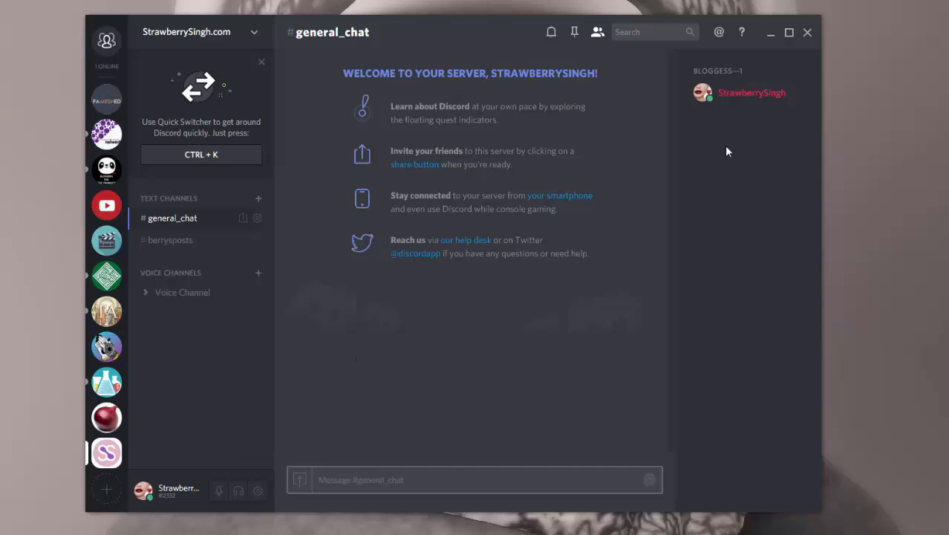
mouse_move(257, 490)
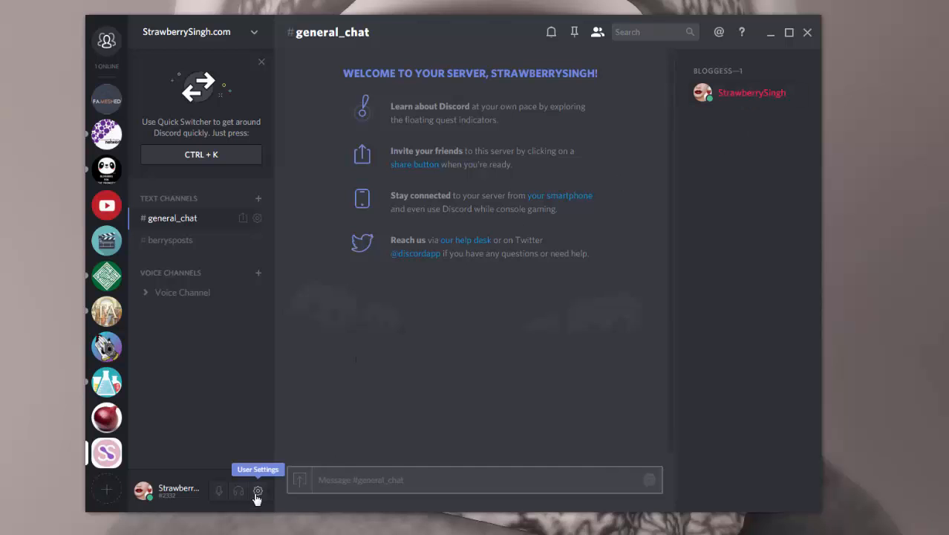
Review Connections in User Settings, checking Authorized Apps and the connected Twitch and Twitter accounts
left_click(257, 490)
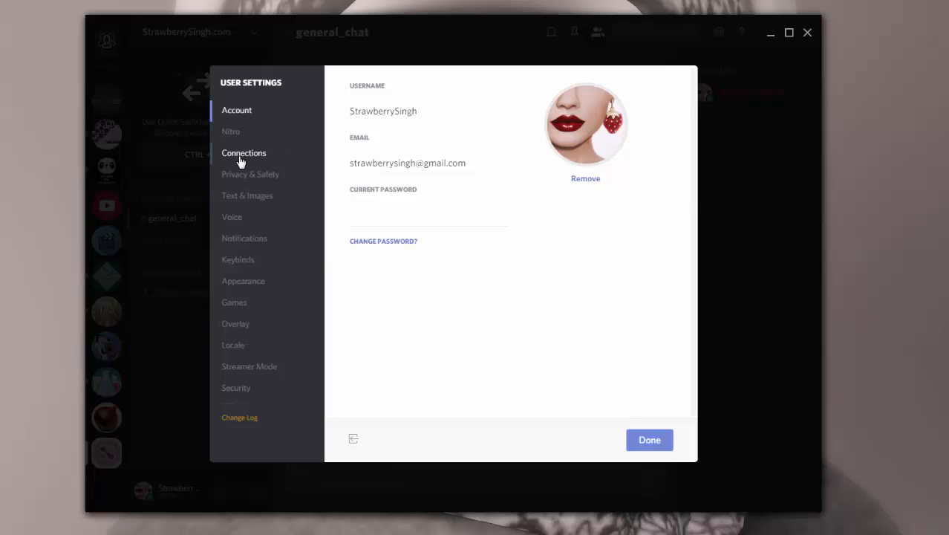
left_click(244, 152)
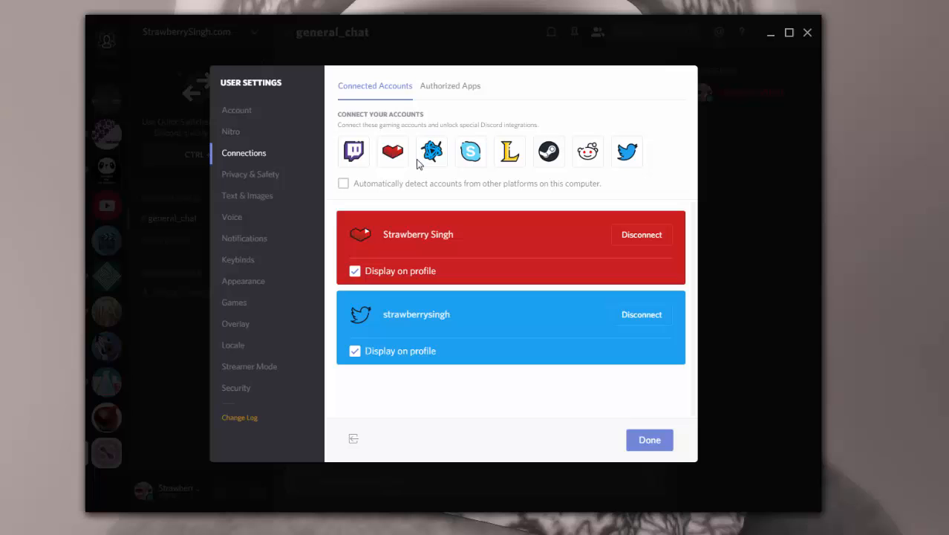
left_click(450, 85)
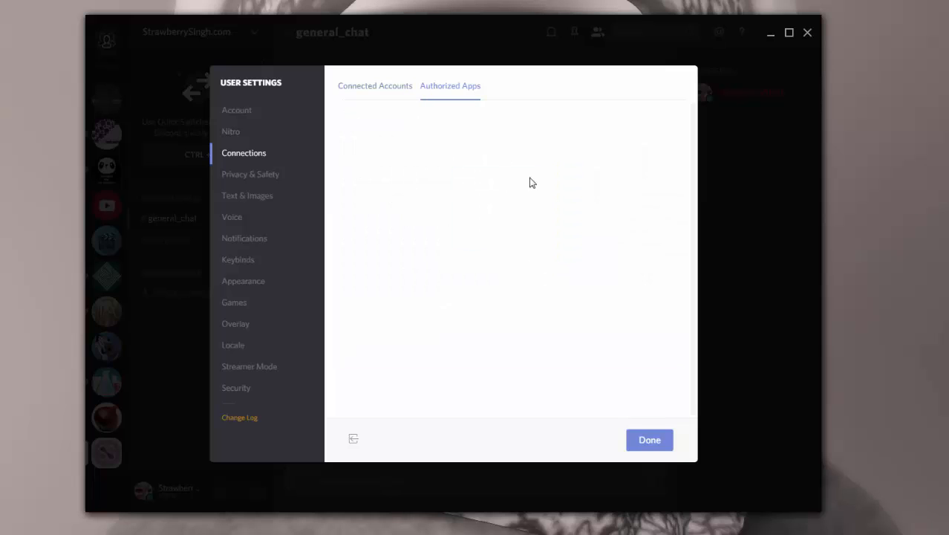
left_click(374, 85)
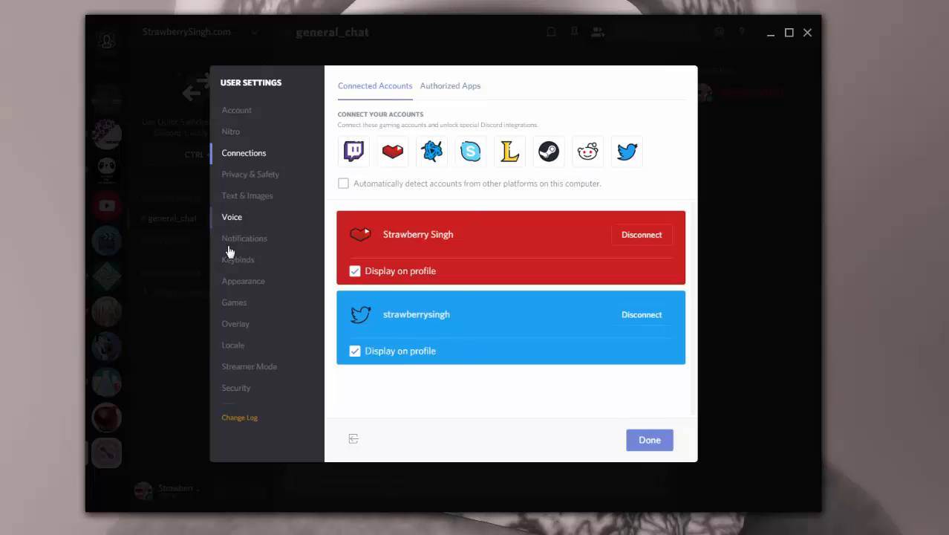
mouse_move(656, 459)
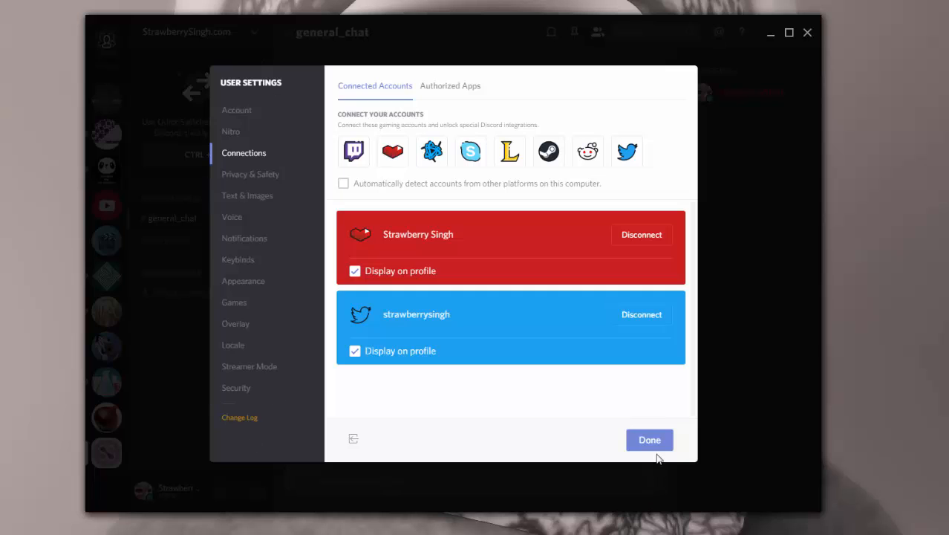
Leave User Settings and check the member's profile card with its two linked accounts
left_click(650, 440)
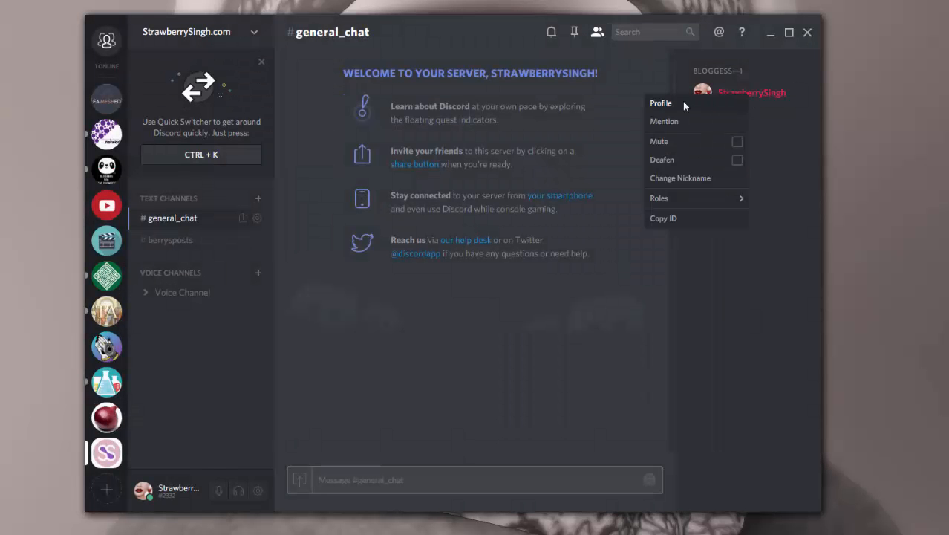
left_click(661, 102)
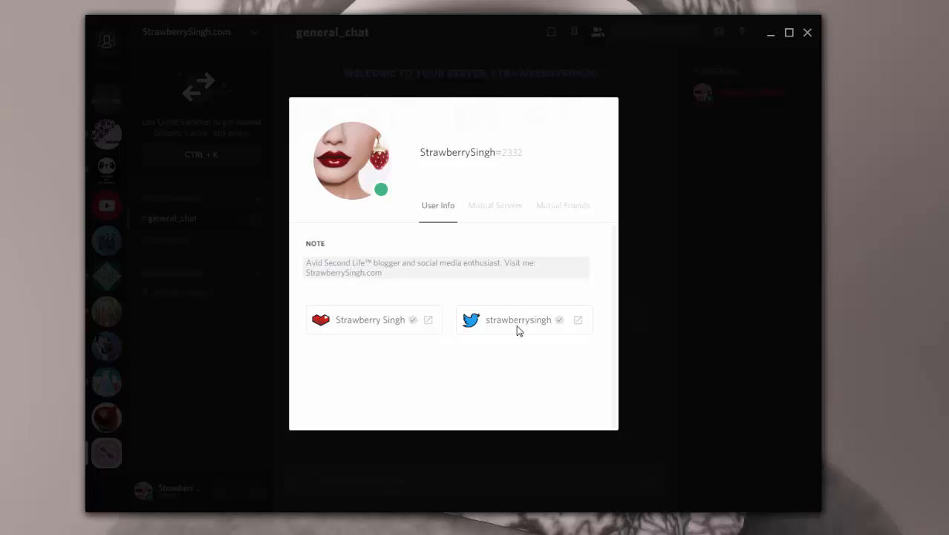
mouse_move(561, 325)
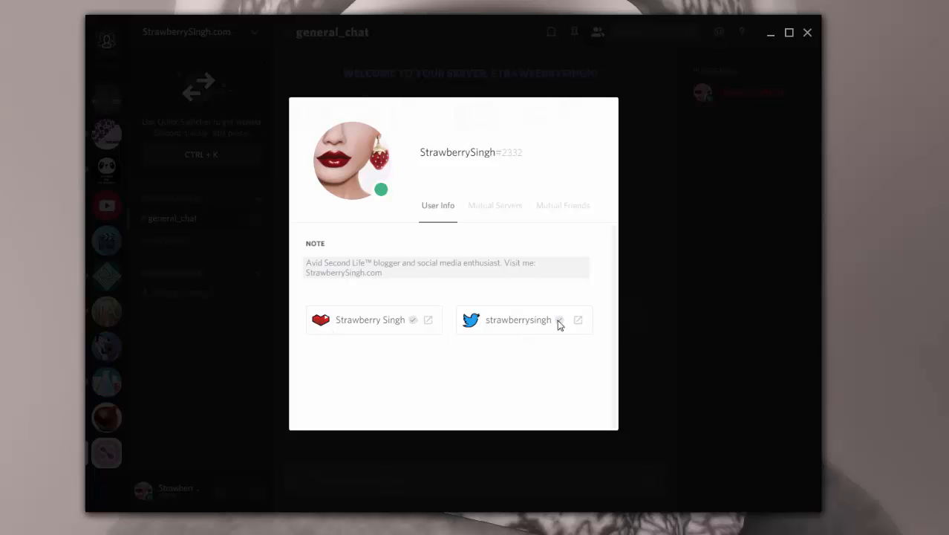
left_click(653, 238)
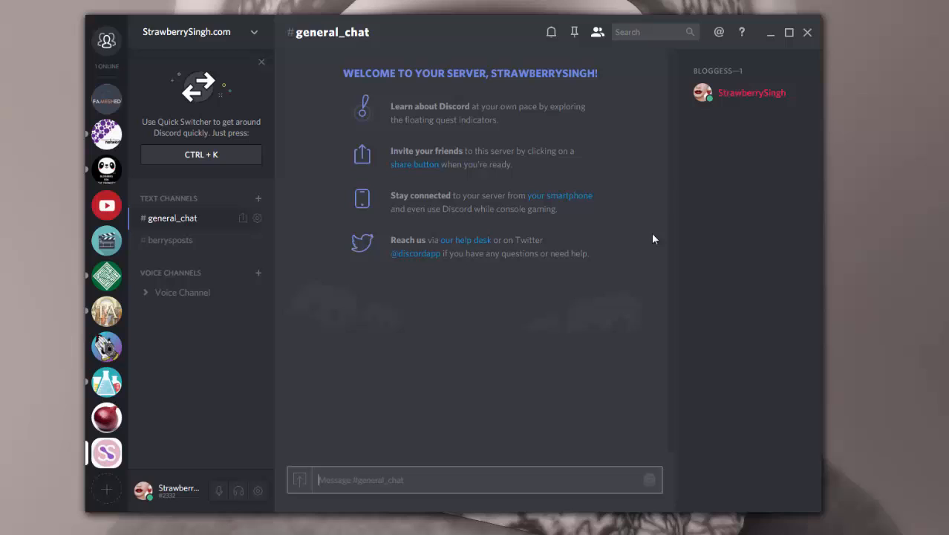
mouse_move(761, 98)
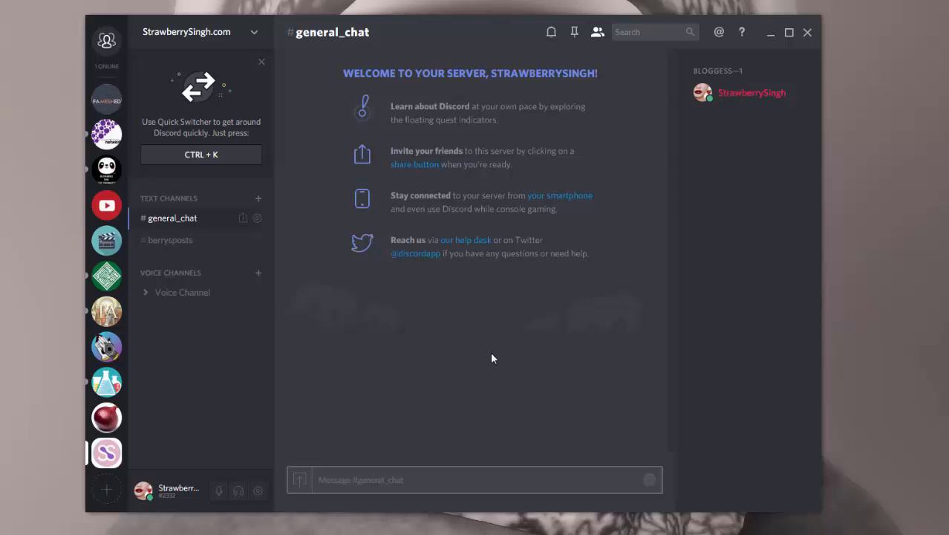
mouse_move(454, 433)
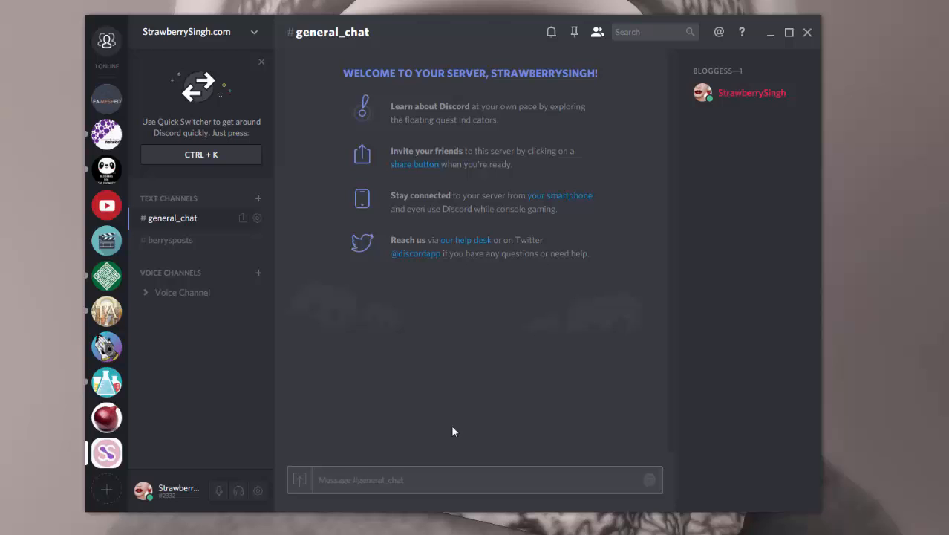
mouse_move(107, 489)
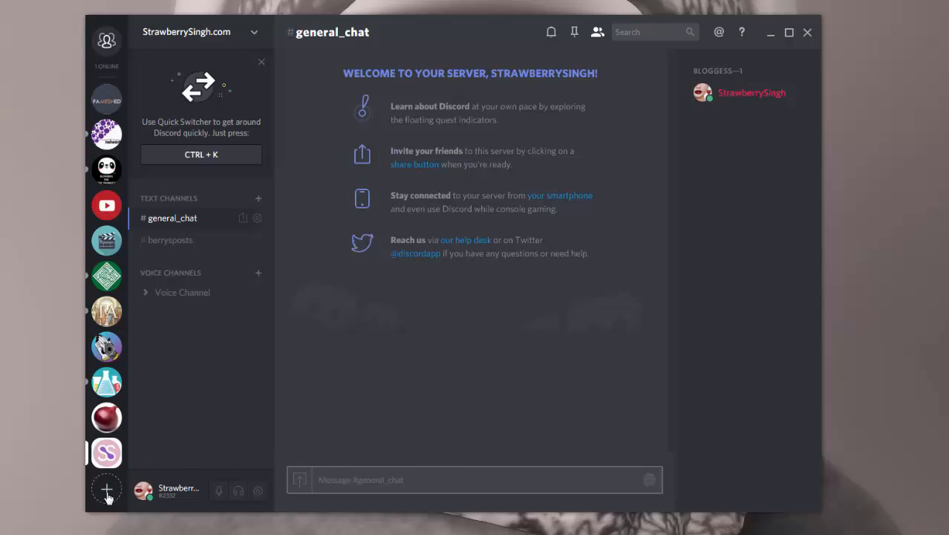
left_click(107, 490)
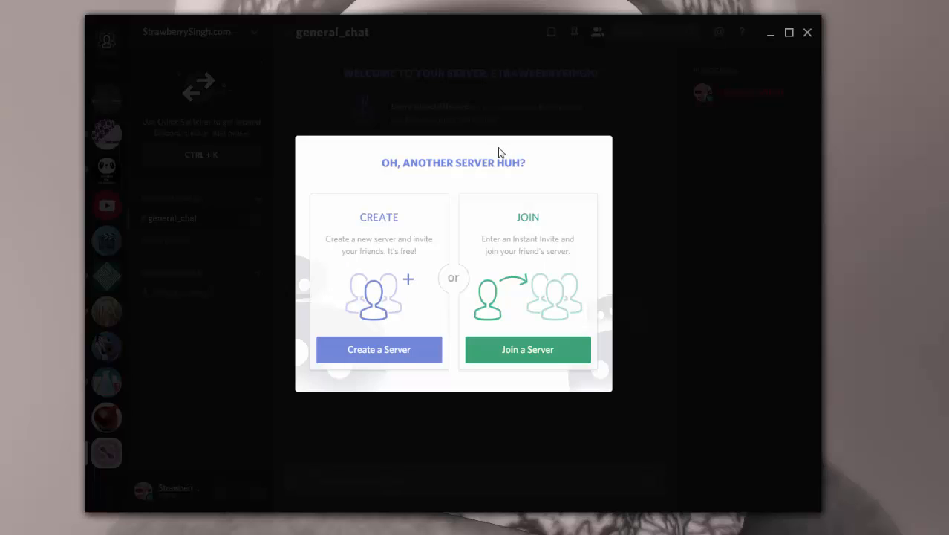
mouse_move(422, 238)
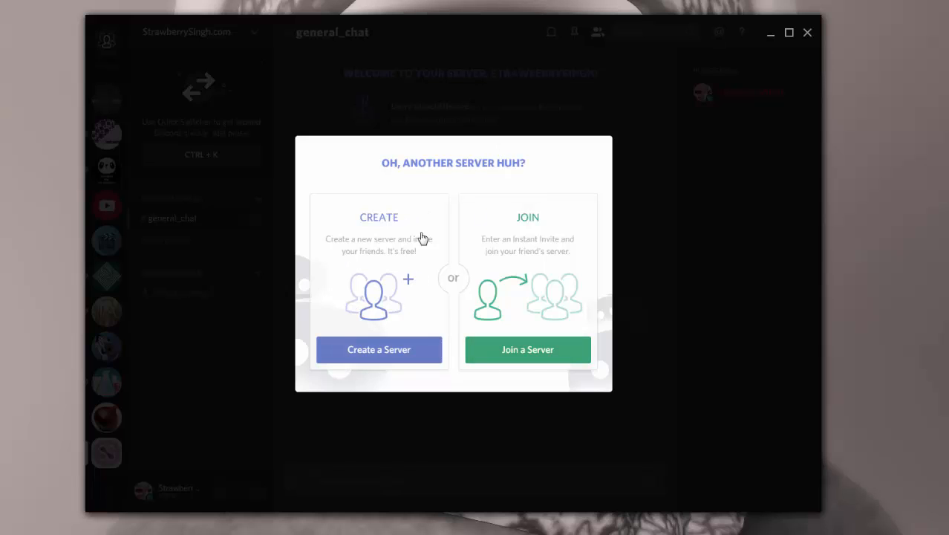
mouse_move(527, 351)
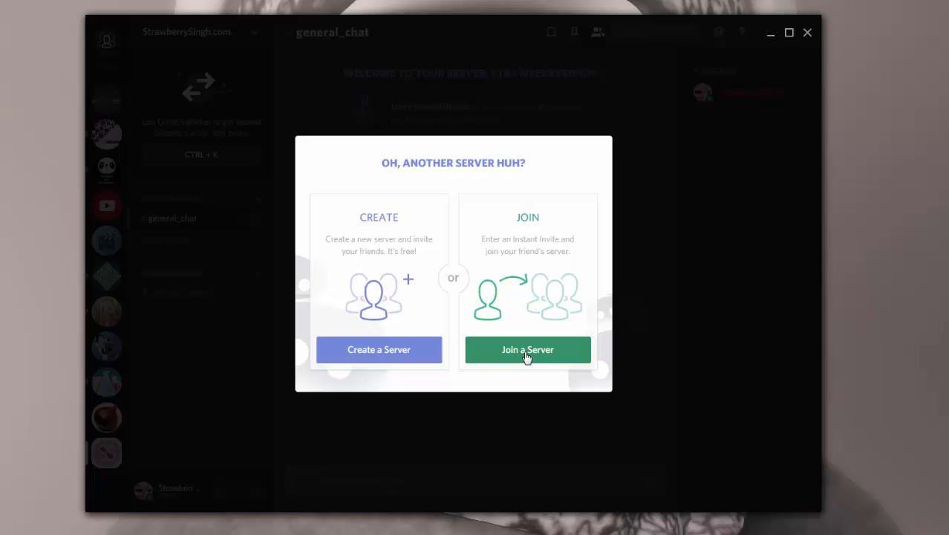
left_click(527, 349)
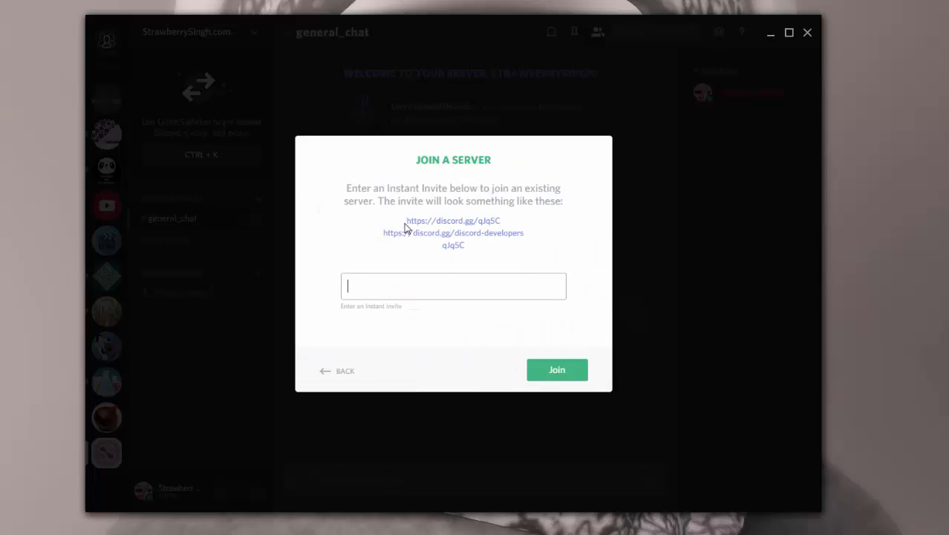
mouse_move(437, 222)
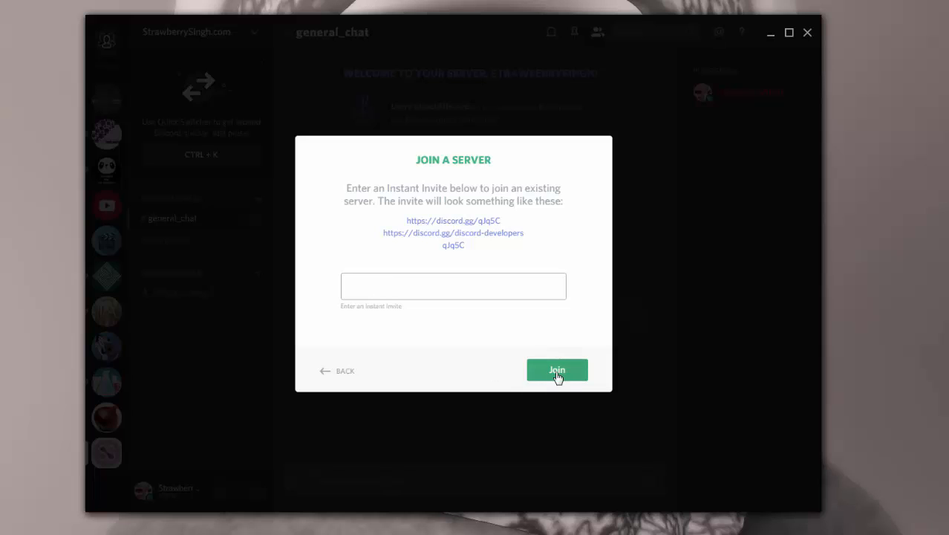
mouse_move(336, 374)
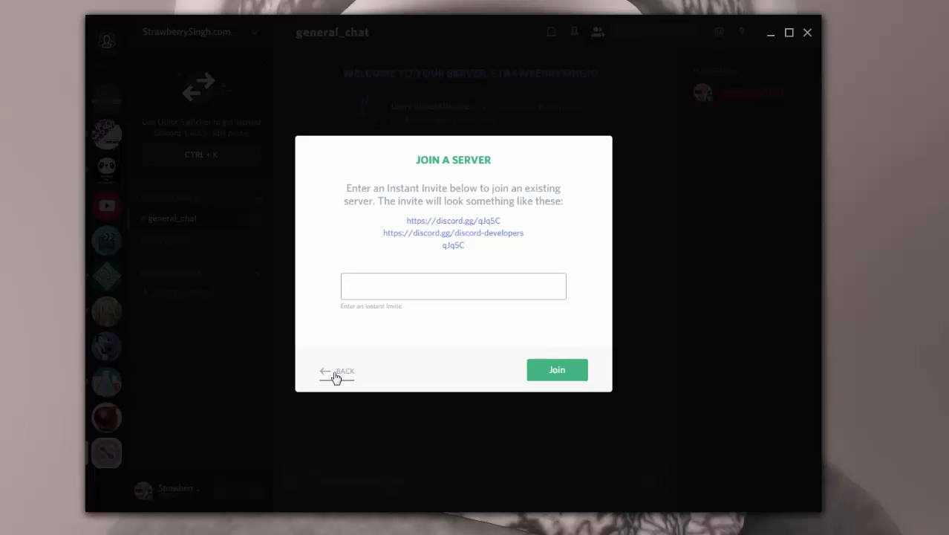
left_click(336, 371)
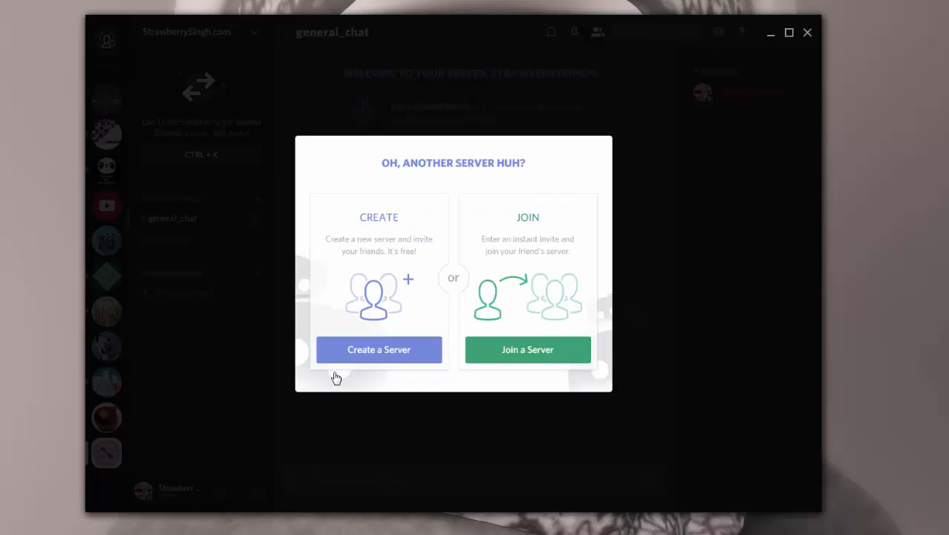
mouse_move(318, 378)
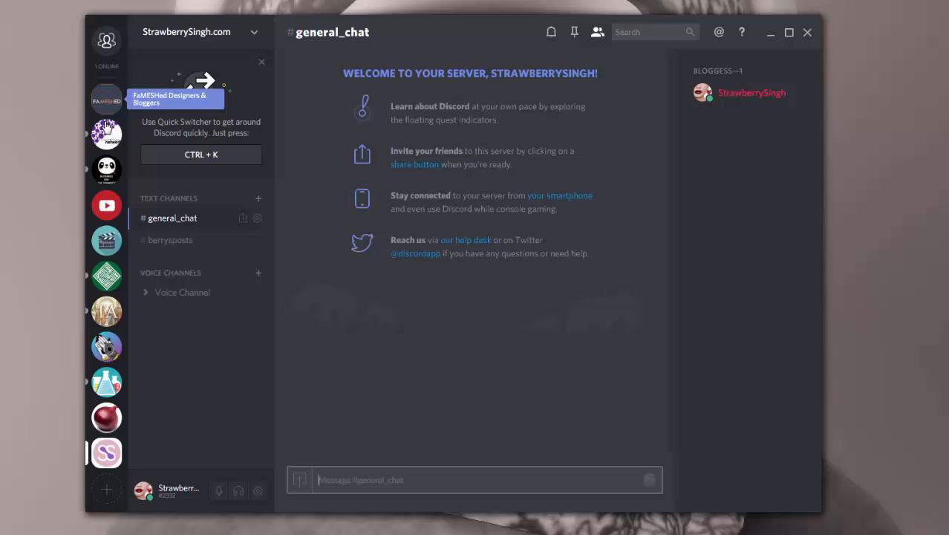
Look through the Blogger Vlogger Network channel list and the FaMESHed Designers & Bloggers server
left_click(107, 134)
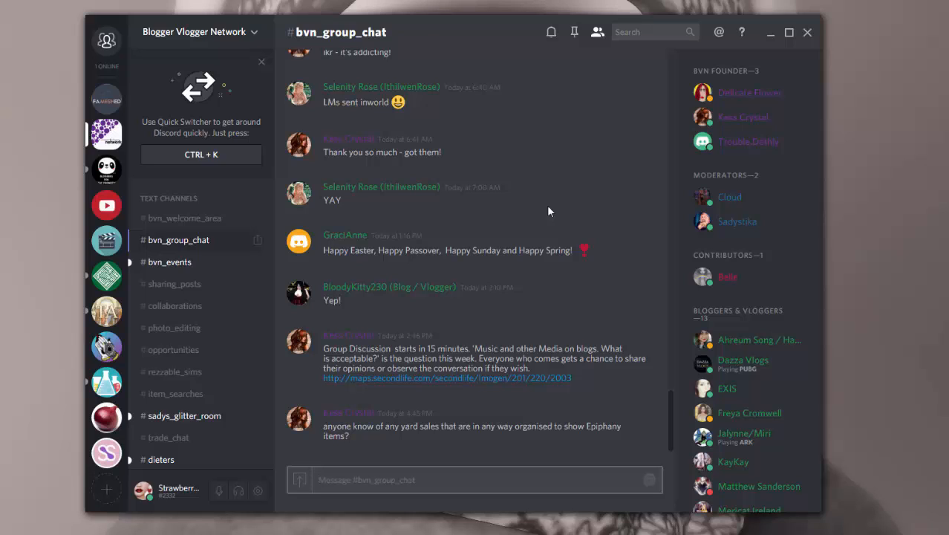
mouse_move(172, 284)
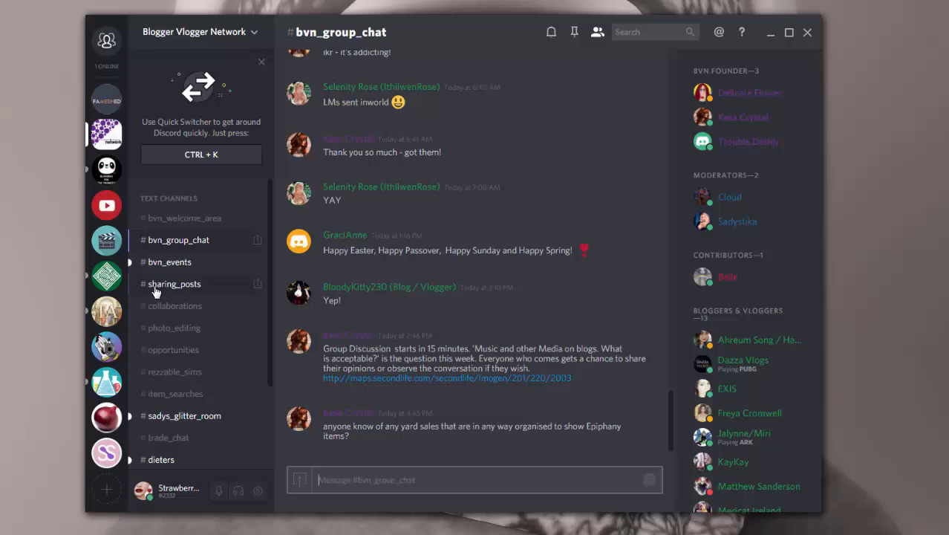
scroll("down", 3)
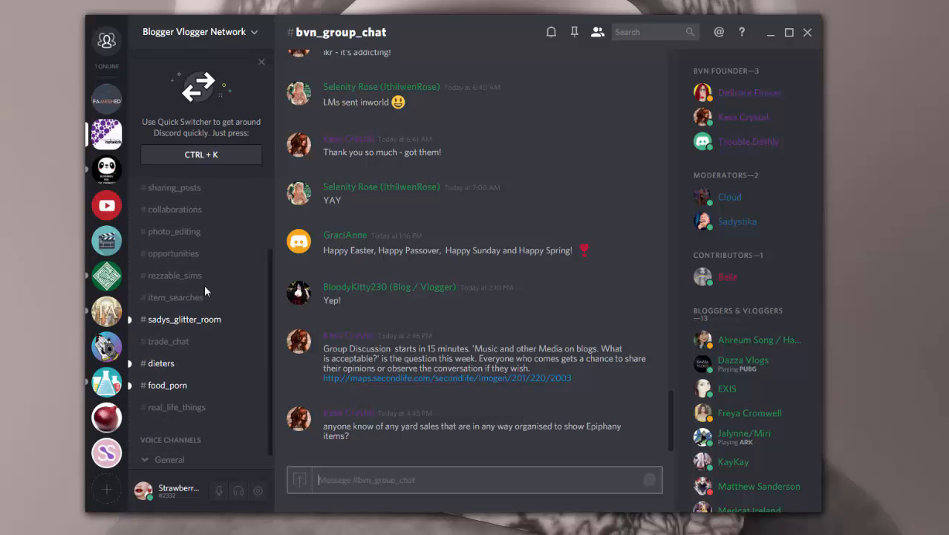
scroll("up", 3)
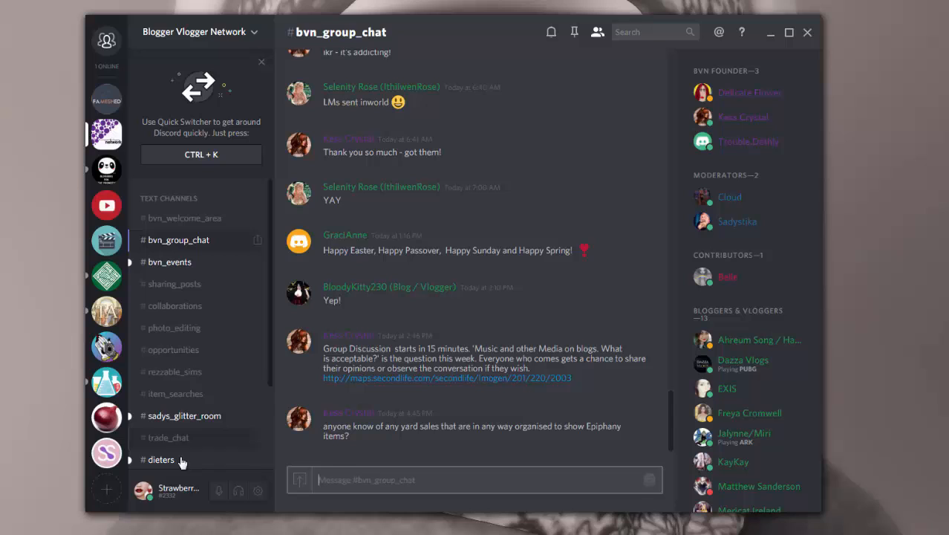
mouse_move(797, 106)
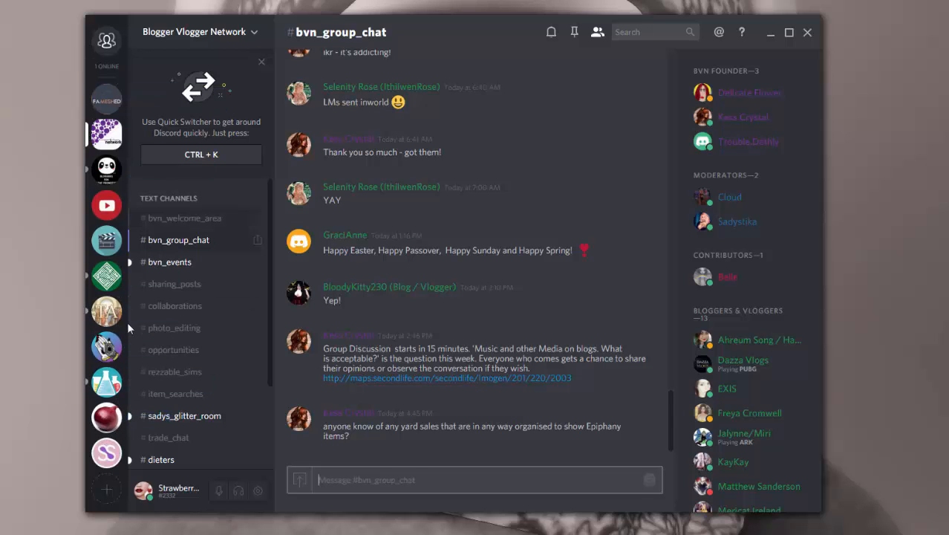
mouse_move(107, 101)
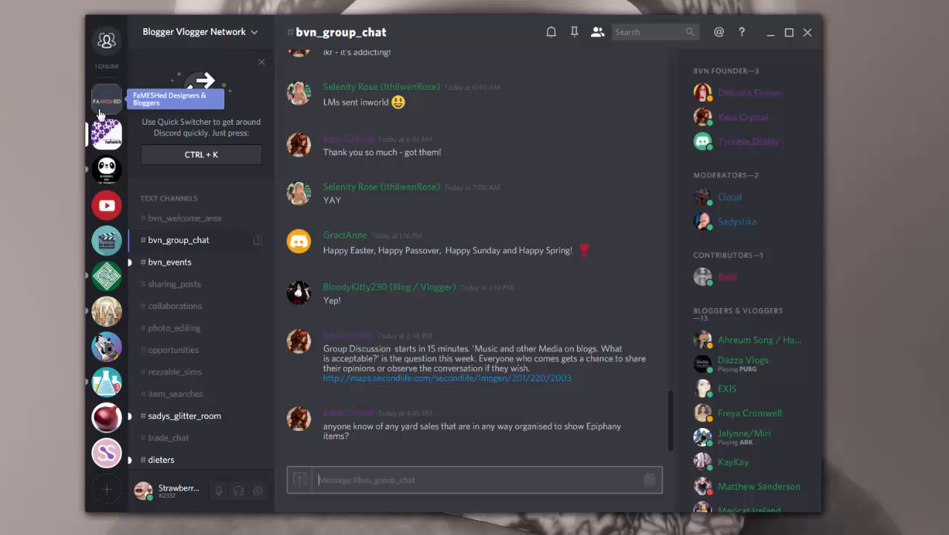
mouse_move(193, 300)
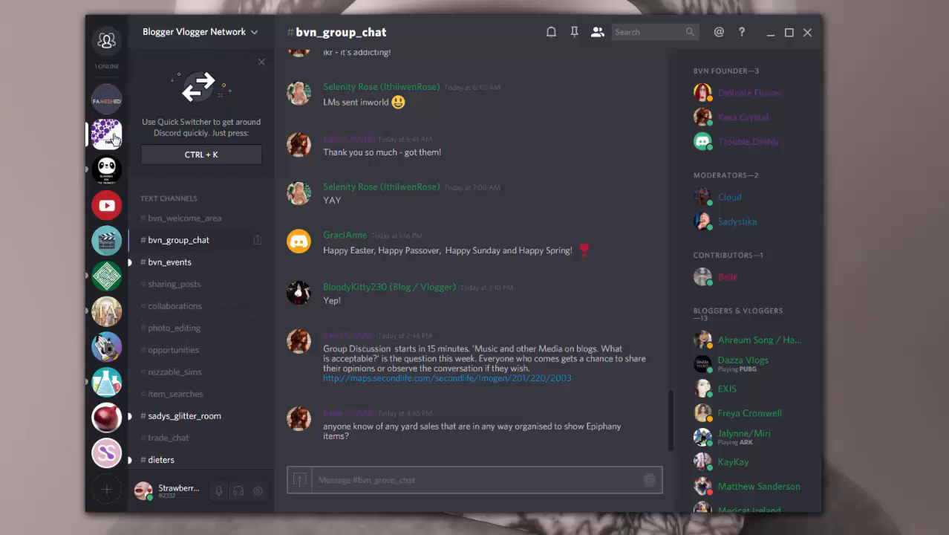
mouse_move(107, 96)
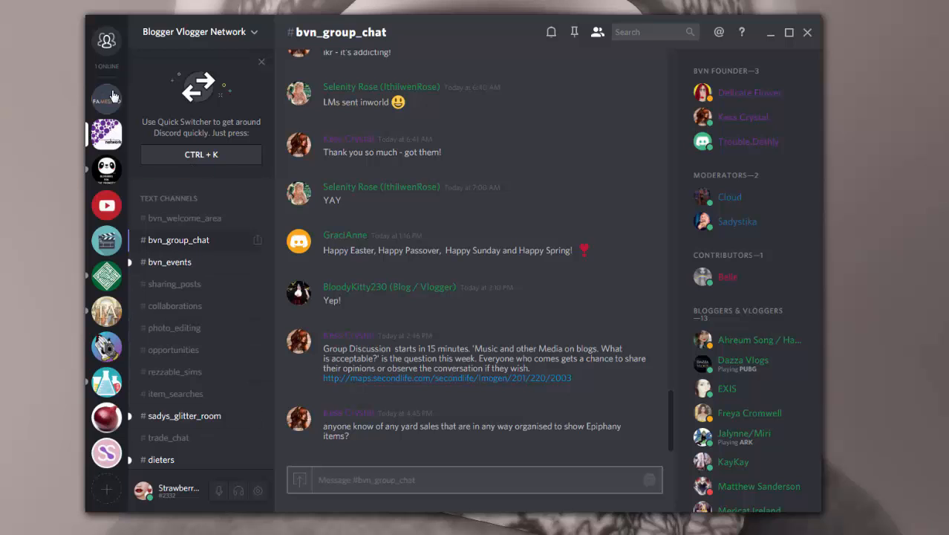
left_click(107, 100)
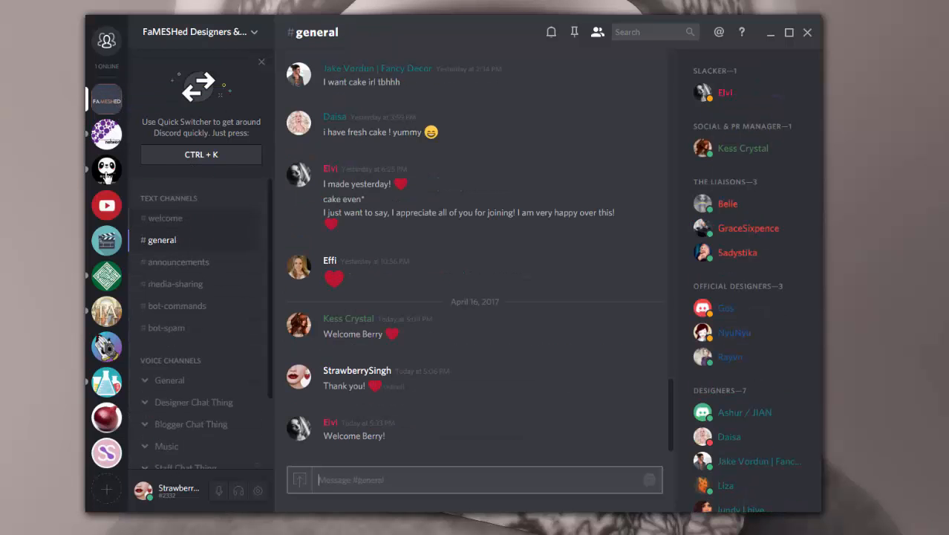
left_click(107, 133)
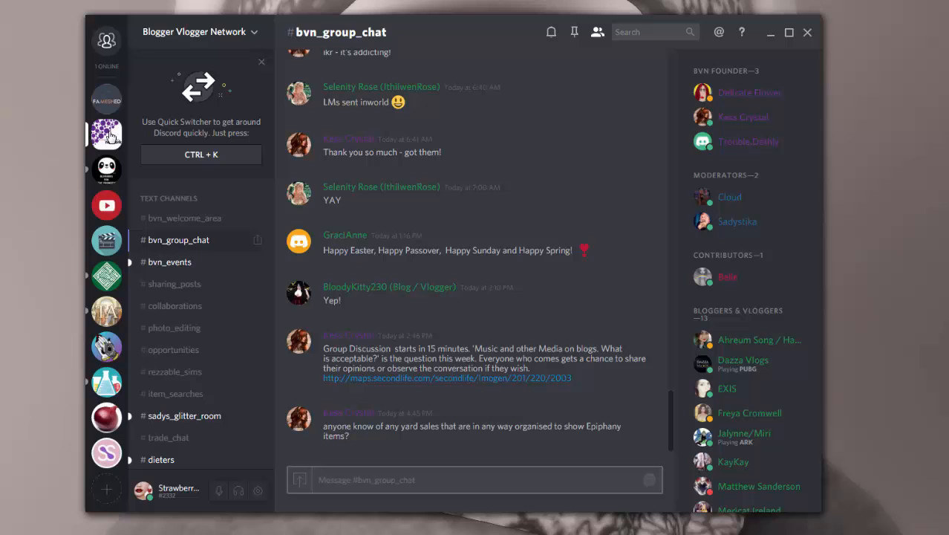
mouse_move(107, 453)
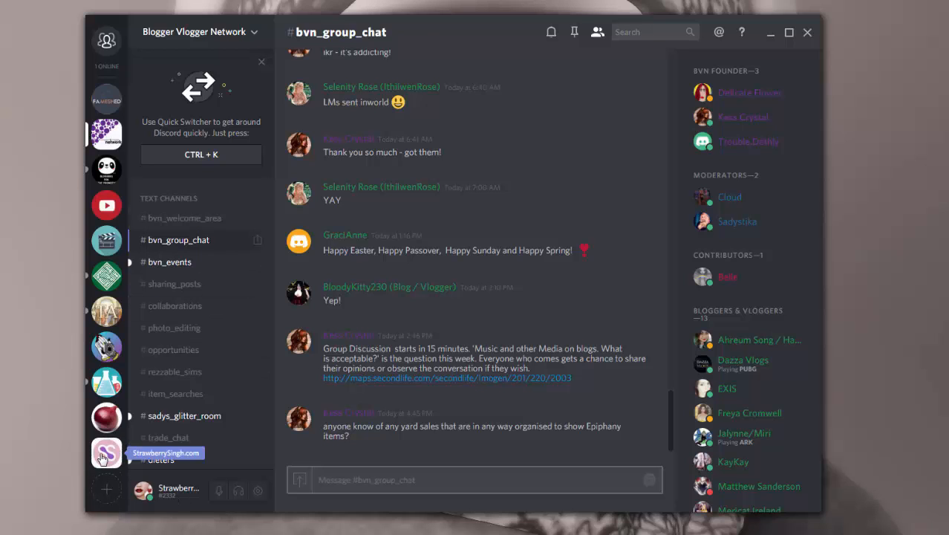
Glance at the StrawberrySingh.com server, then land on #bvn_welcome_area with its pinned welcome posts
left_click(107, 453)
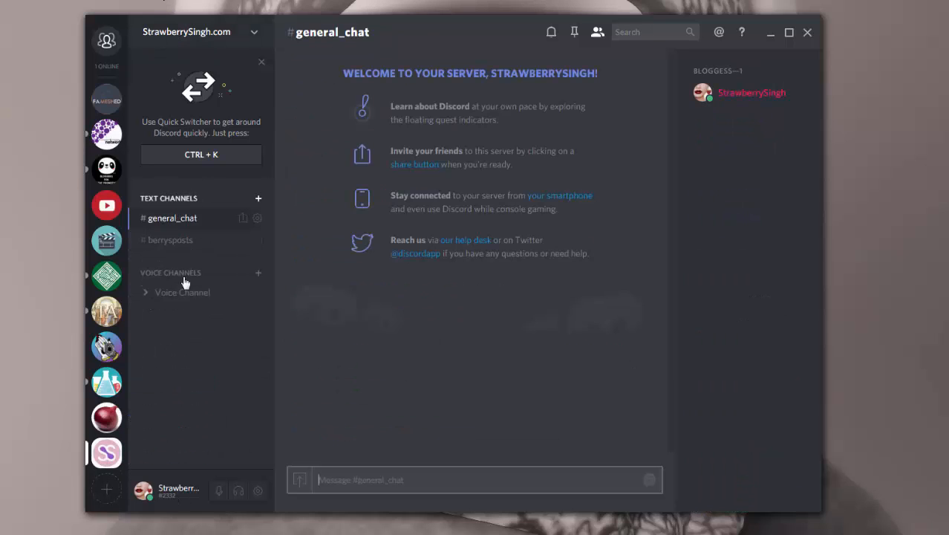
mouse_move(212, 336)
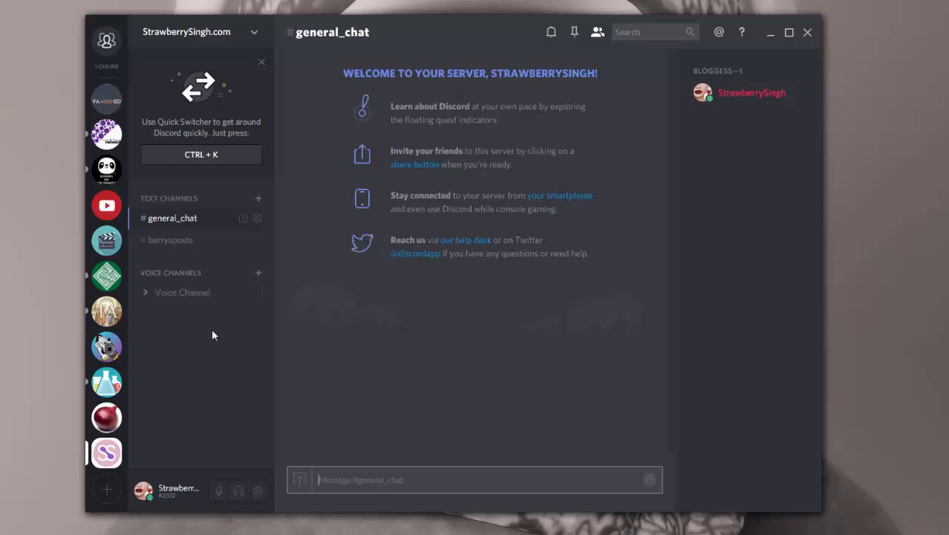
mouse_move(107, 134)
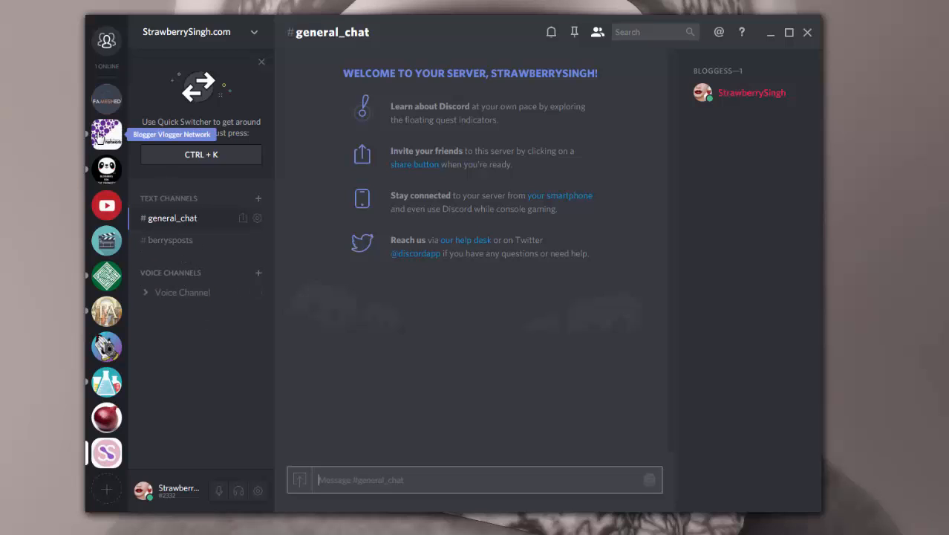
left_click(107, 134)
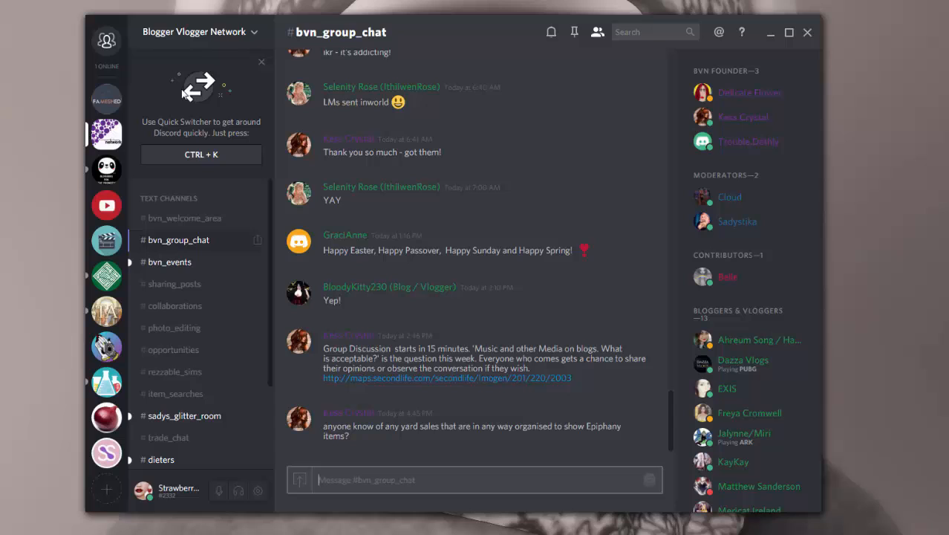
mouse_move(238, 245)
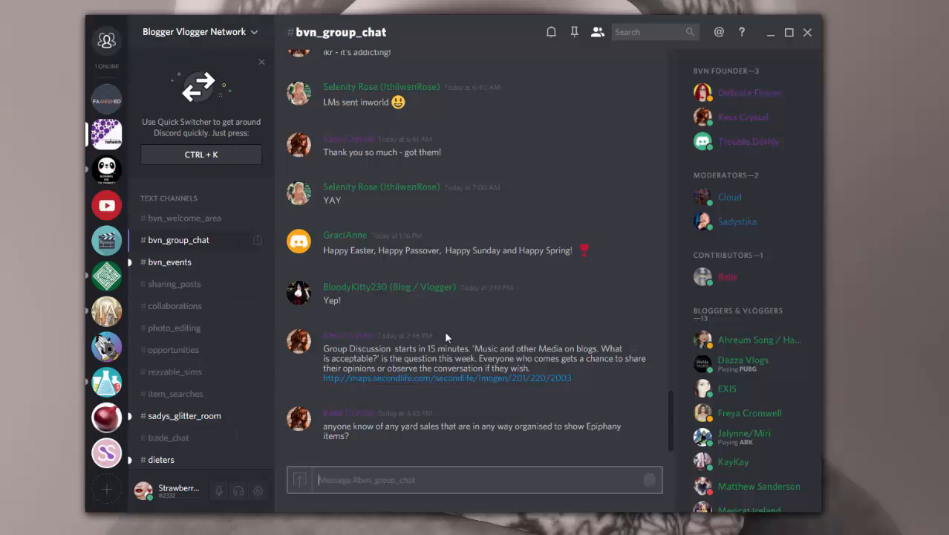
left_click(184, 217)
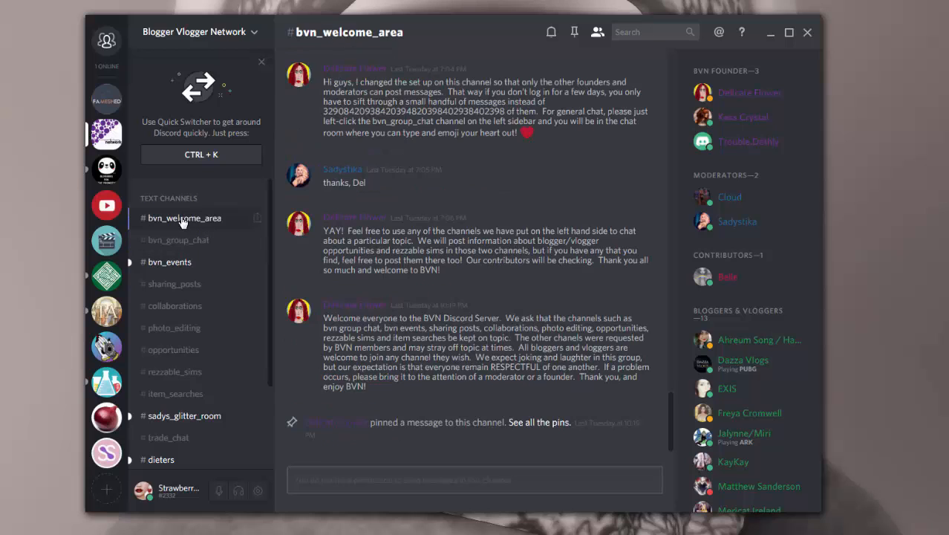
mouse_move(183, 217)
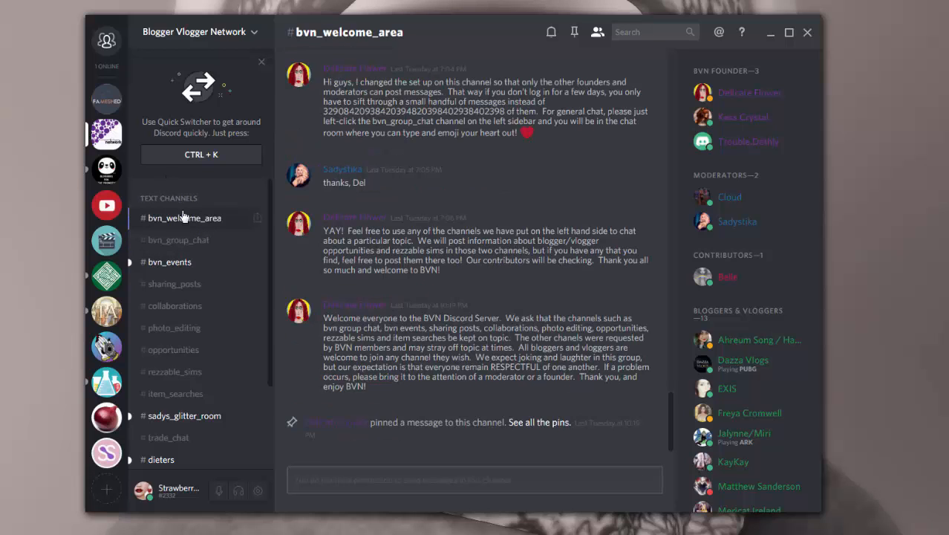
mouse_move(318, 255)
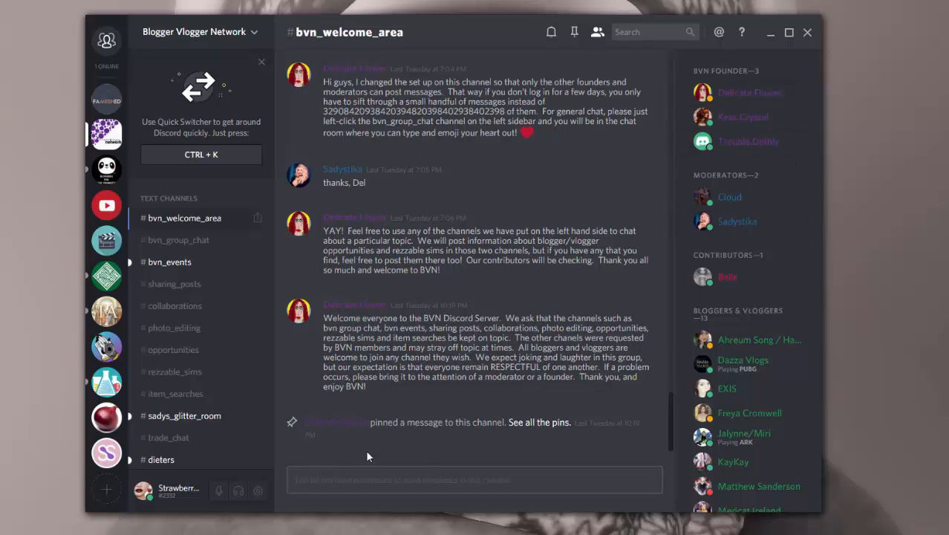
mouse_move(491, 223)
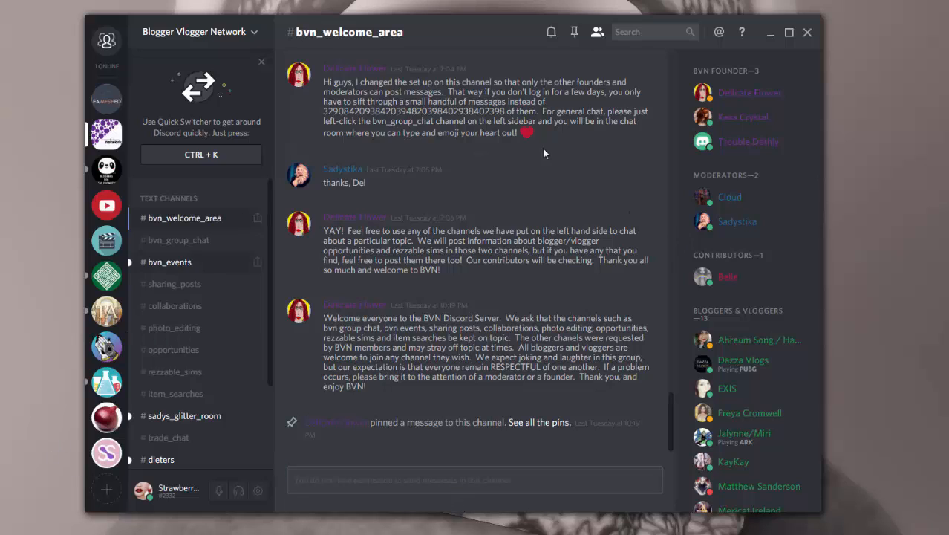
mouse_move(498, 280)
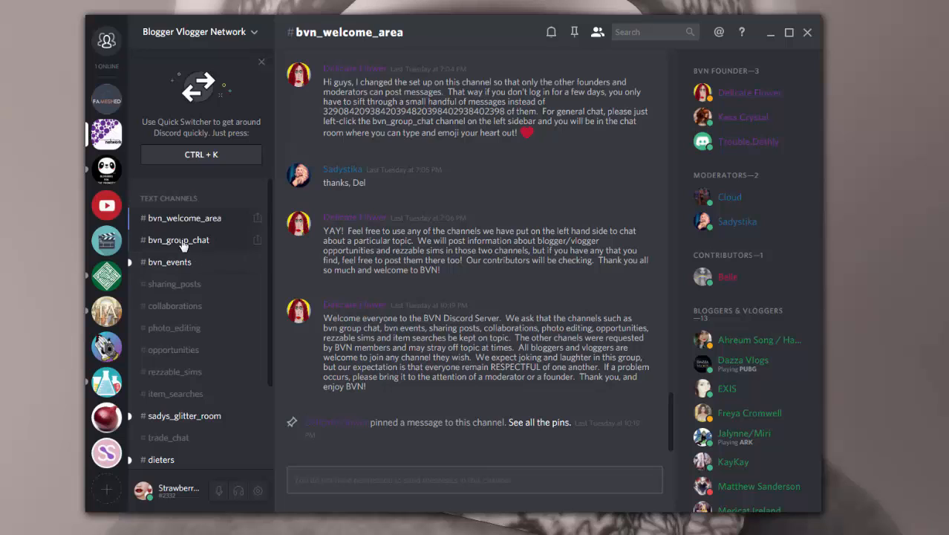
left_click(179, 239)
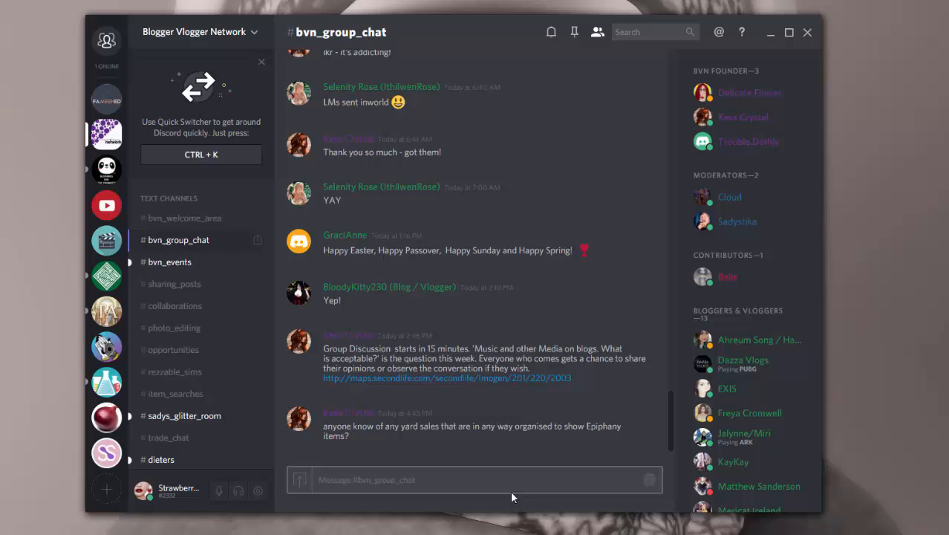
mouse_move(394, 481)
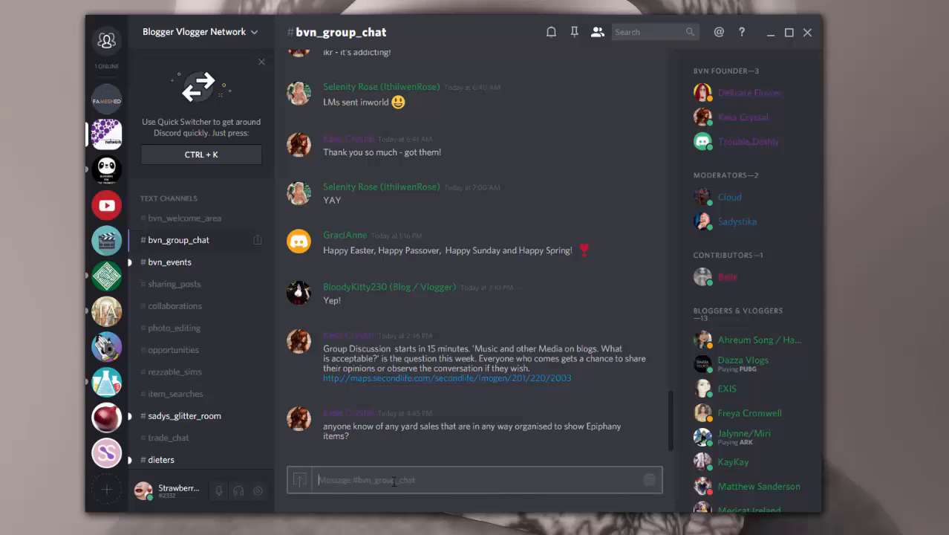
Post 'Hello everyone!!' in bvn_group_chat and bring up reactions for the Hi Berry reply
type("Hello eve")
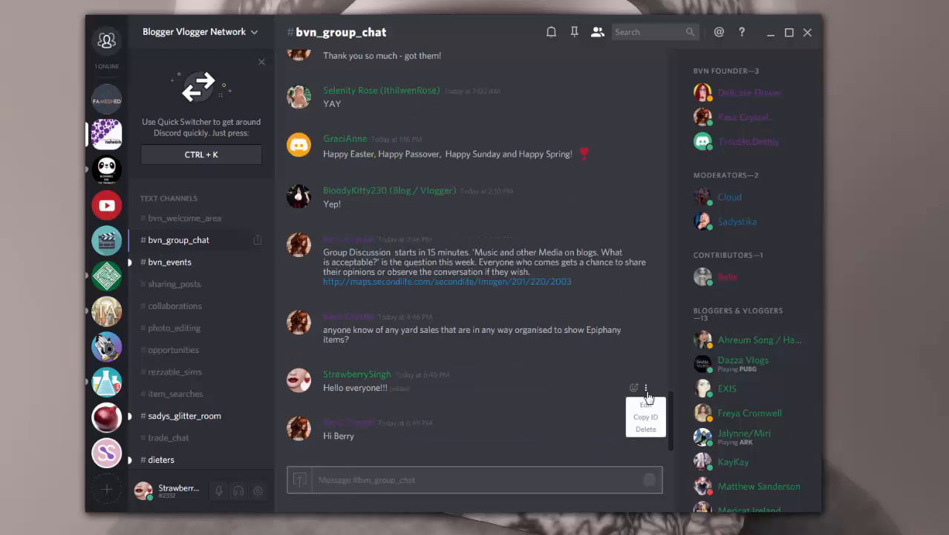
mouse_move(645, 428)
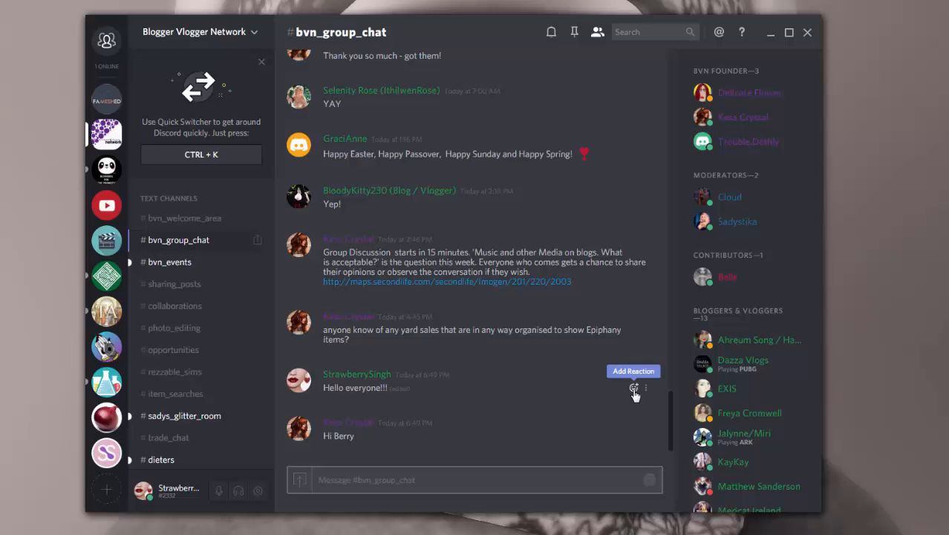
mouse_move(629, 452)
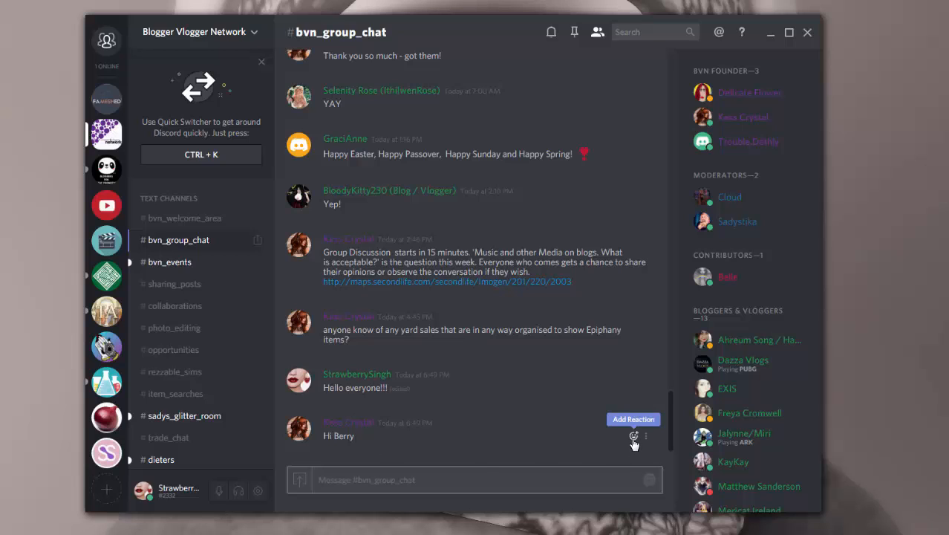
left_click(633, 437)
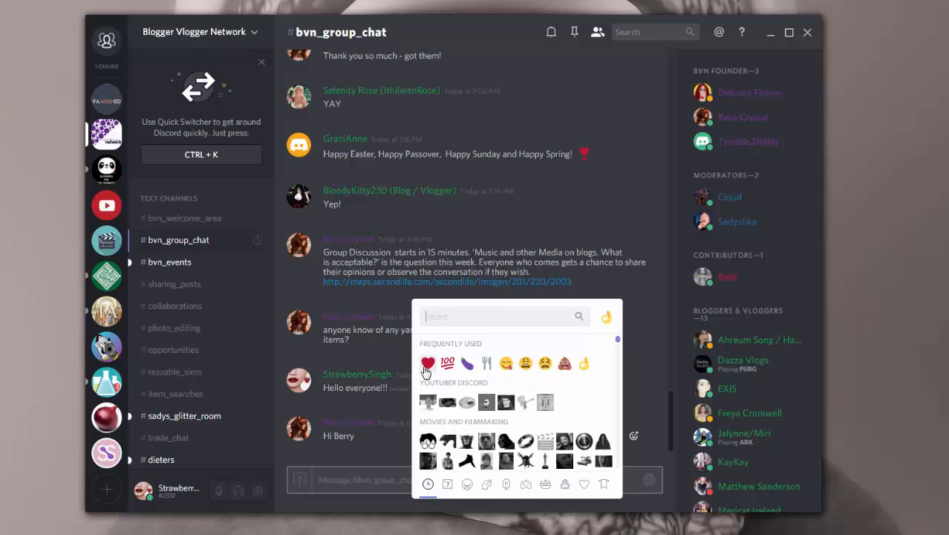
React to the Hi Berry reply with a heart and move to the #bvn_events announcement
left_click(428, 362)
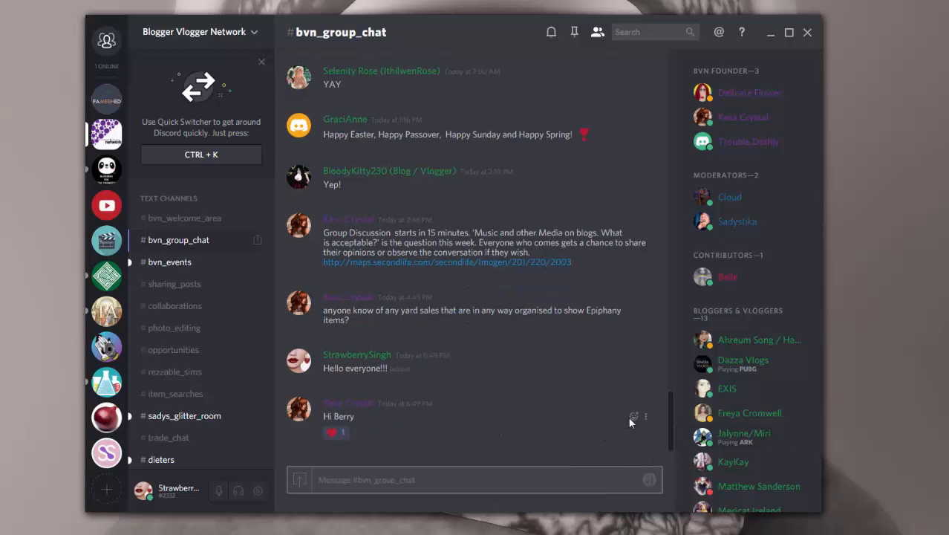
left_click(633, 416)
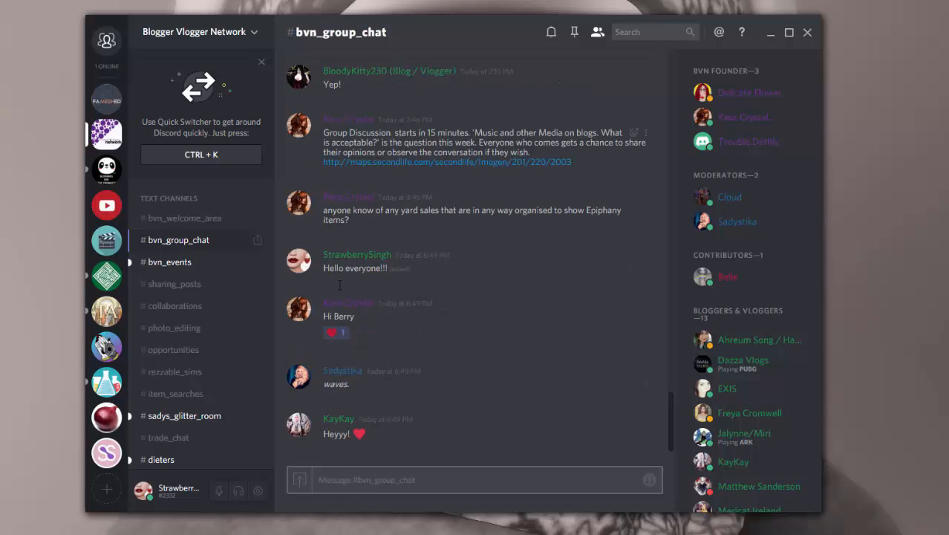
mouse_move(557, 276)
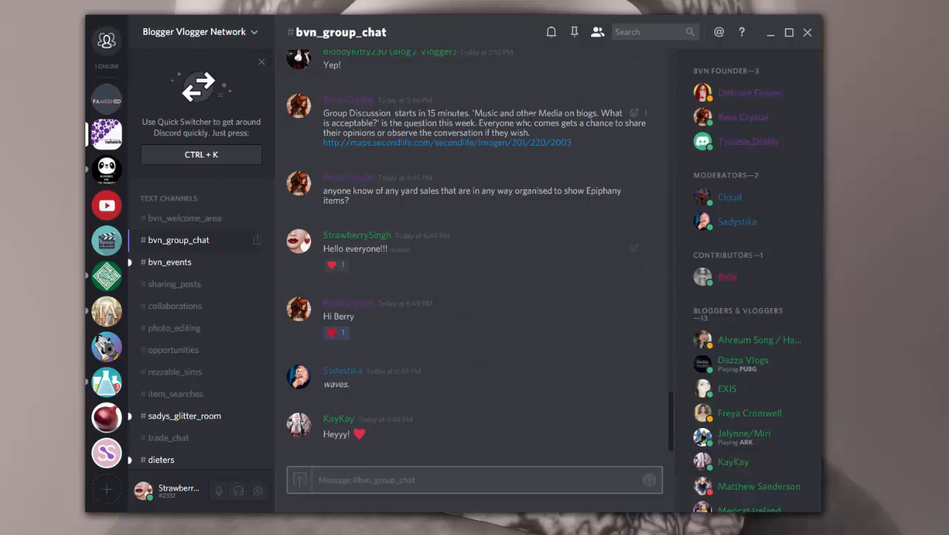
mouse_move(169, 261)
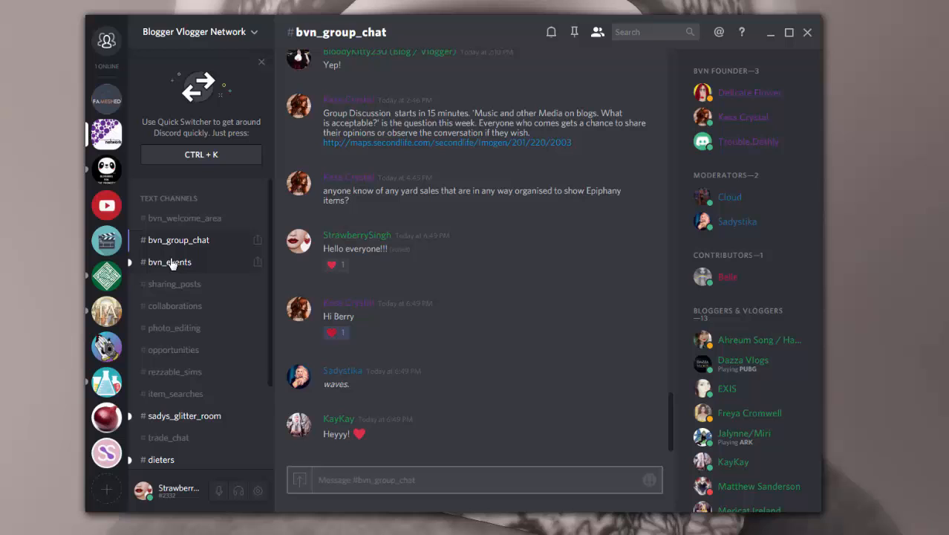
left_click(169, 261)
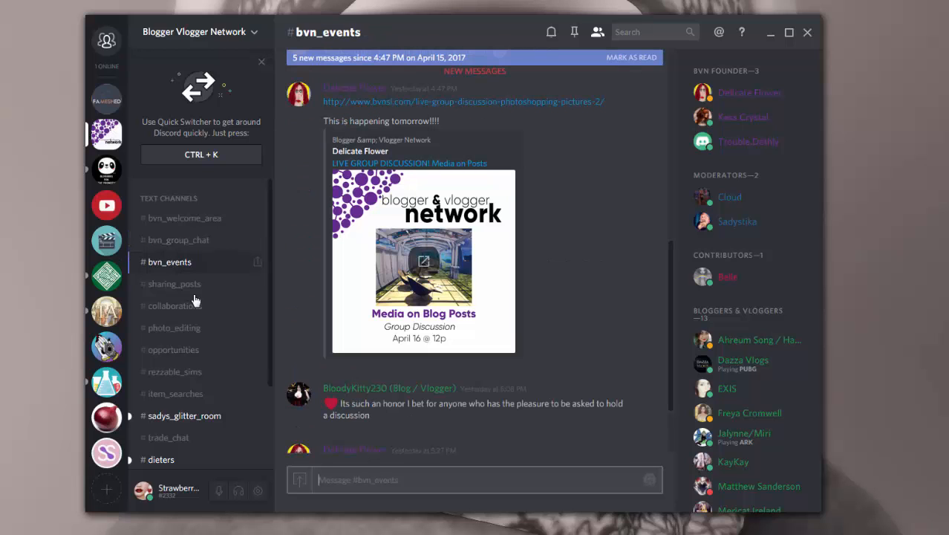
mouse_move(179, 269)
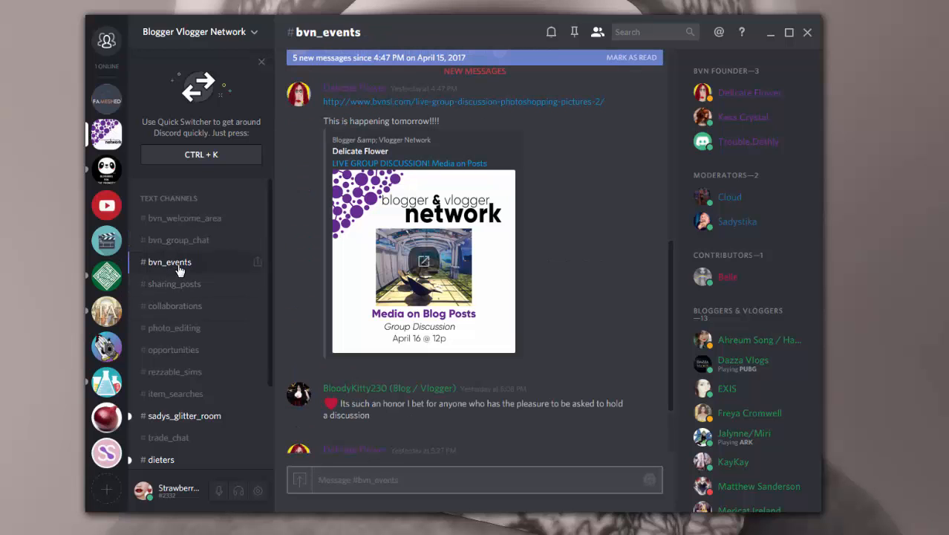
Look through #sharing_posts, #collaborations, #opportunities and #rezzable_sims
left_click(174, 284)
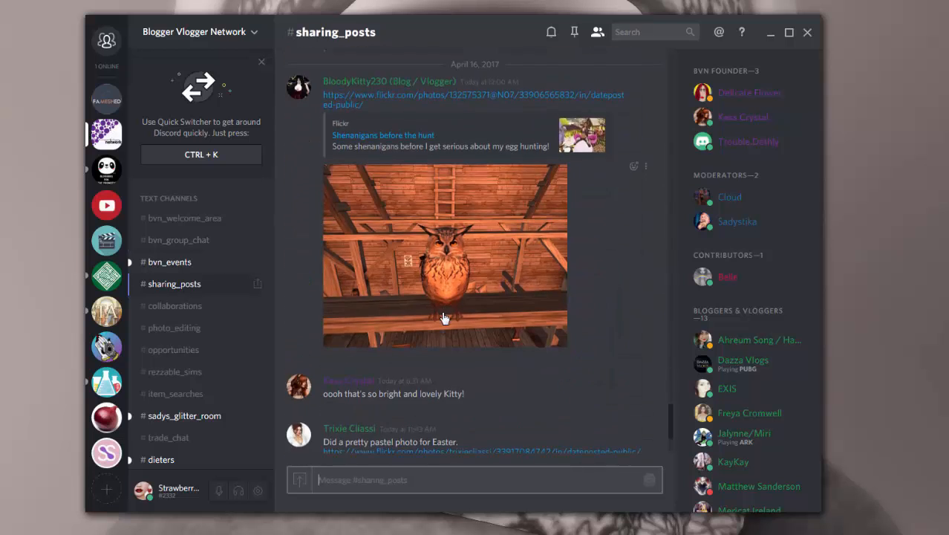
scroll("down", 3)
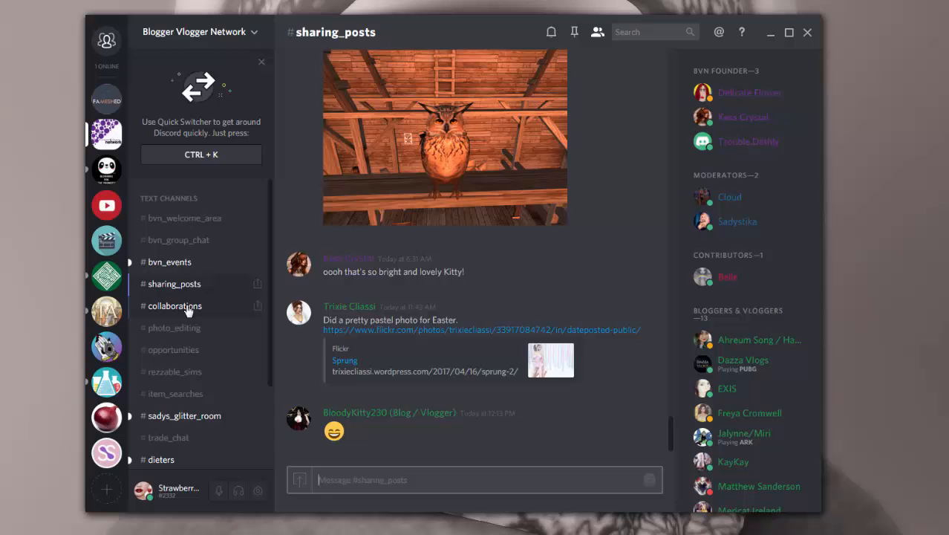
left_click(175, 306)
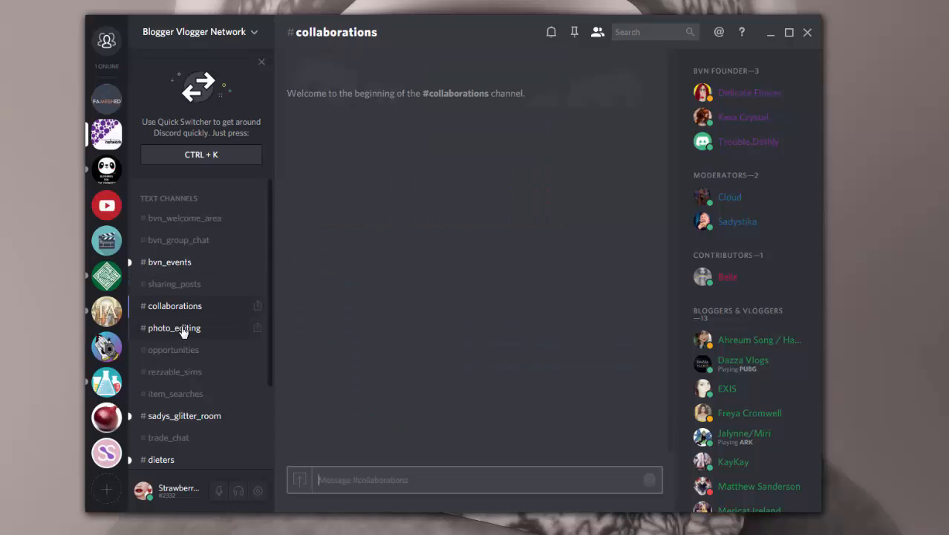
left_click(172, 349)
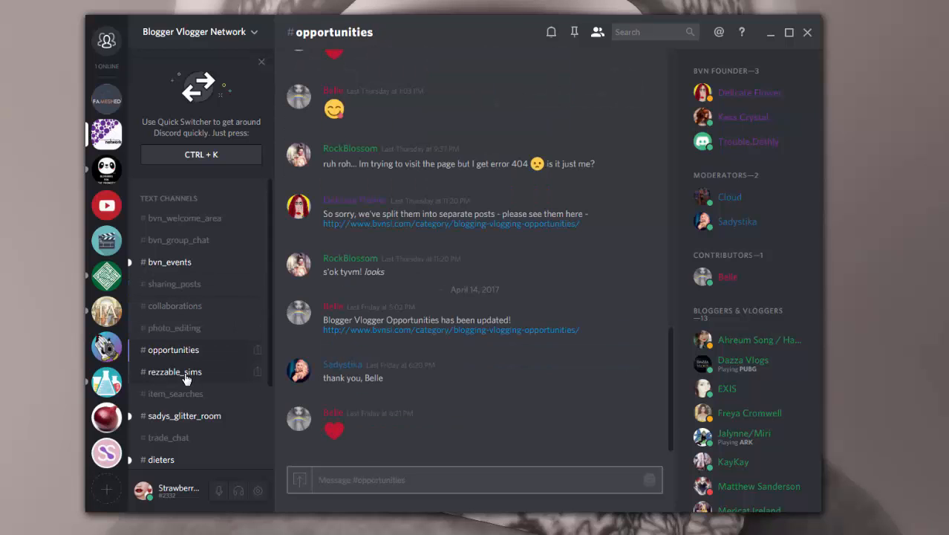
left_click(175, 372)
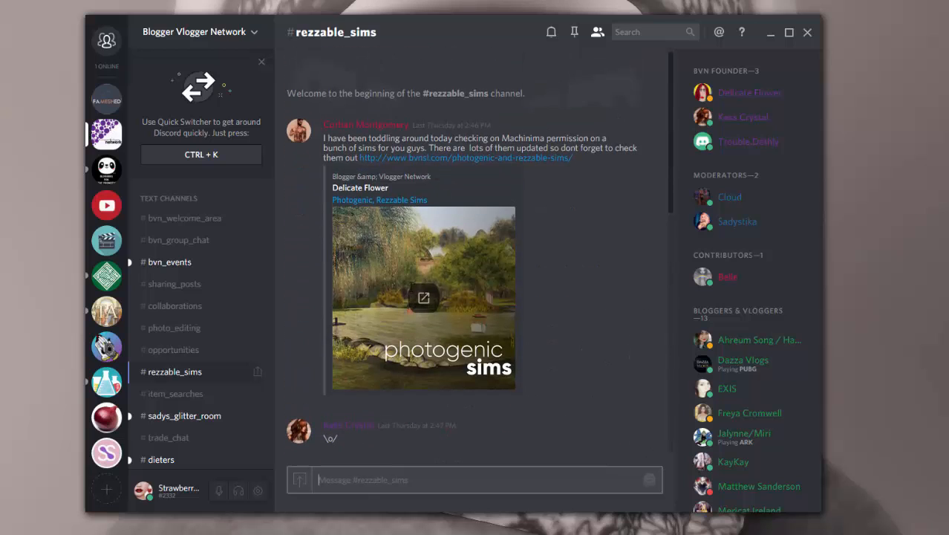
mouse_move(386, 159)
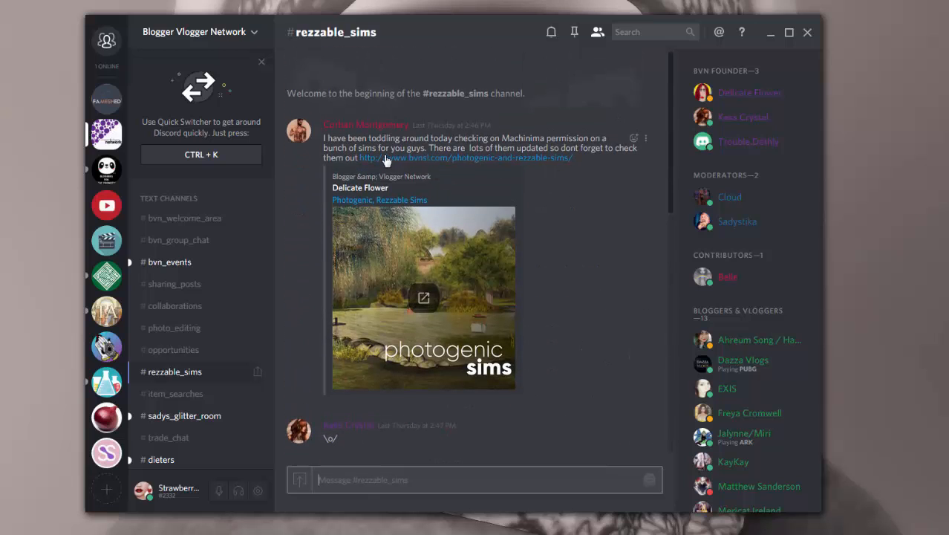
scroll("down", 3)
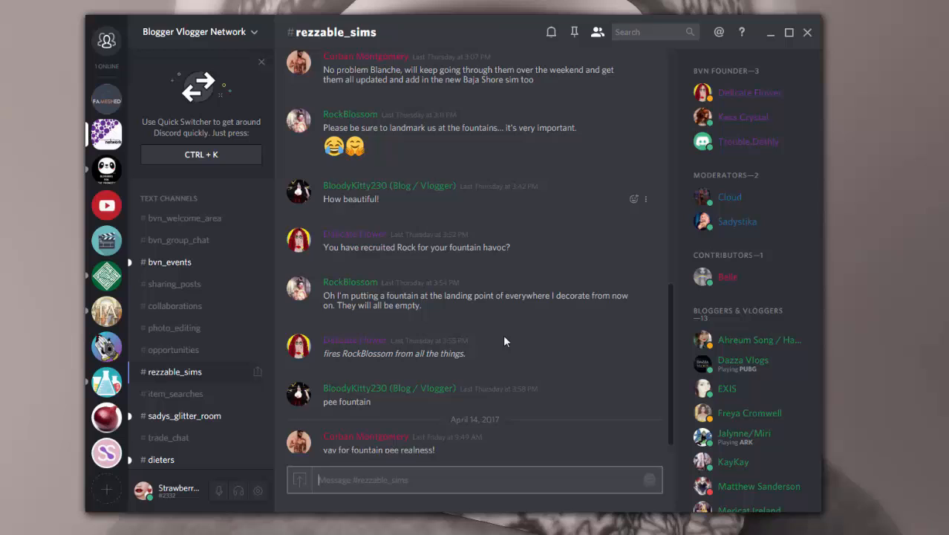
Return to #bvn_group_chat, then switch to the StrawberrySingh server's general_chat
left_click(179, 239)
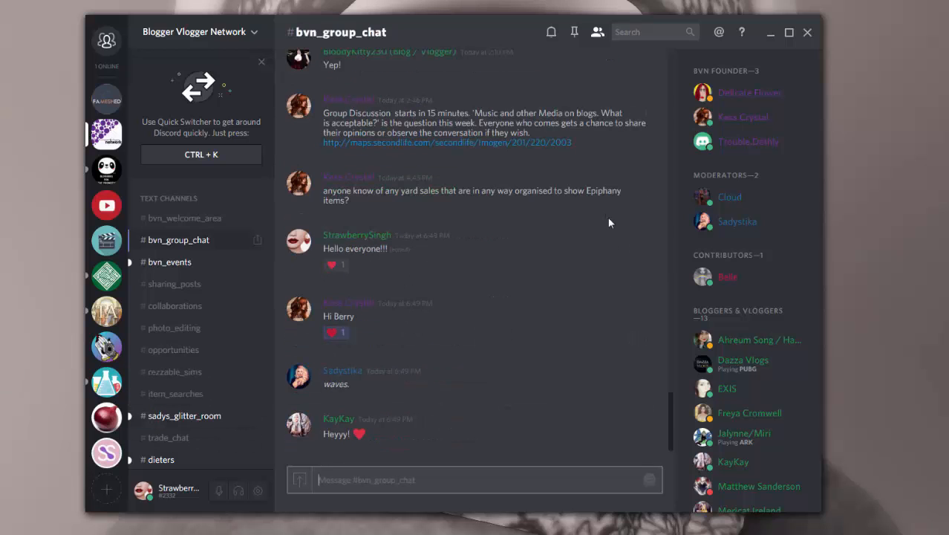
mouse_move(609, 247)
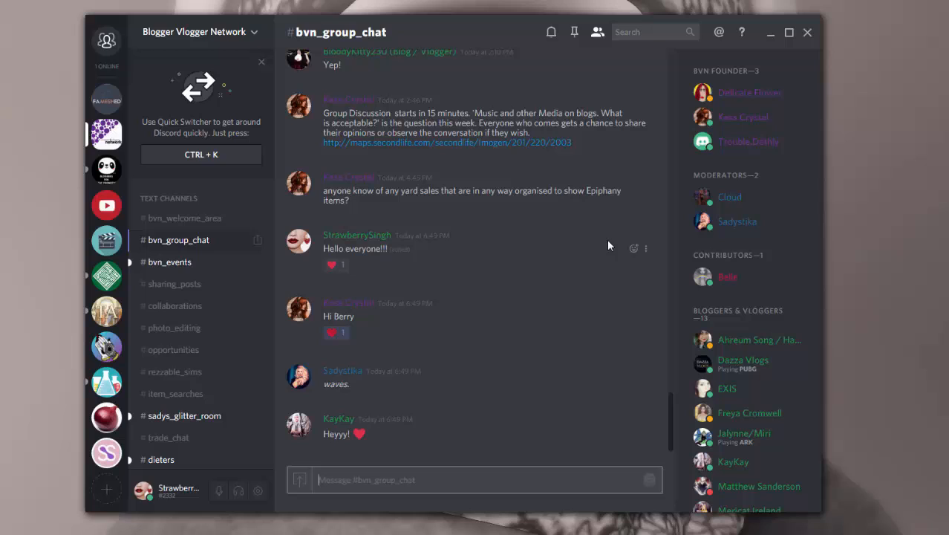
mouse_move(621, 261)
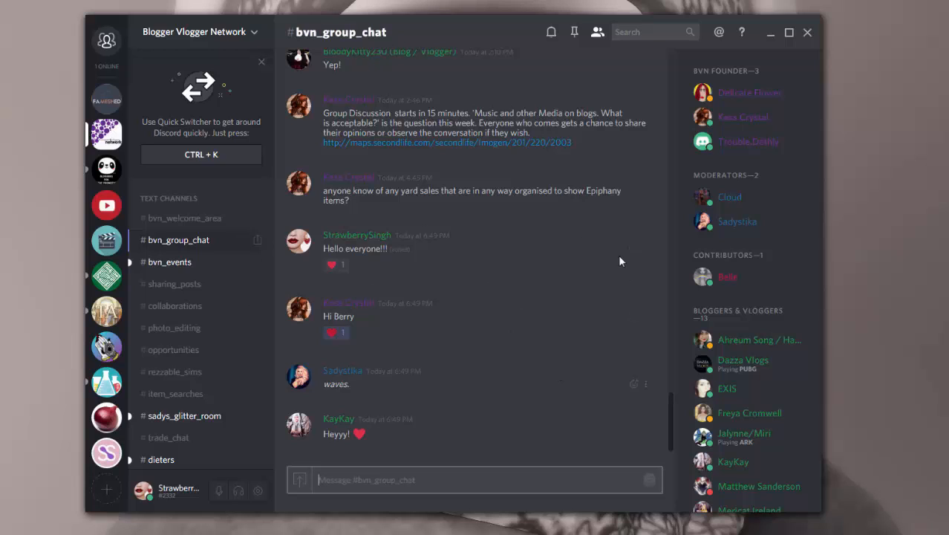
mouse_move(505, 190)
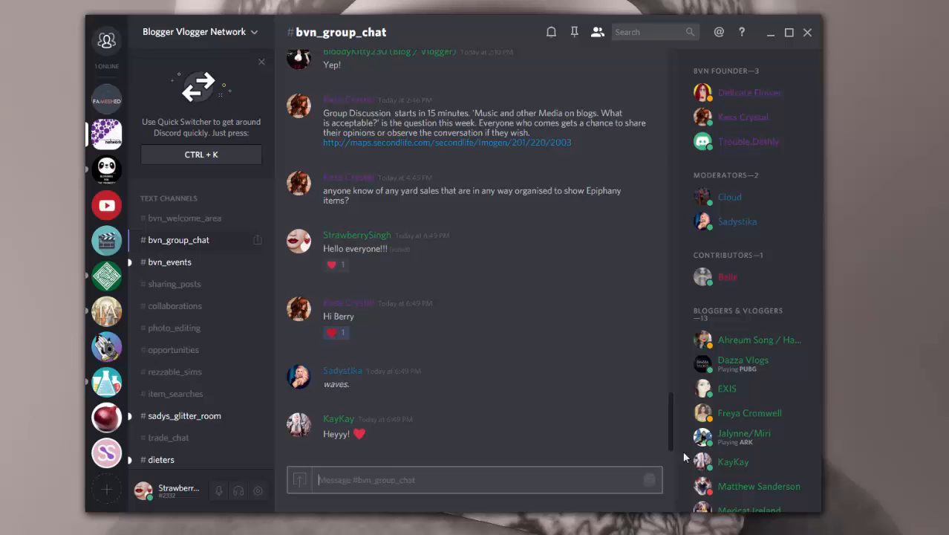
mouse_move(476, 528)
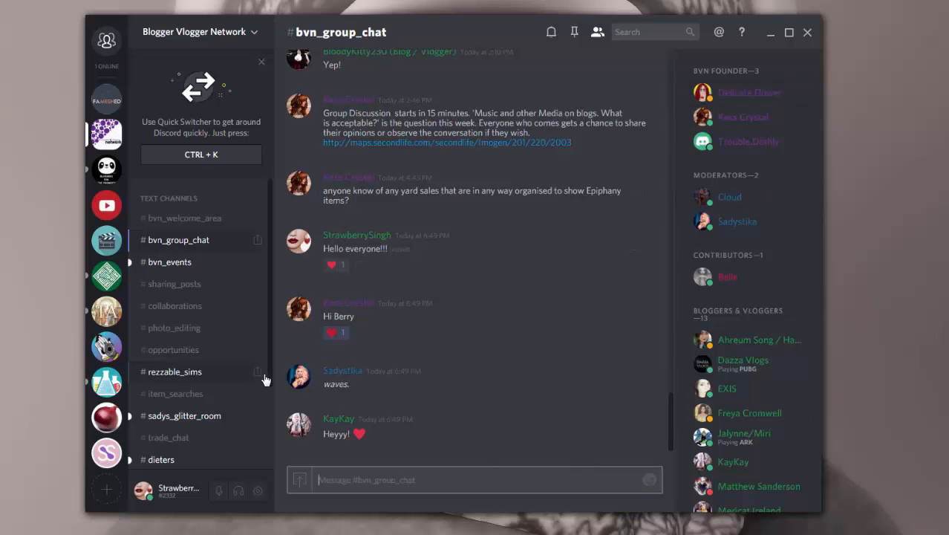
left_click(107, 41)
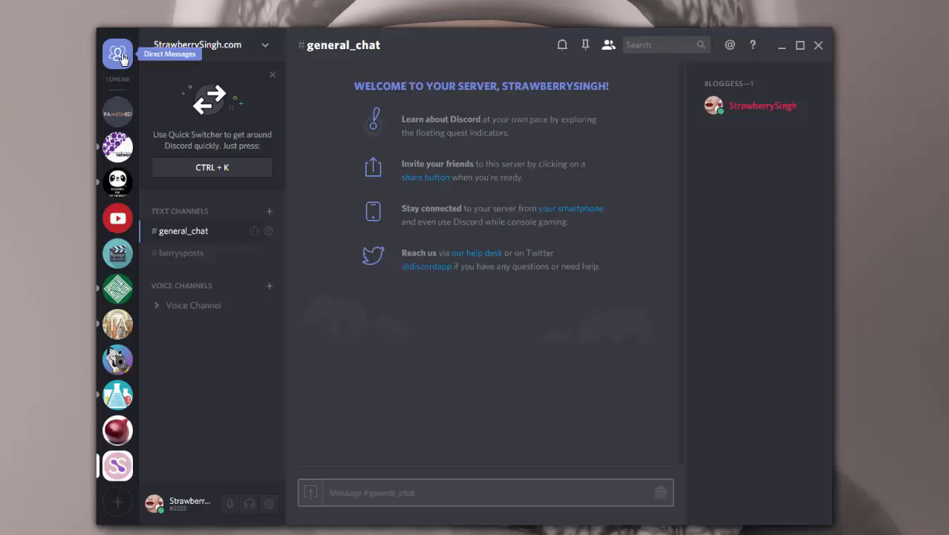
Review the friends list's All, Pending, Blocked and Online tabs, then enter Zaara's direct messages
left_click(117, 53)
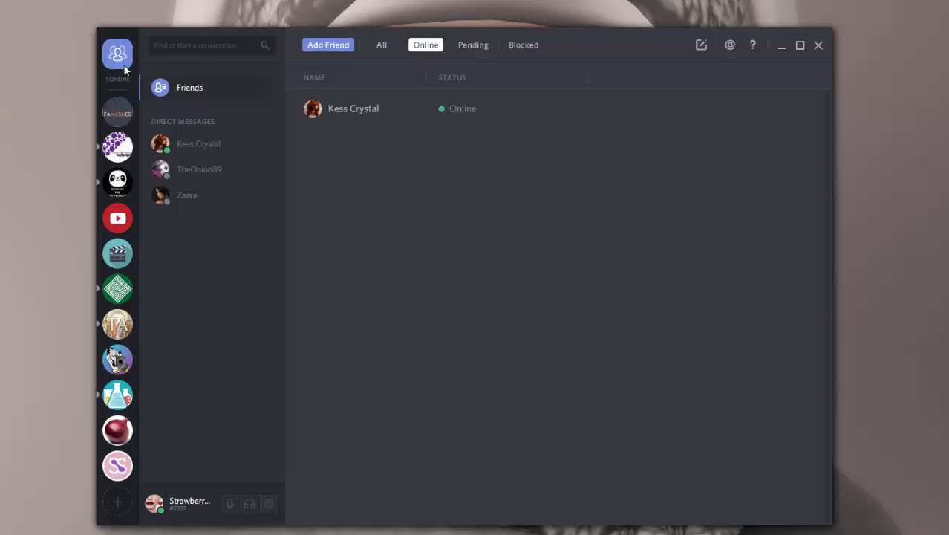
mouse_move(118, 54)
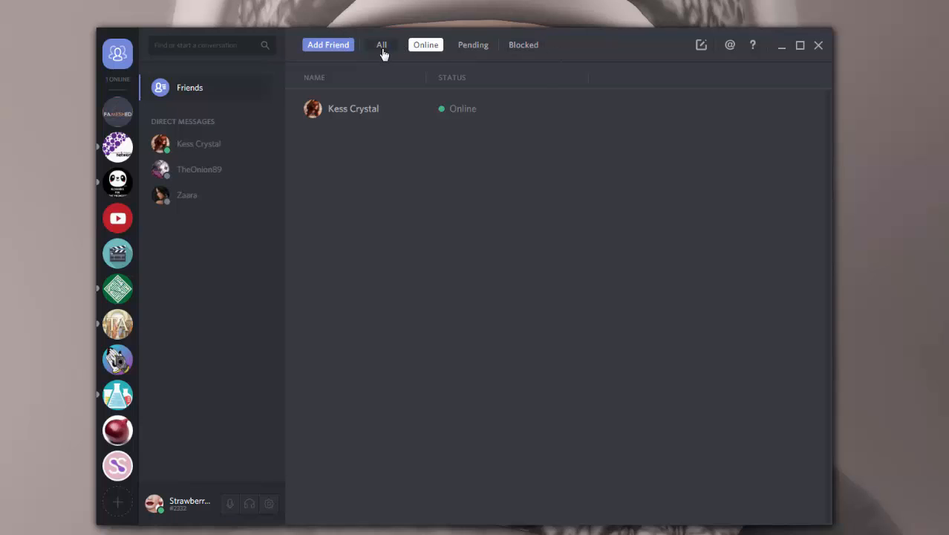
left_click(382, 44)
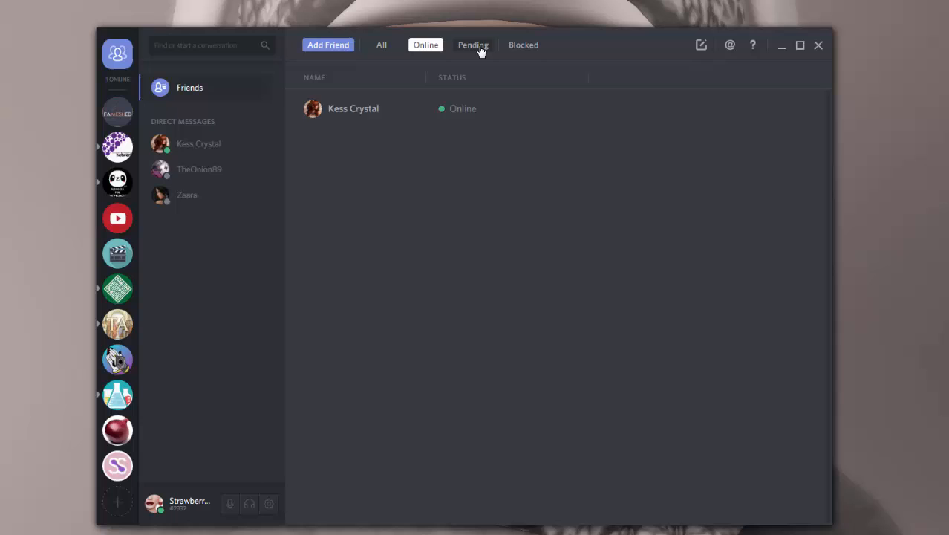
left_click(473, 44)
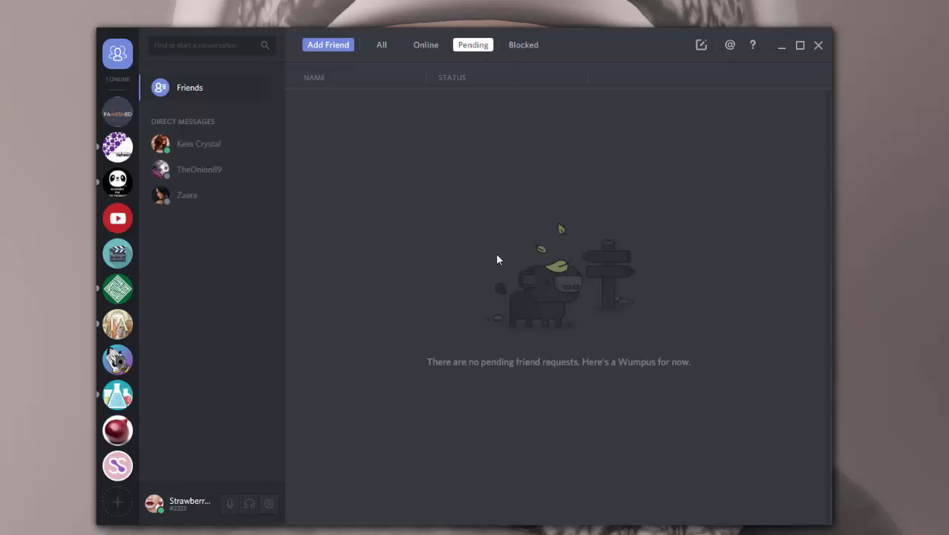
left_click(523, 45)
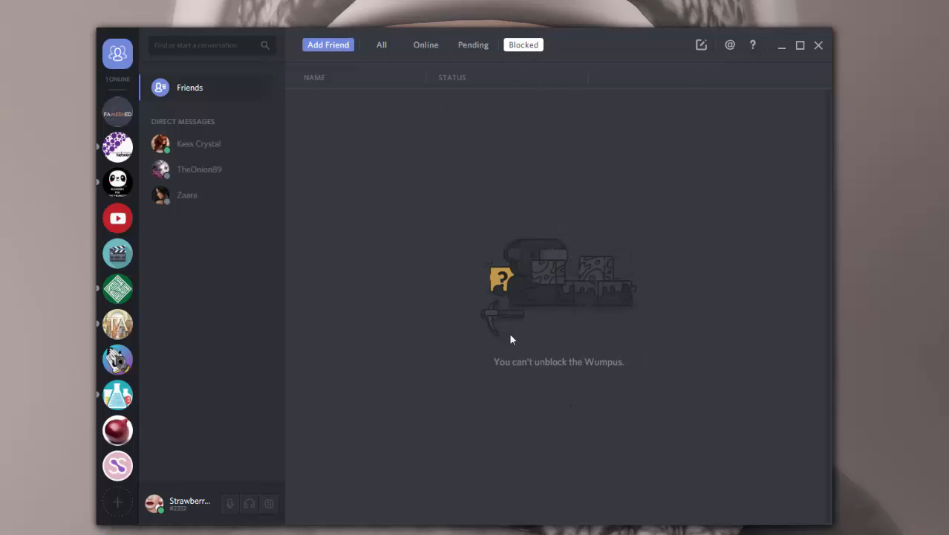
left_click(381, 44)
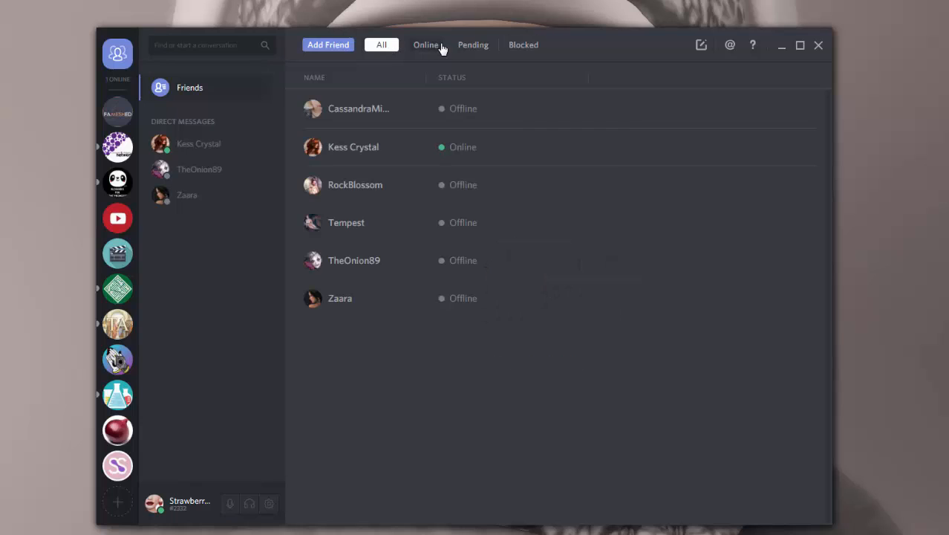
left_click(425, 44)
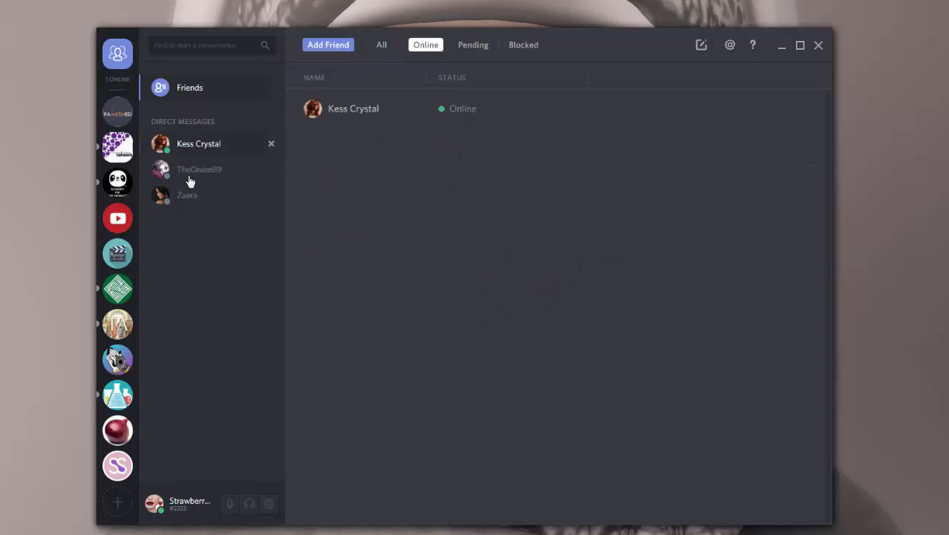
left_click(188, 194)
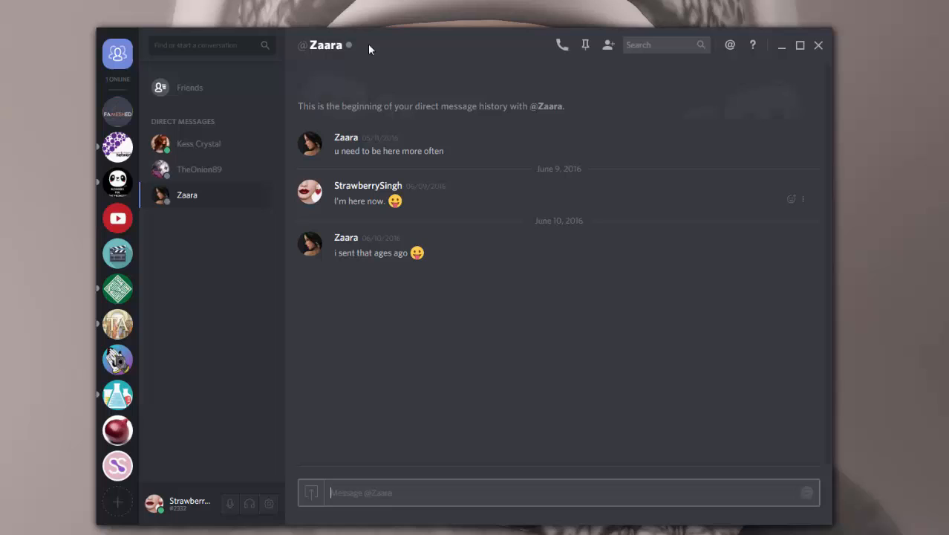
mouse_move(562, 44)
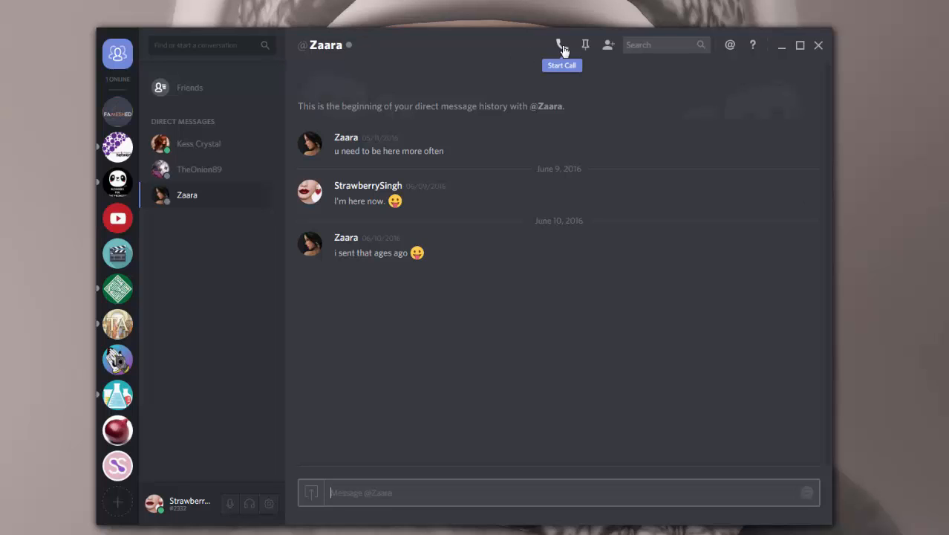
mouse_move(117, 54)
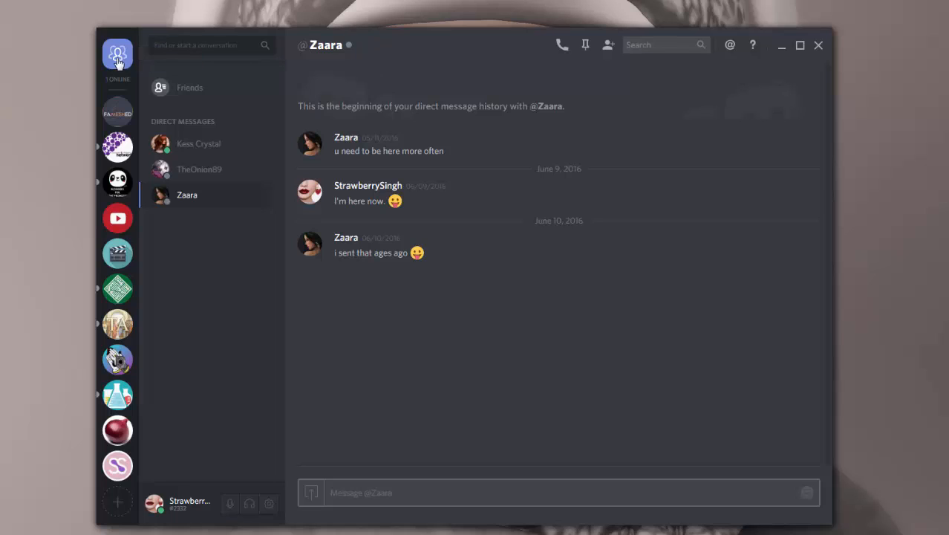
Return to the StrawberrySingh.com server and bring up the create-or-join server dialog
left_click(117, 57)
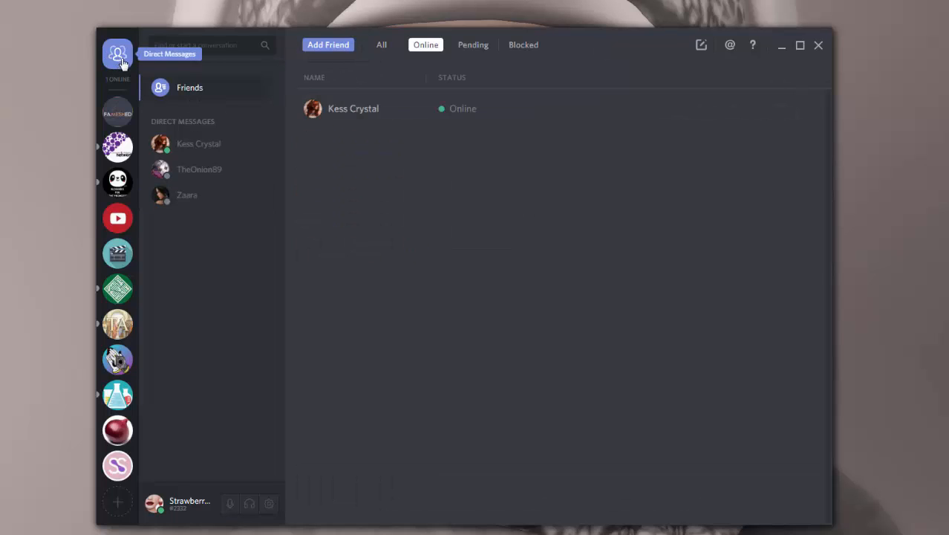
mouse_move(220, 79)
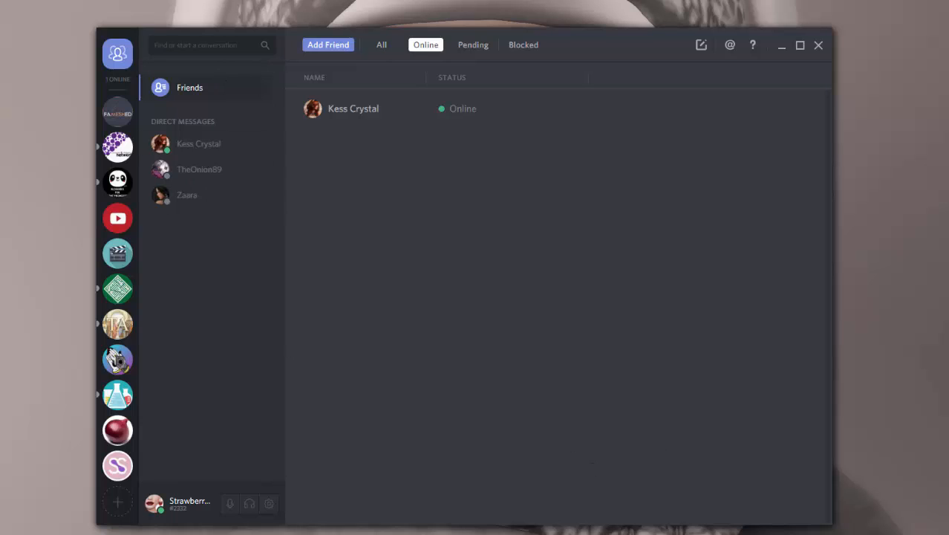
left_click(118, 145)
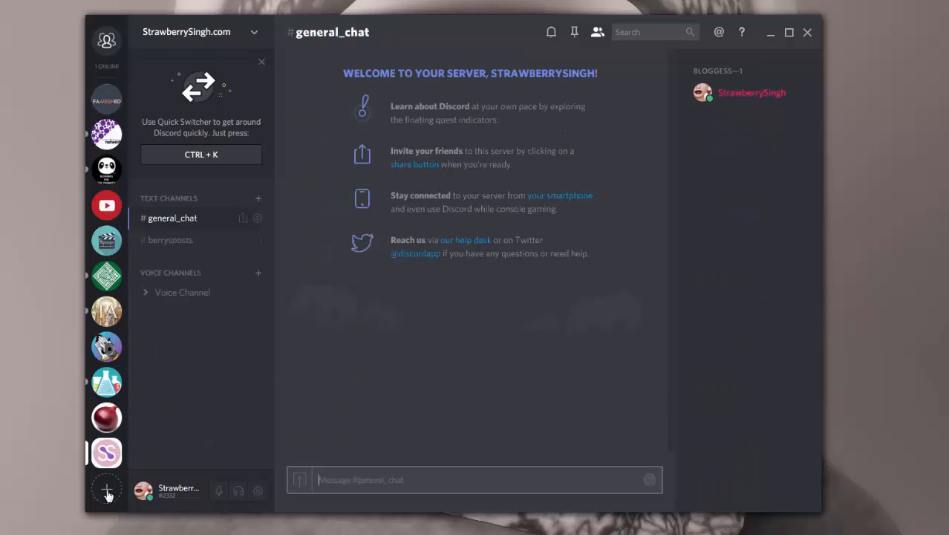
left_click(107, 490)
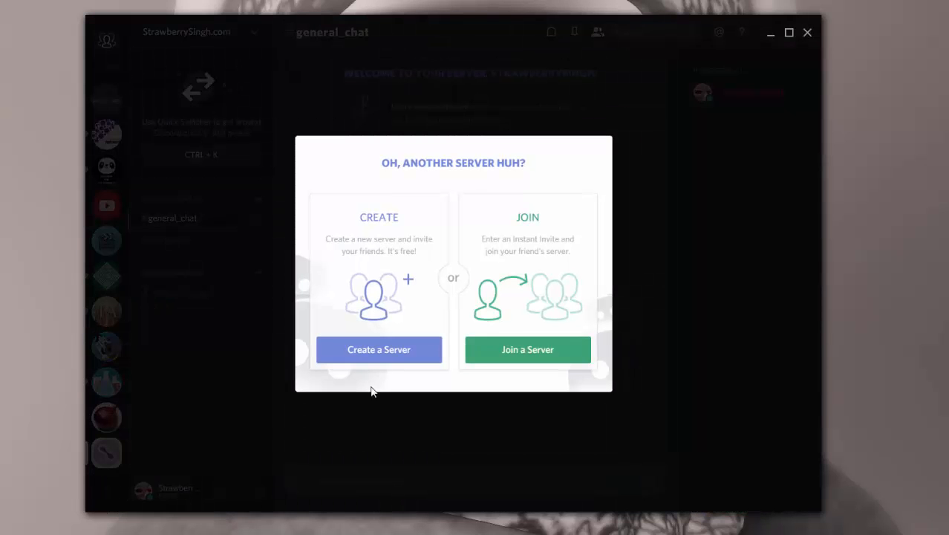
Create a new server named 'Test' with US East as its region
left_click(379, 349)
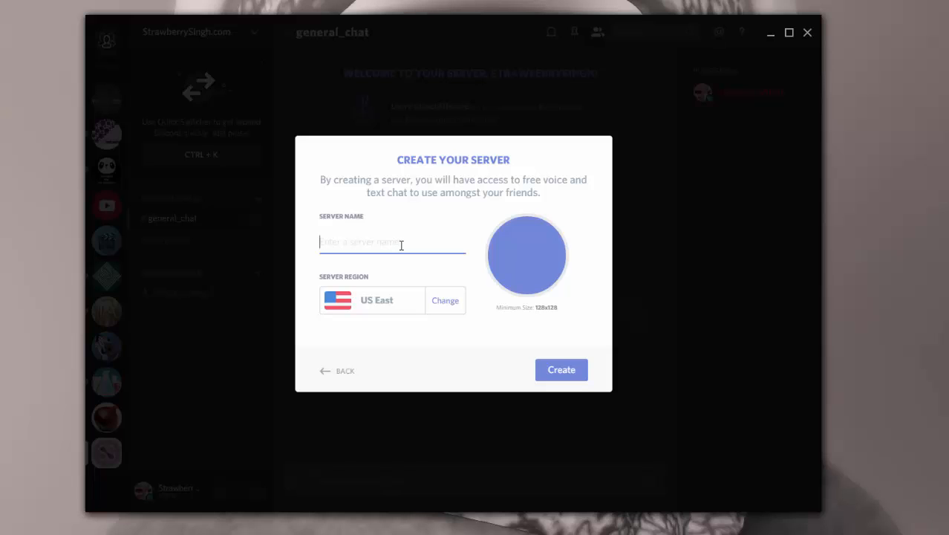
type("Test")
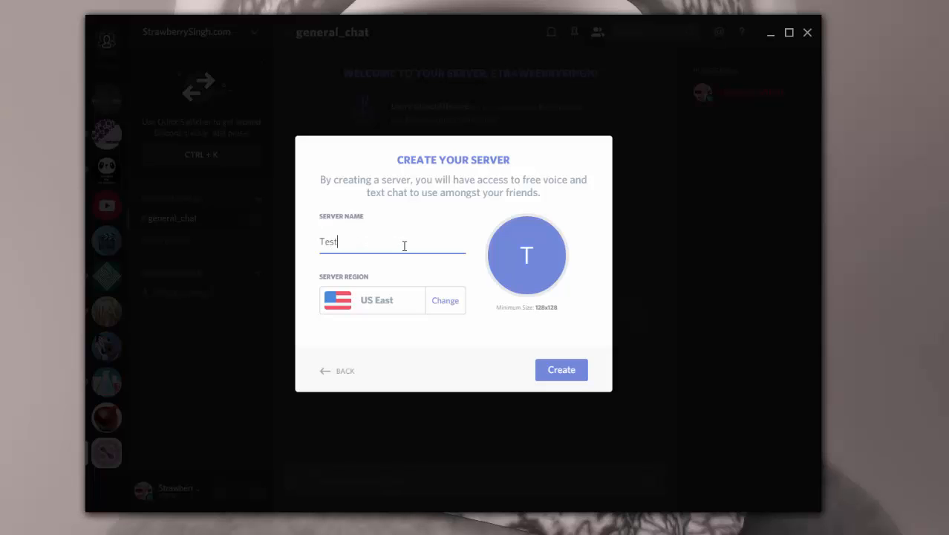
mouse_move(445, 300)
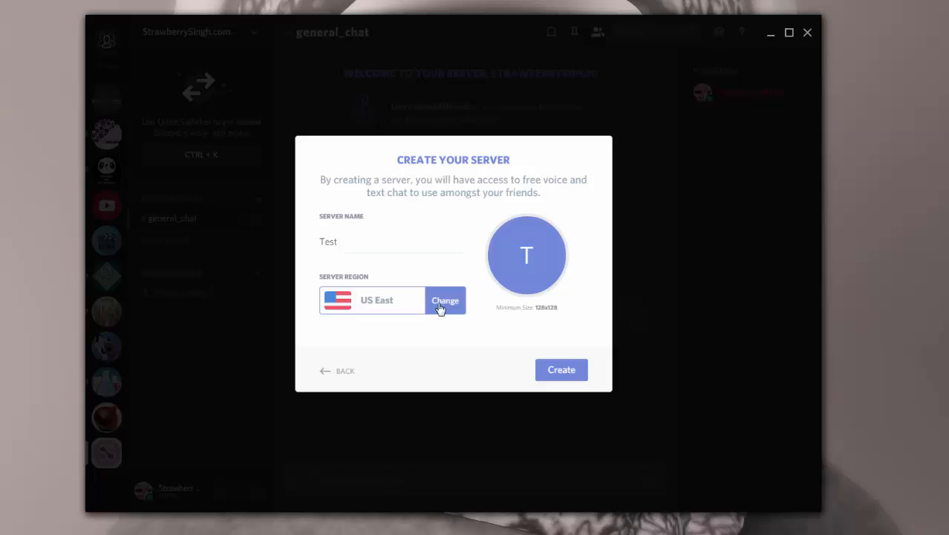
left_click(445, 300)
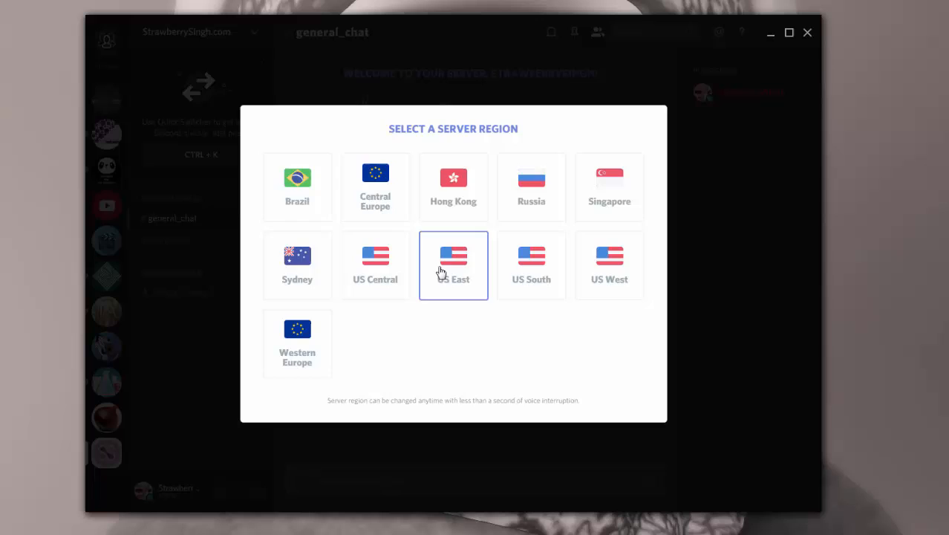
left_click(453, 265)
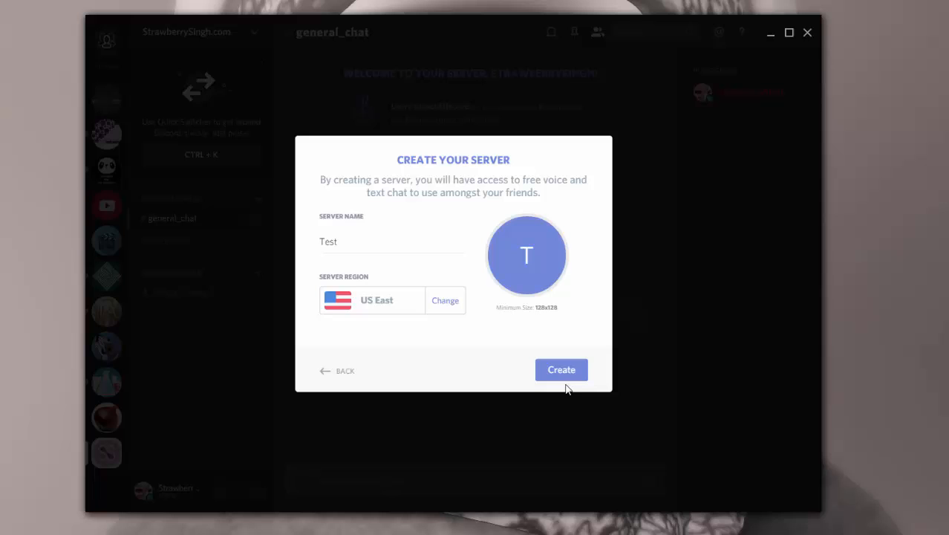
left_click(562, 368)
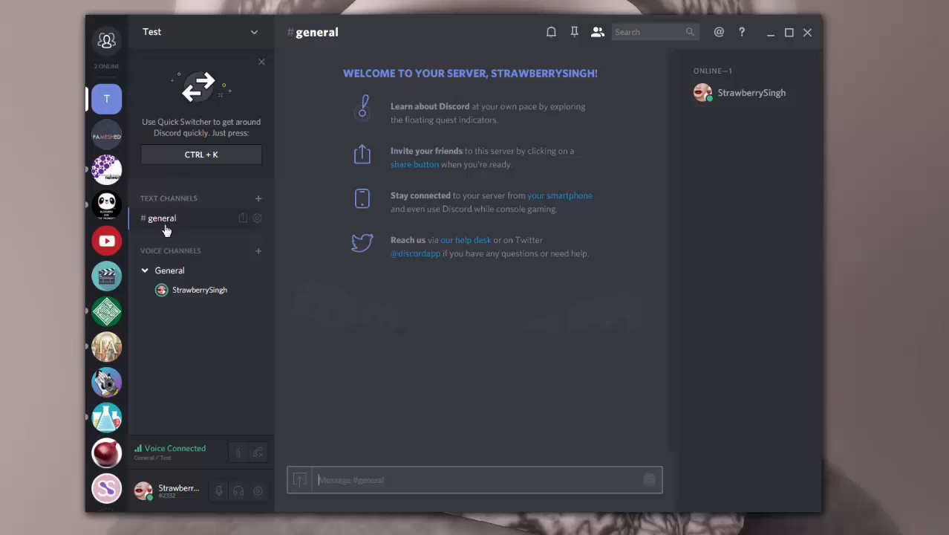
mouse_move(197, 284)
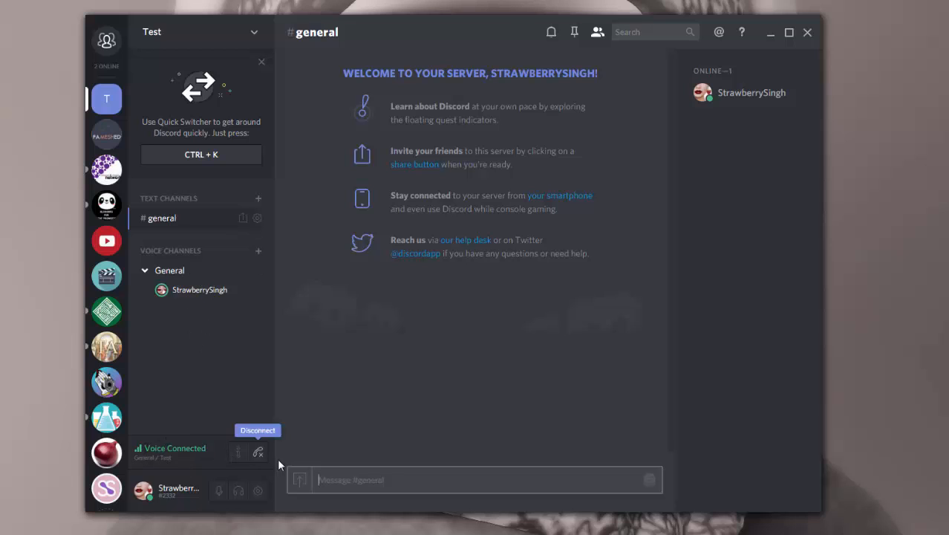
Disconnect from the Test server's General voice channel
left_click(257, 452)
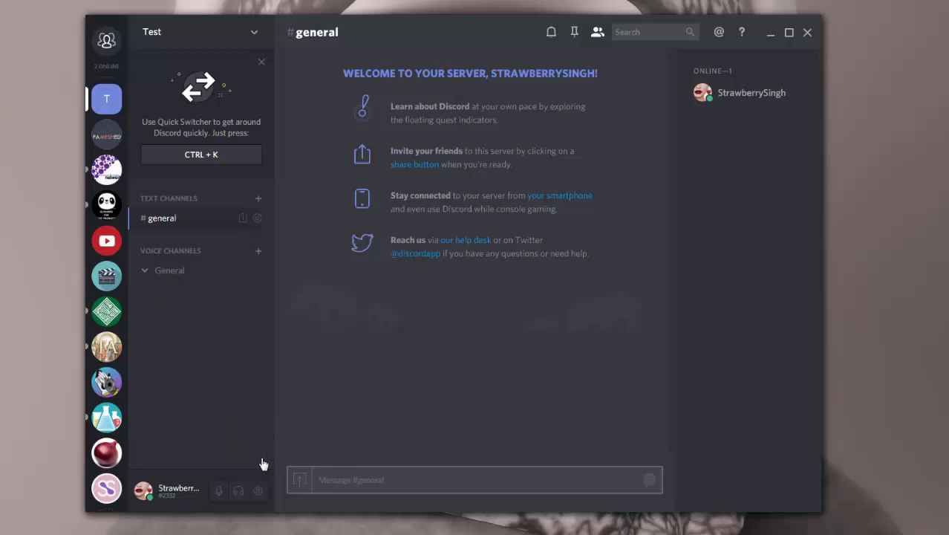
mouse_move(193, 294)
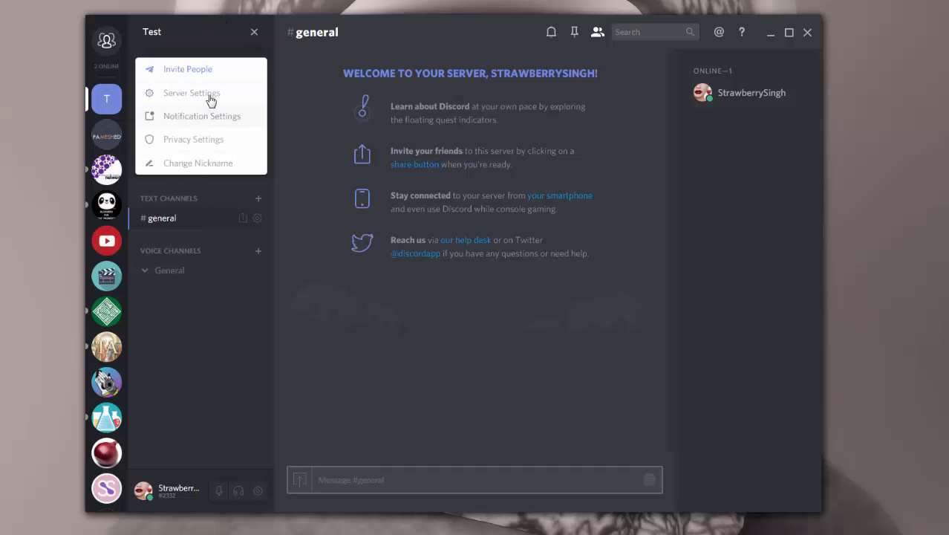
left_click(192, 92)
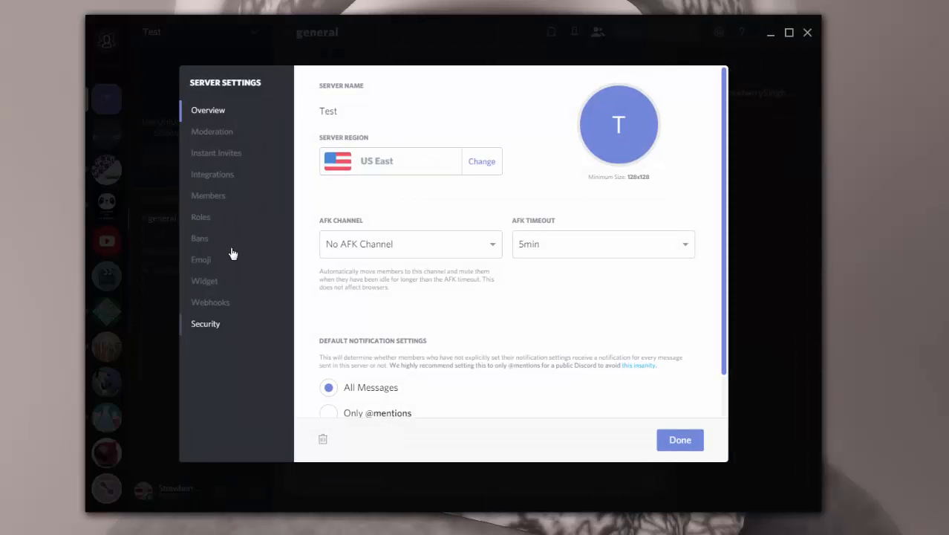
left_click(211, 130)
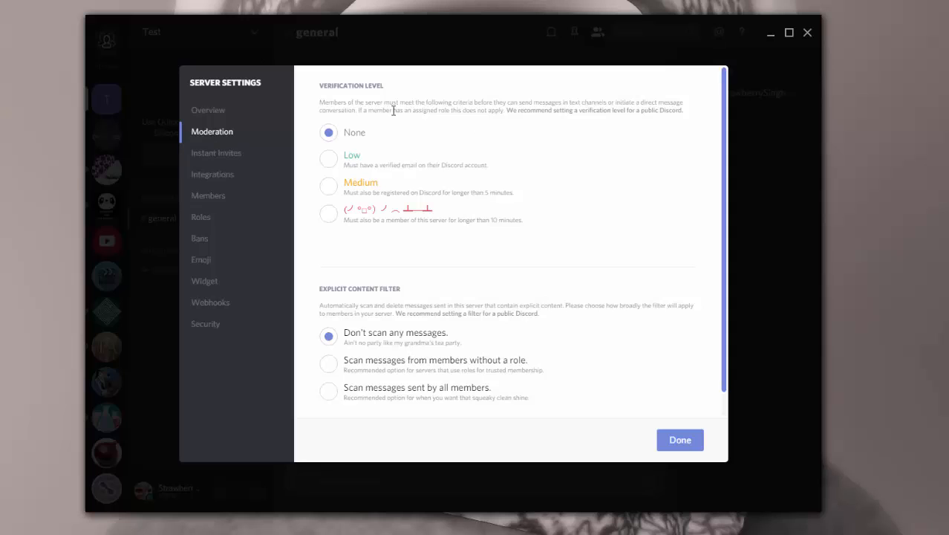
mouse_move(211, 174)
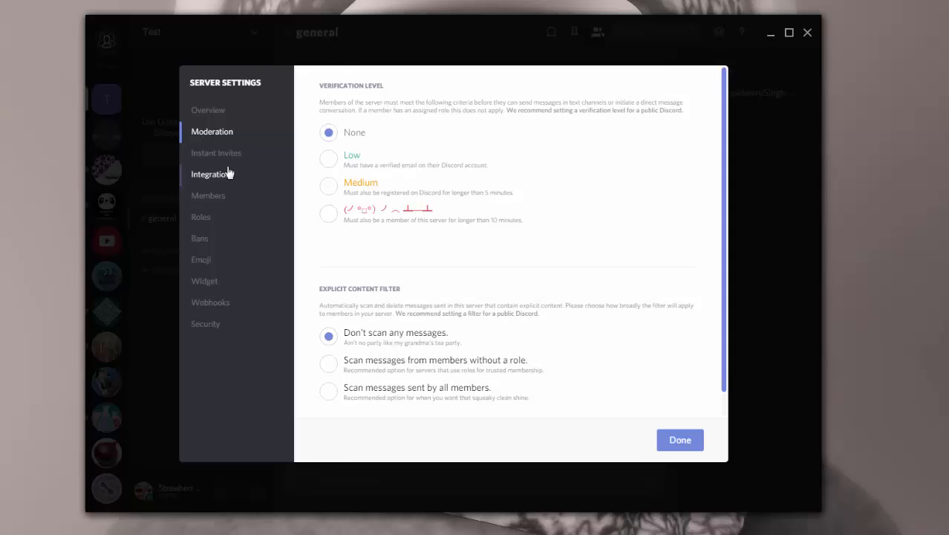
left_click(208, 196)
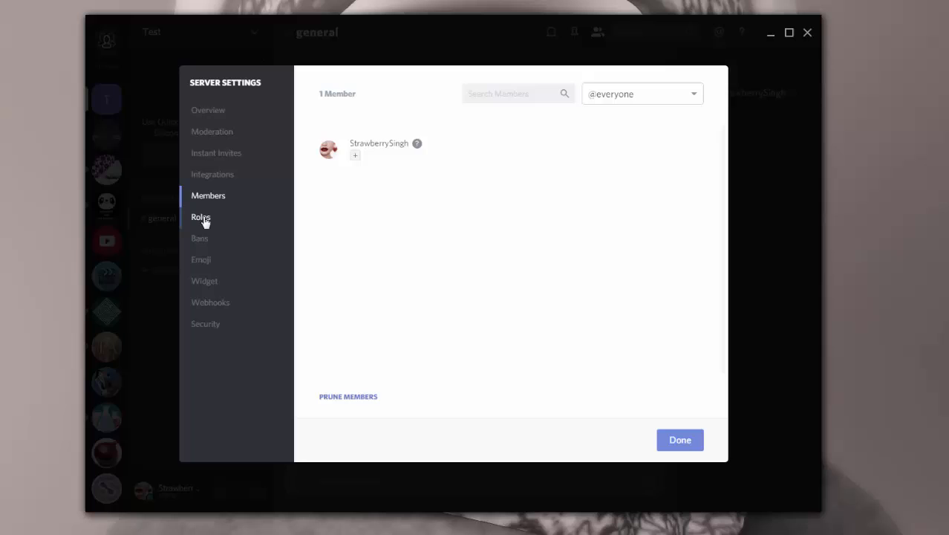
left_click(205, 281)
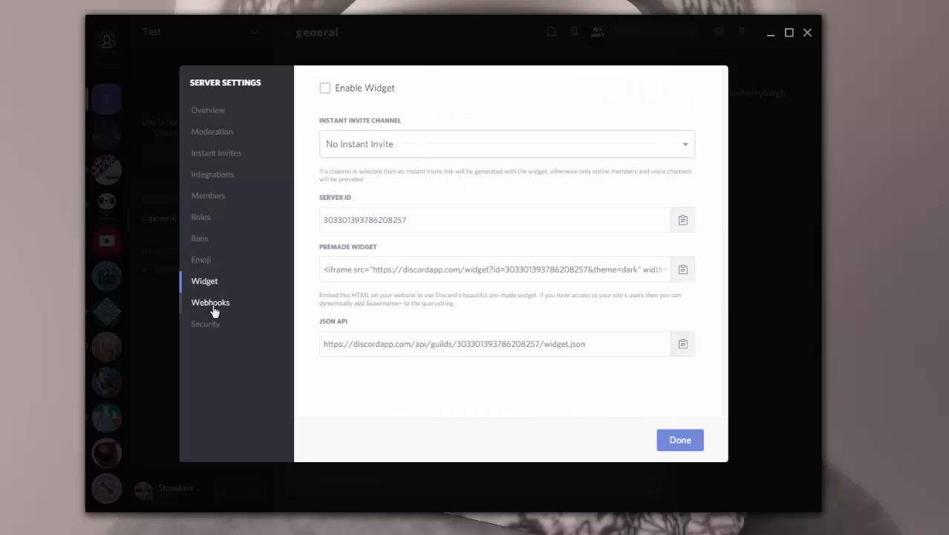
left_click(211, 303)
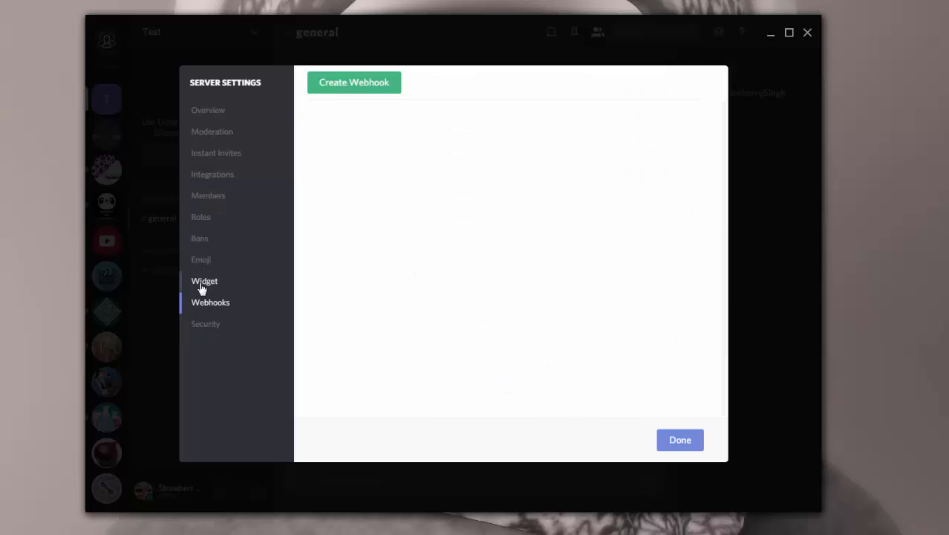
left_click(205, 281)
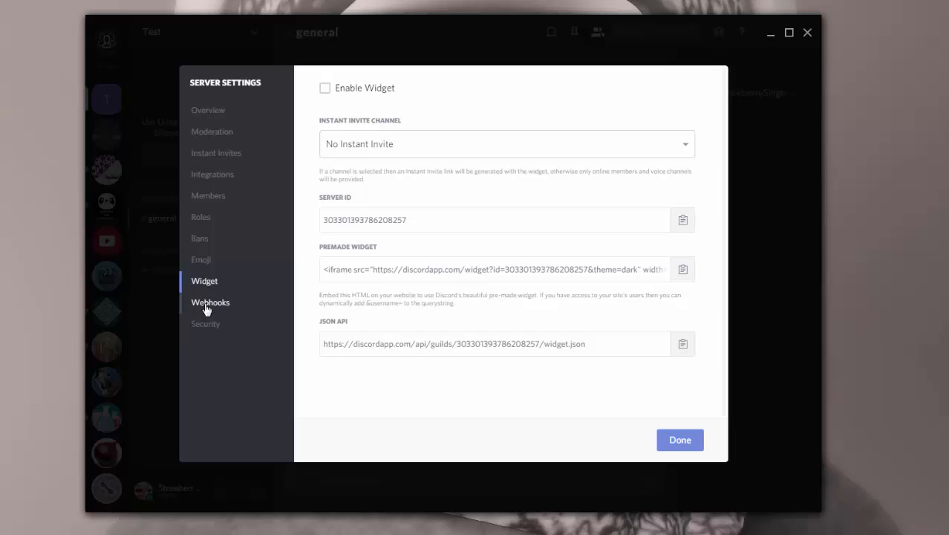
left_click(213, 174)
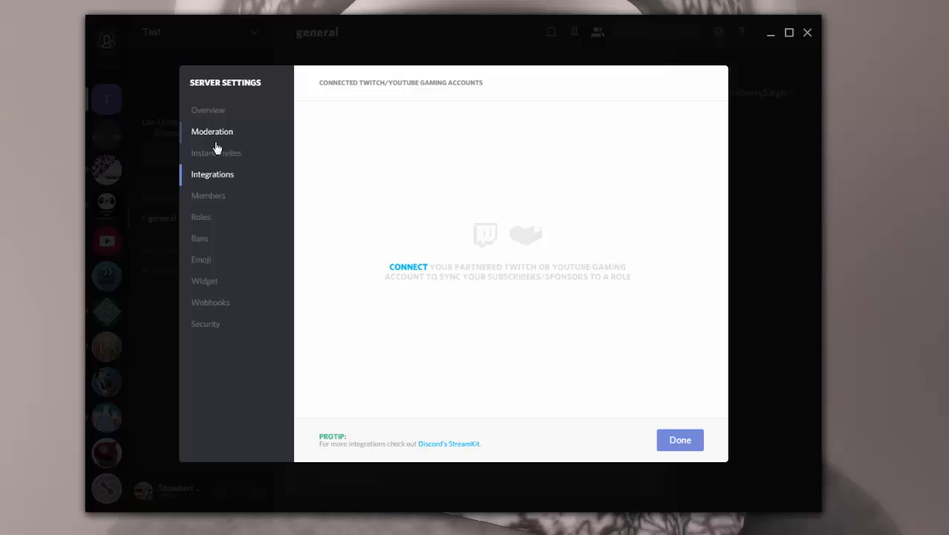
left_click(208, 110)
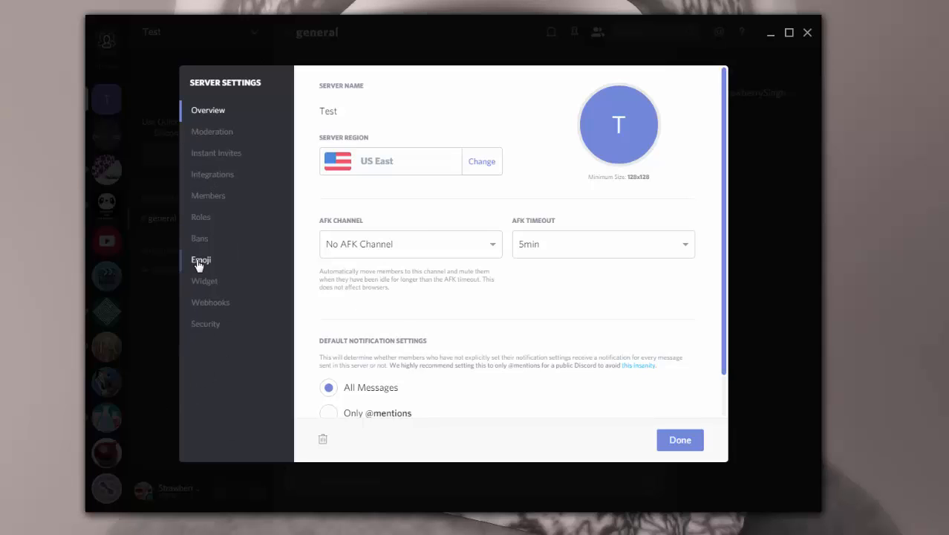
mouse_move(240, 442)
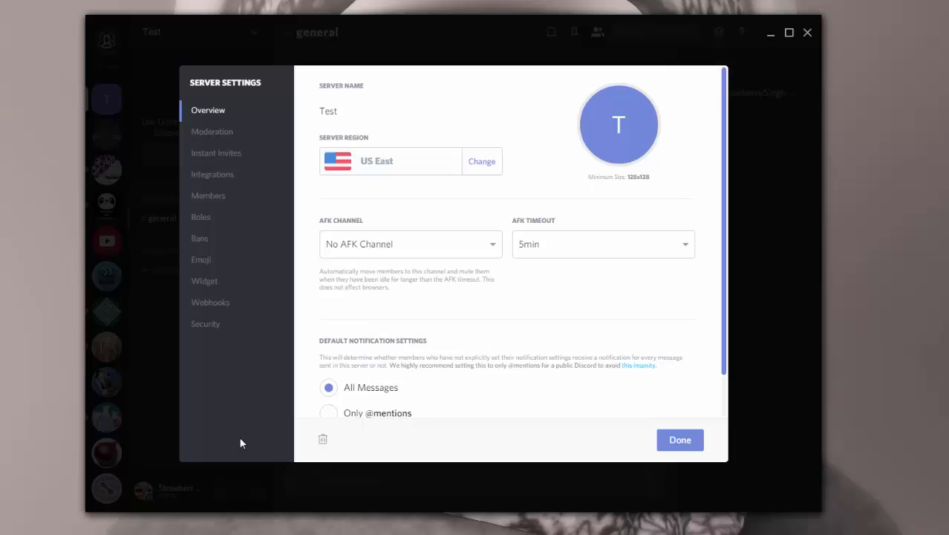
left_click(679, 439)
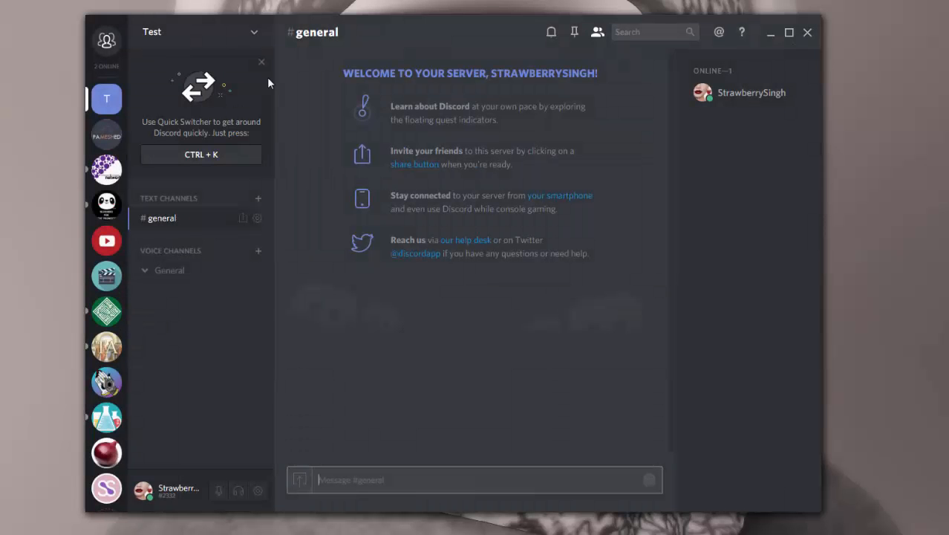
mouse_move(107, 98)
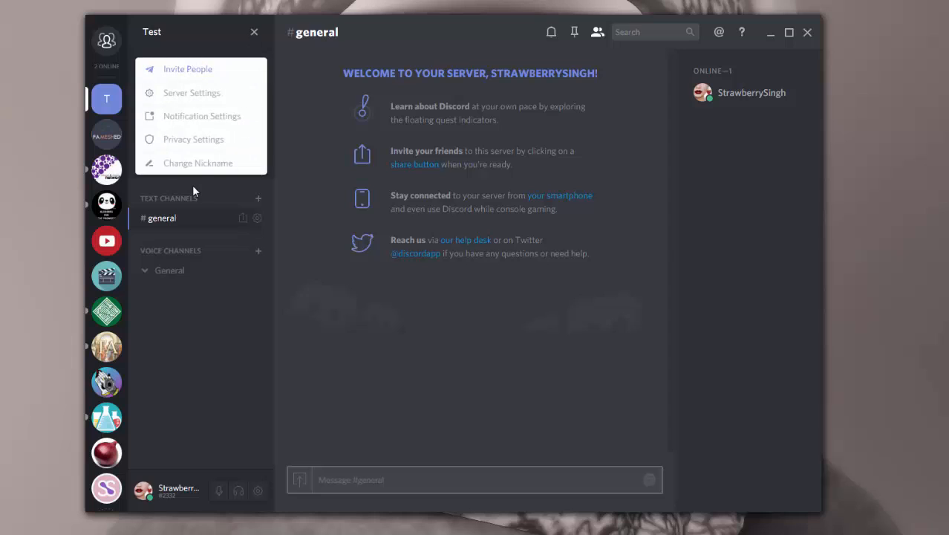
mouse_move(193, 185)
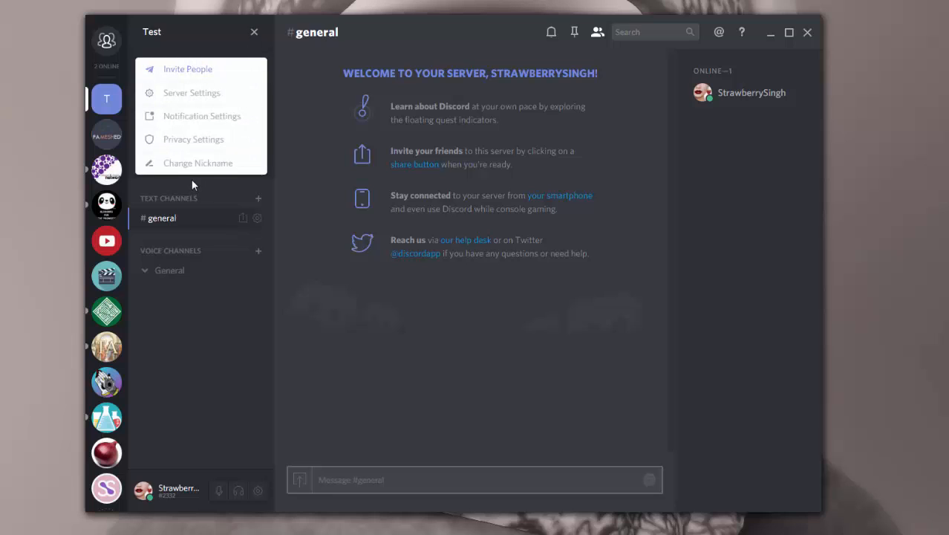
mouse_move(191, 92)
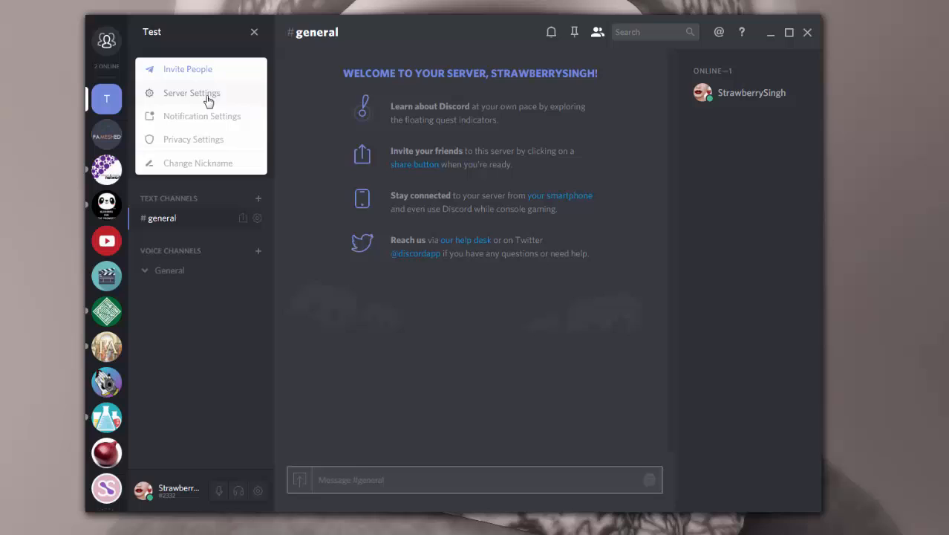
Go into the Test server's settings to delete it
left_click(190, 93)
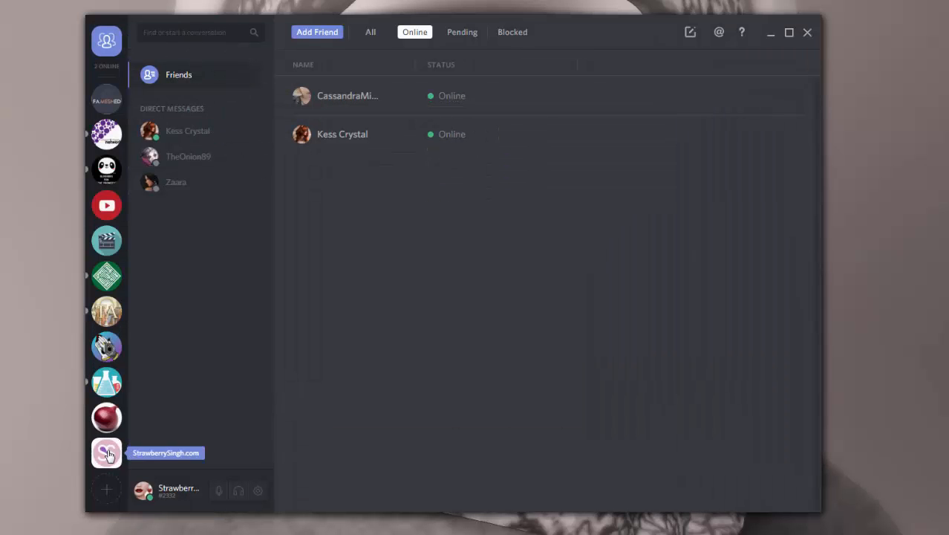
Bring up StrawberrySingh.com's server settings on the Moderation page showing Medium verification
left_click(107, 453)
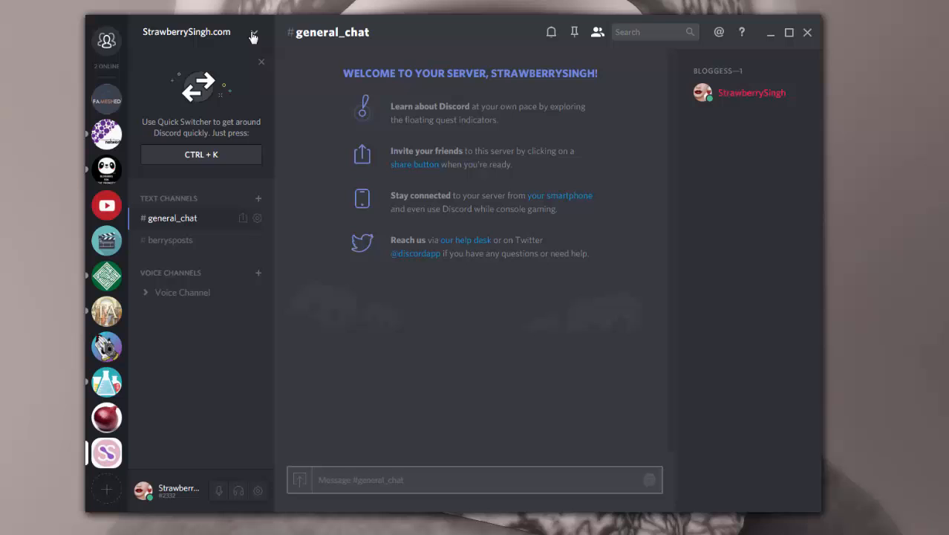
left_click(252, 32)
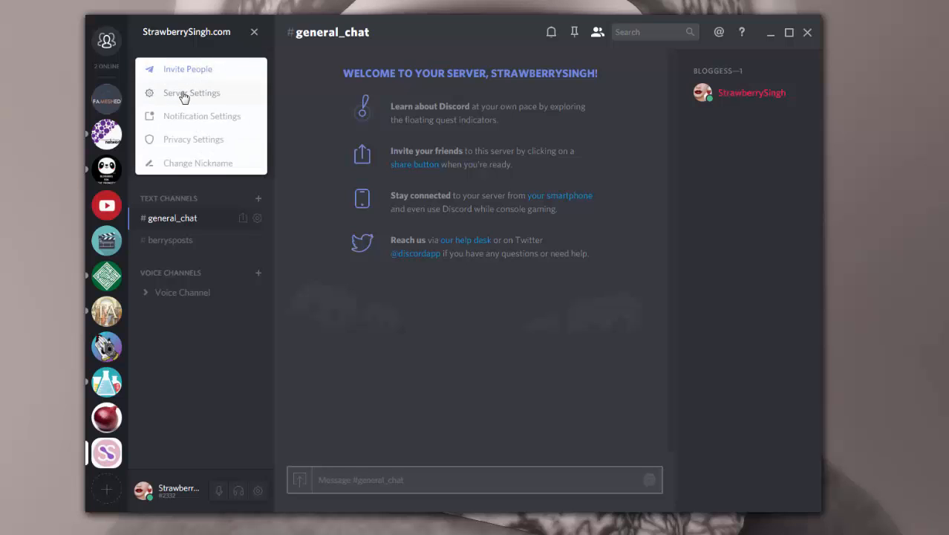
left_click(191, 92)
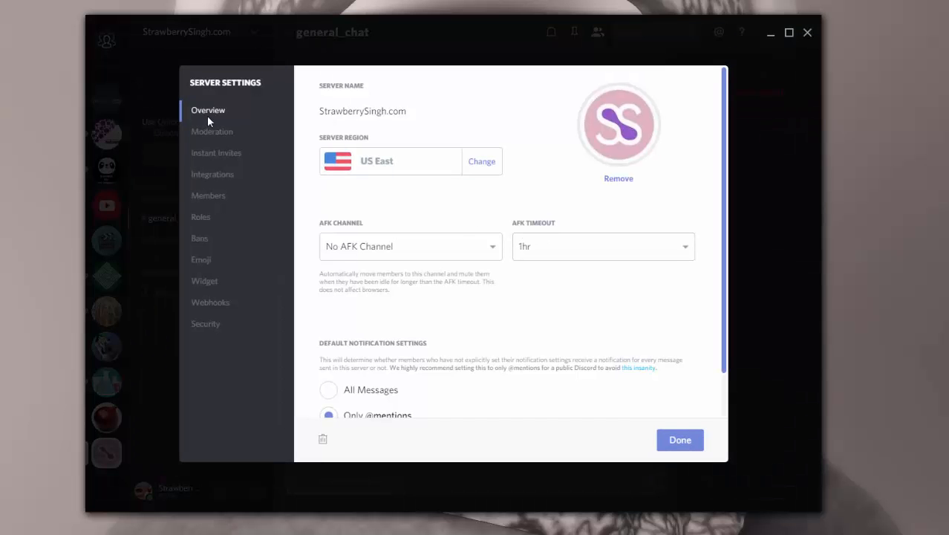
scroll("down", 3)
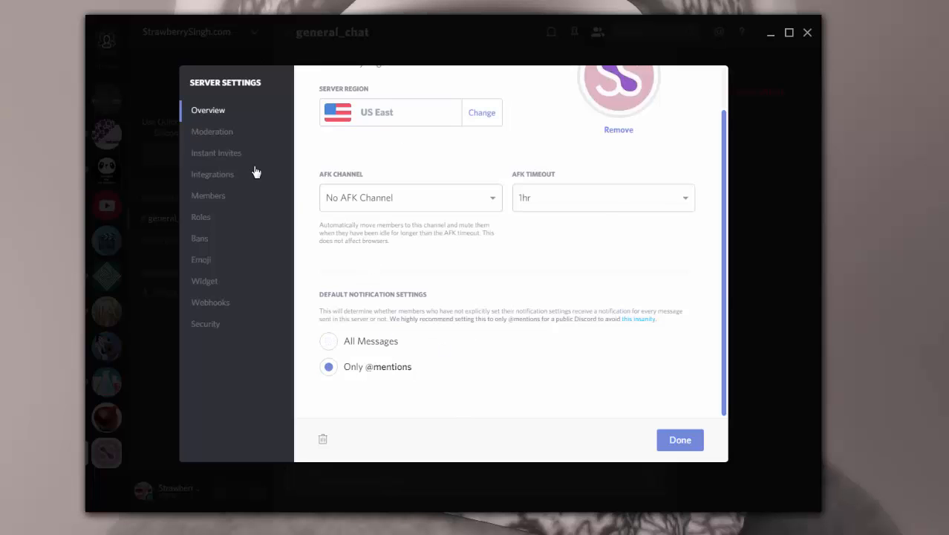
left_click(212, 131)
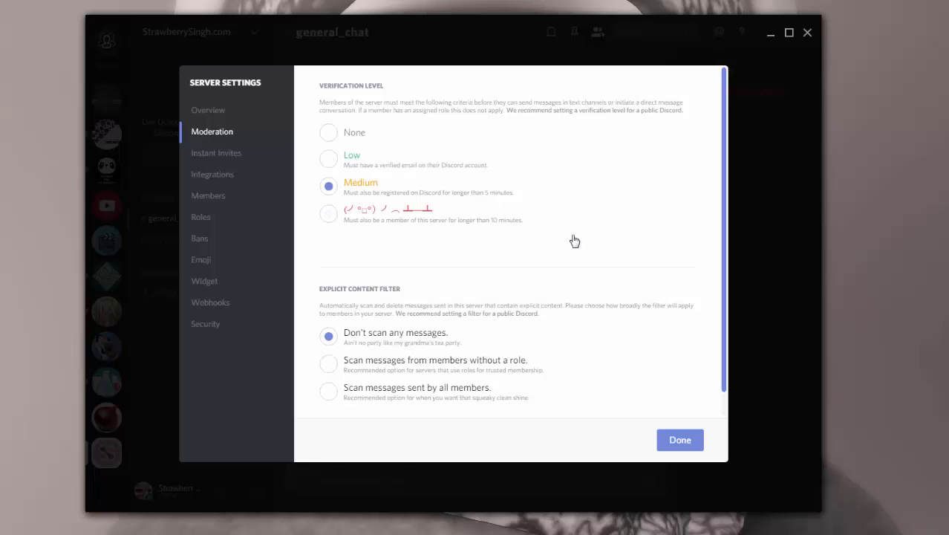
mouse_move(576, 353)
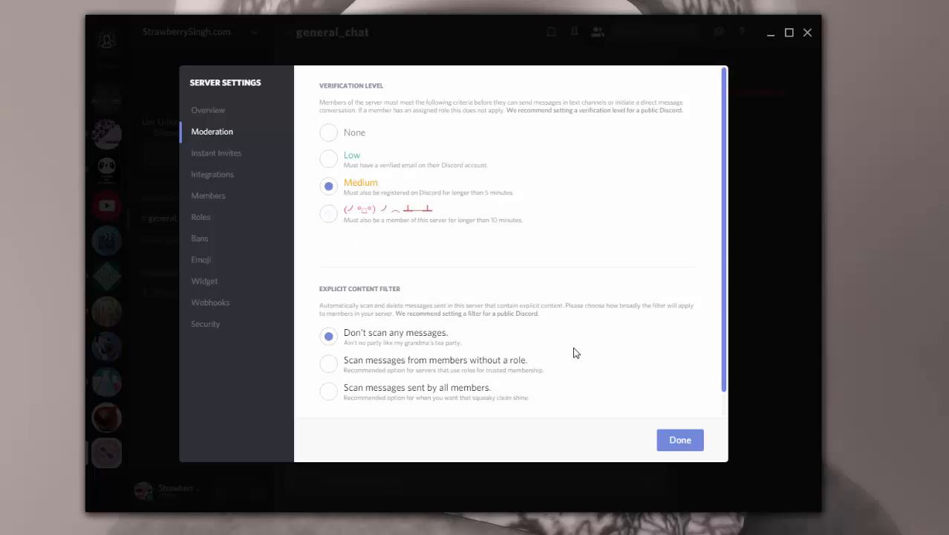
mouse_move(656, 271)
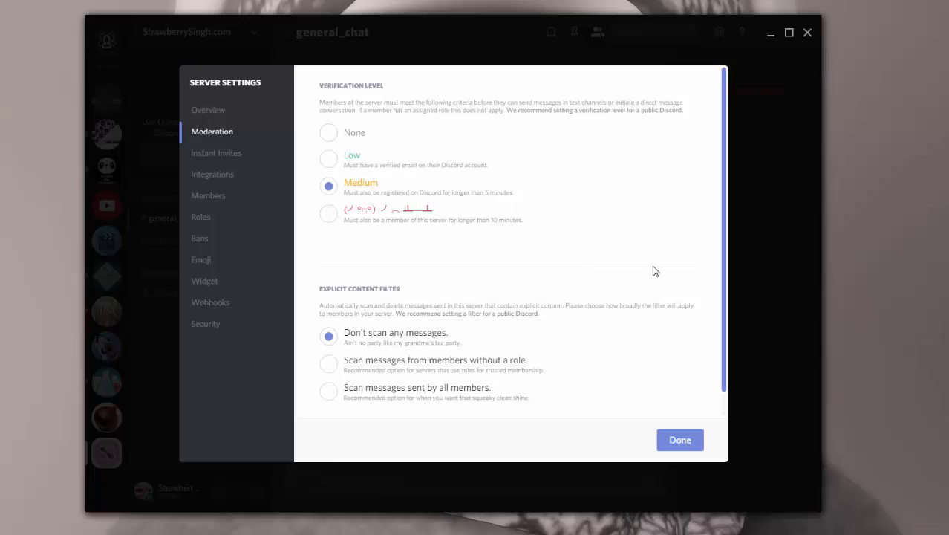
mouse_move(364, 196)
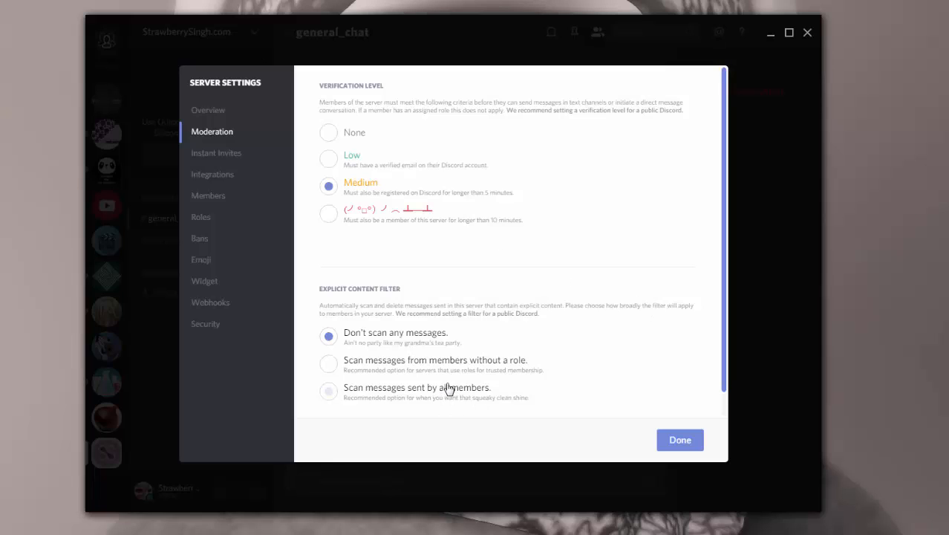
scroll("down", 3)
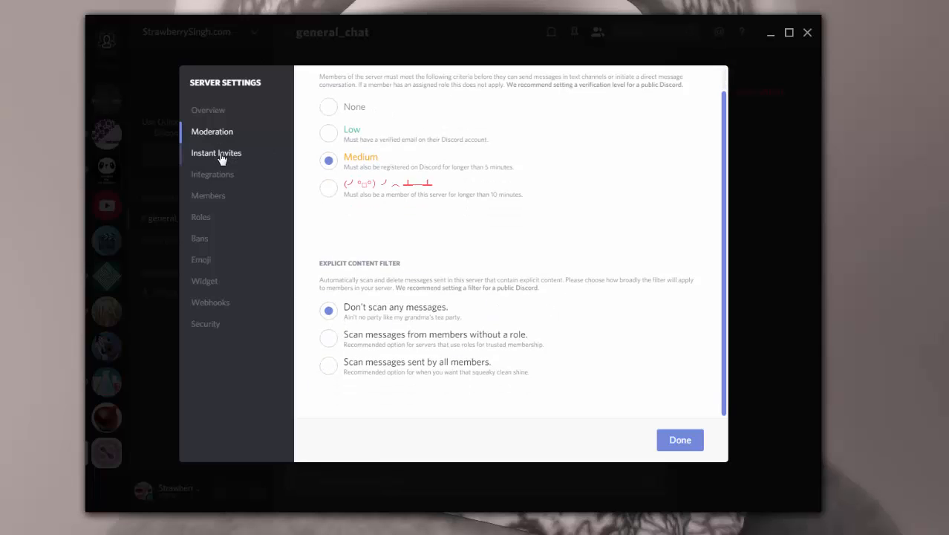
Review the server's Instant Invites and Integrations, then its Members list with the Bloggess member
left_click(217, 152)
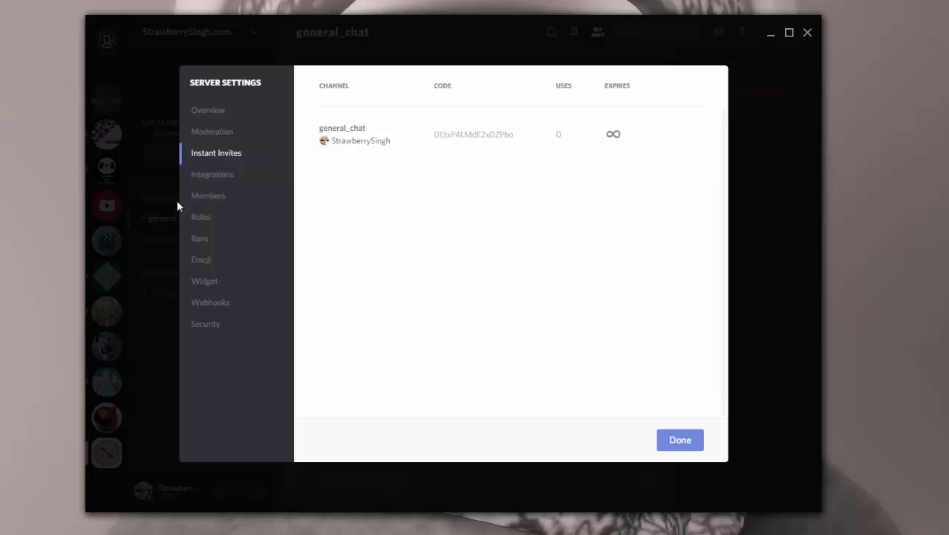
left_click(212, 173)
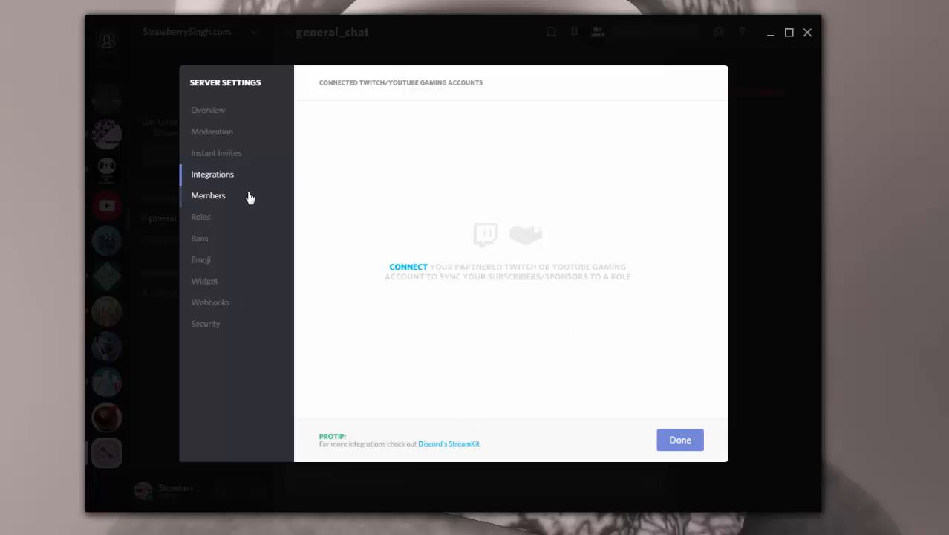
left_click(208, 196)
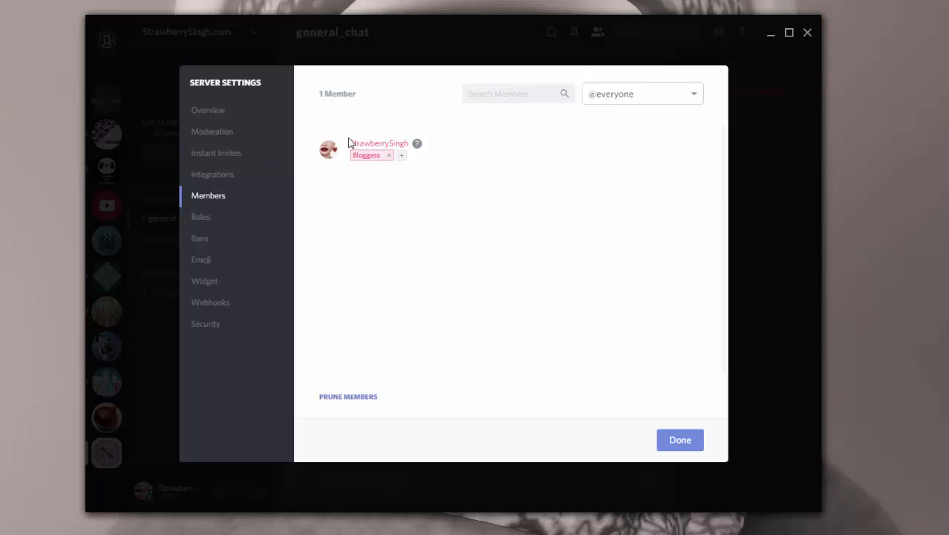
mouse_move(387, 193)
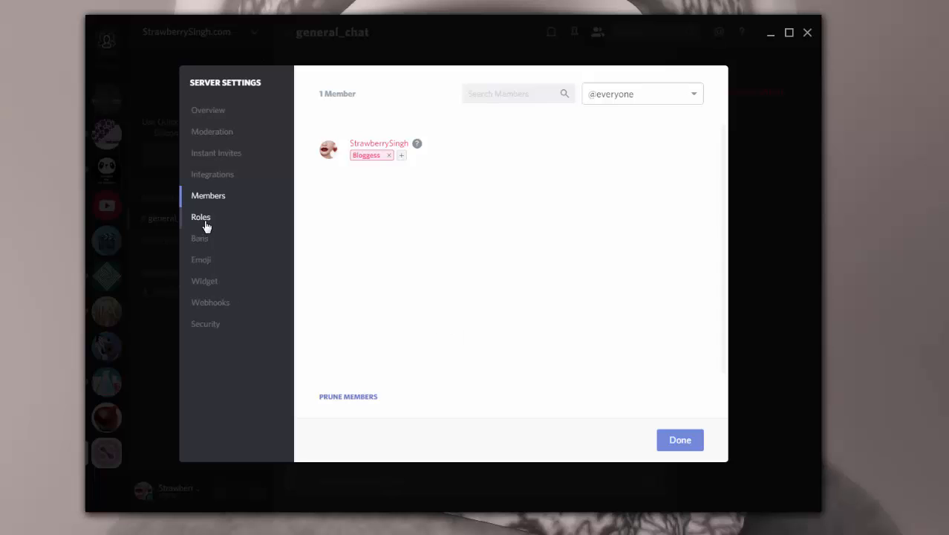
left_click(200, 217)
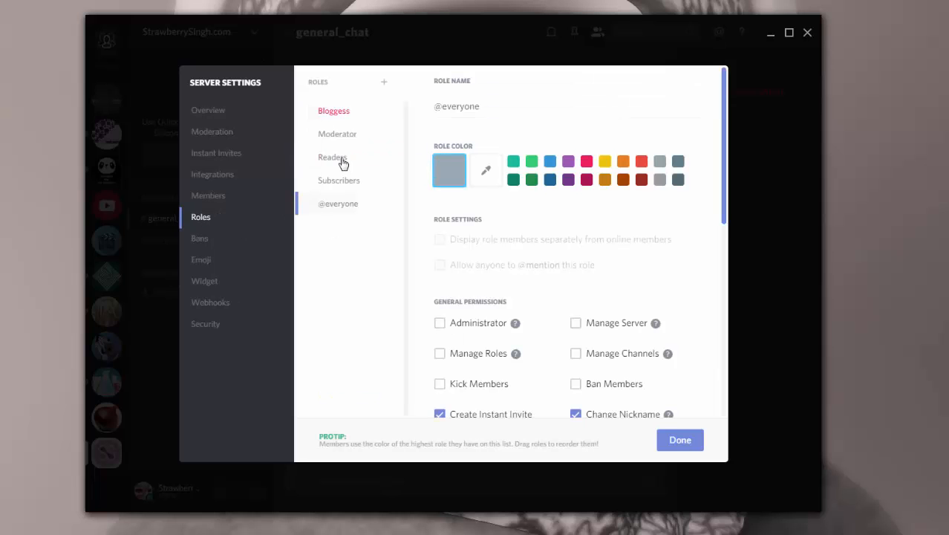
left_click(337, 134)
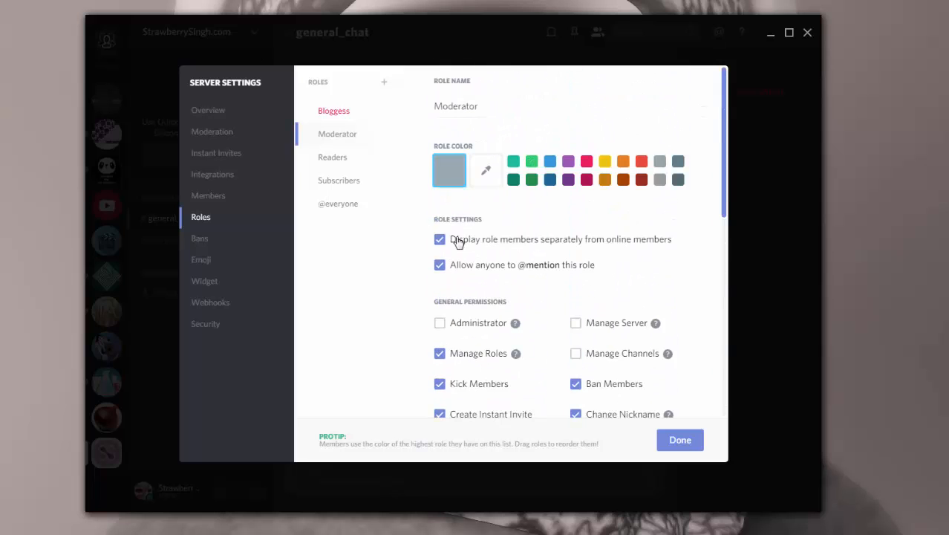
left_click(339, 181)
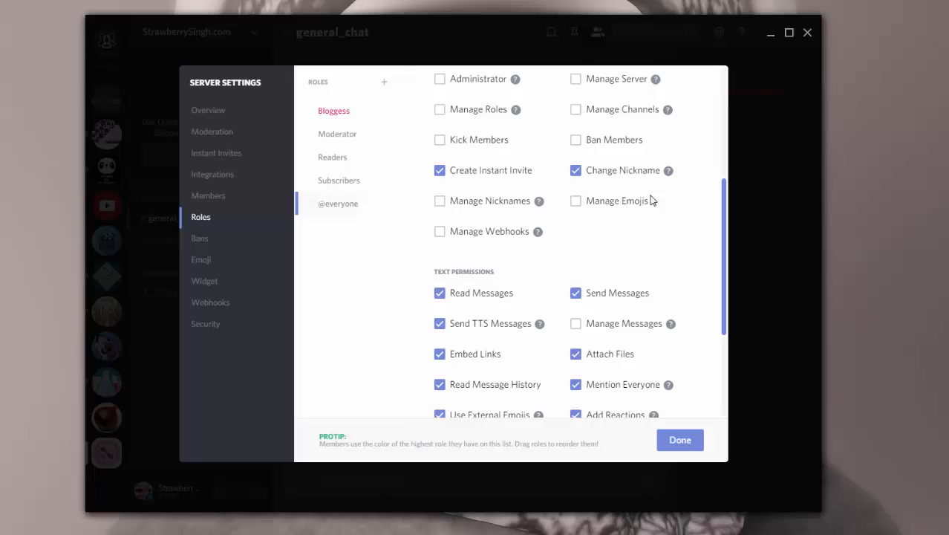
scroll("down", 3)
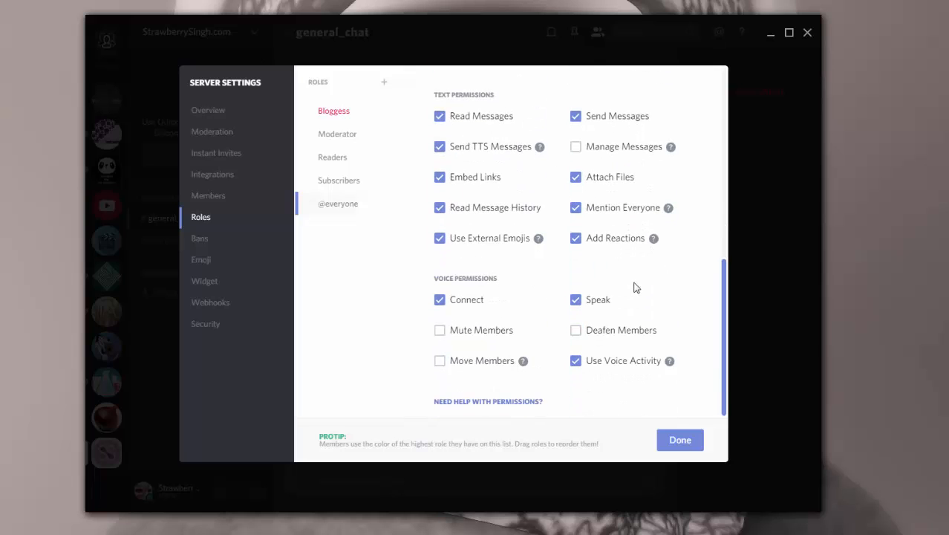
left_click(337, 203)
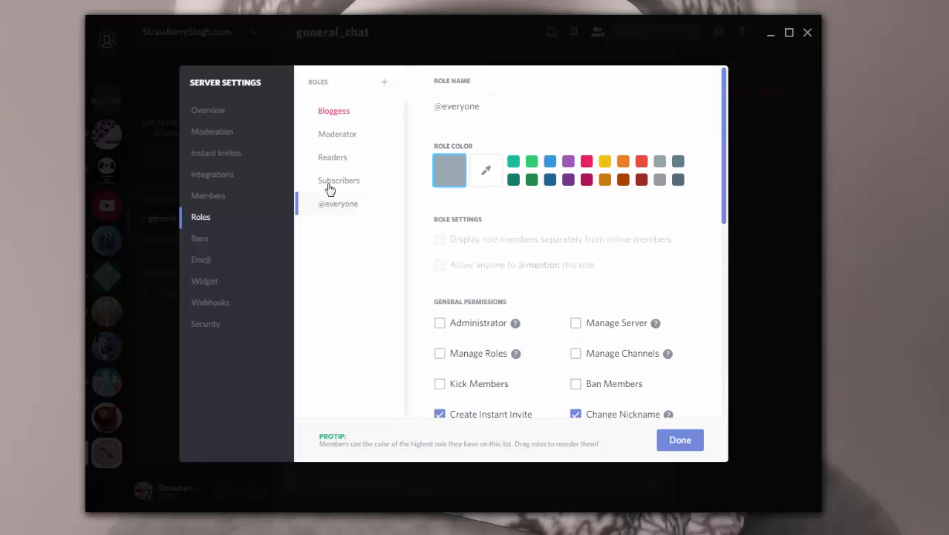
left_click(339, 180)
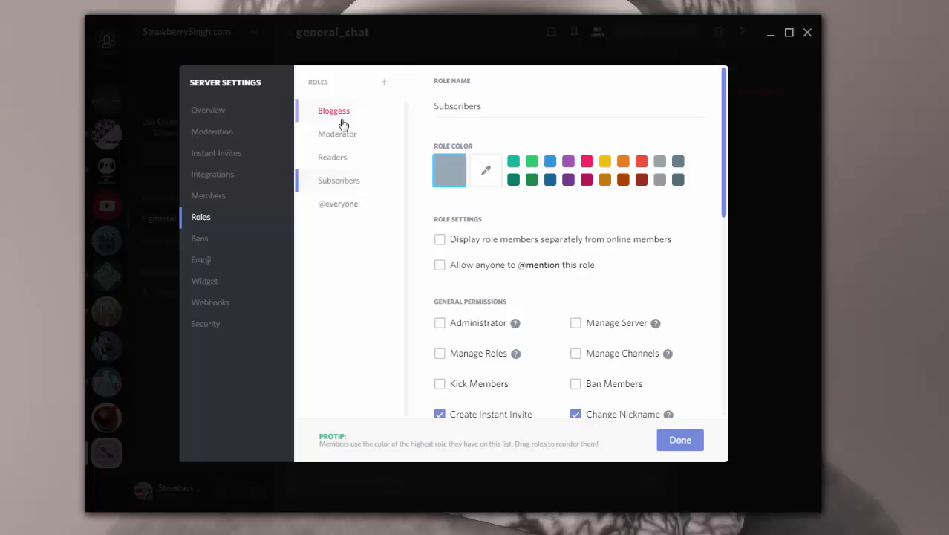
left_click(333, 110)
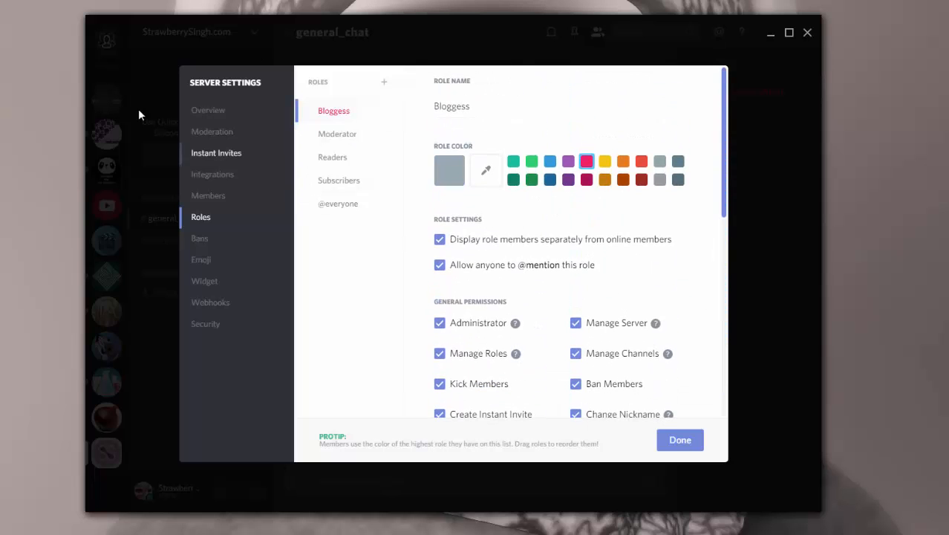
Look over the Bans, Emoji, Widget, Webhooks and Security pages, then leave server settings
left_click(199, 238)
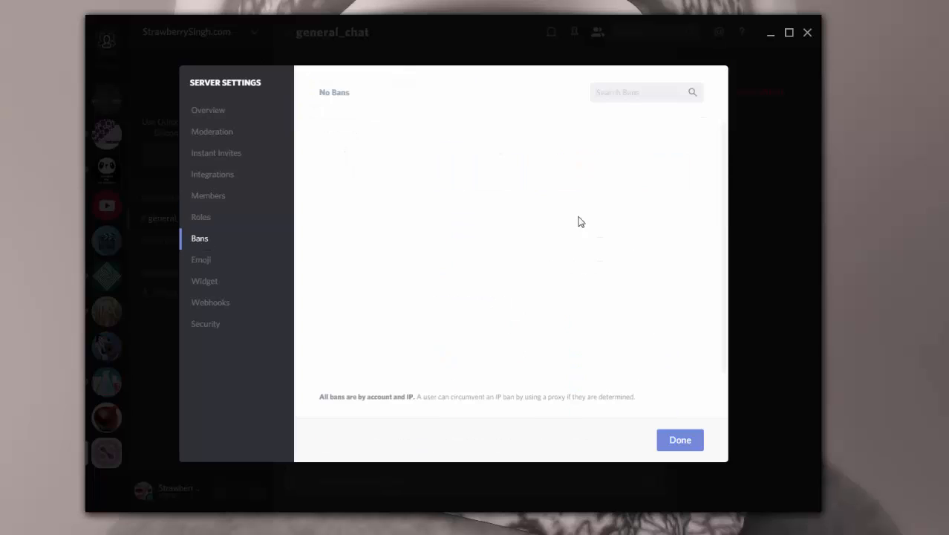
left_click(202, 259)
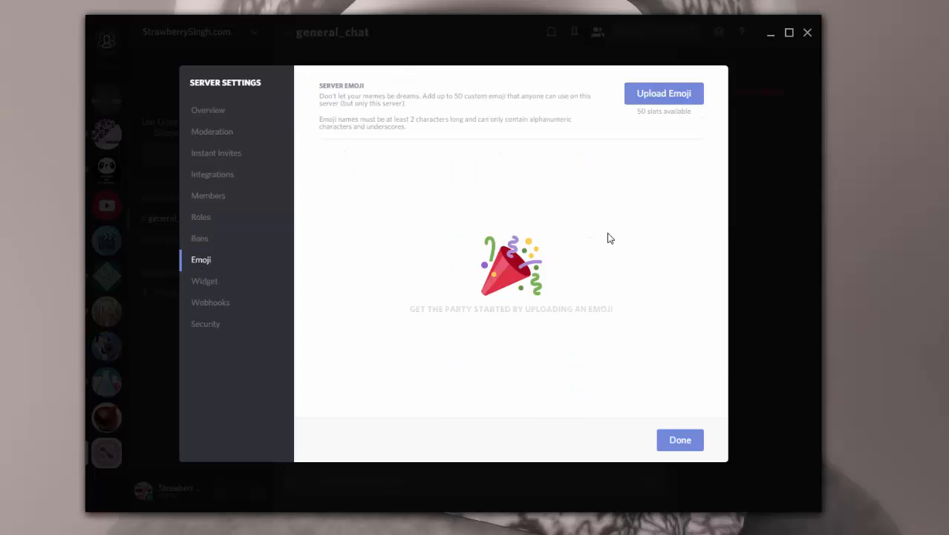
left_click(205, 281)
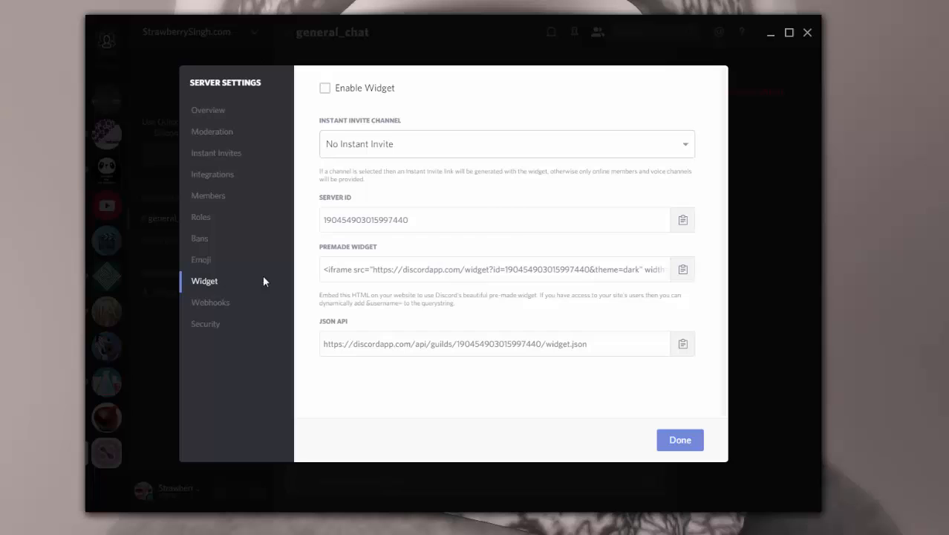
left_click(211, 303)
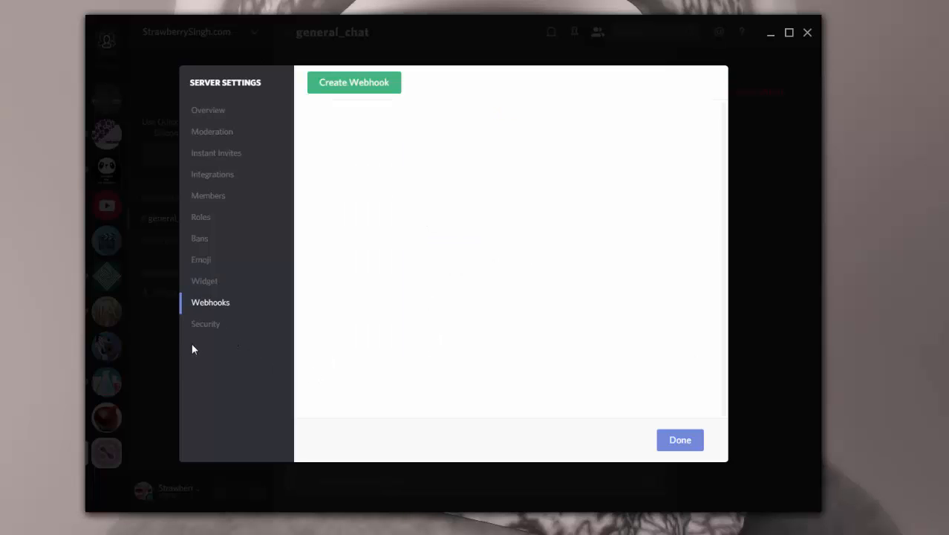
left_click(205, 324)
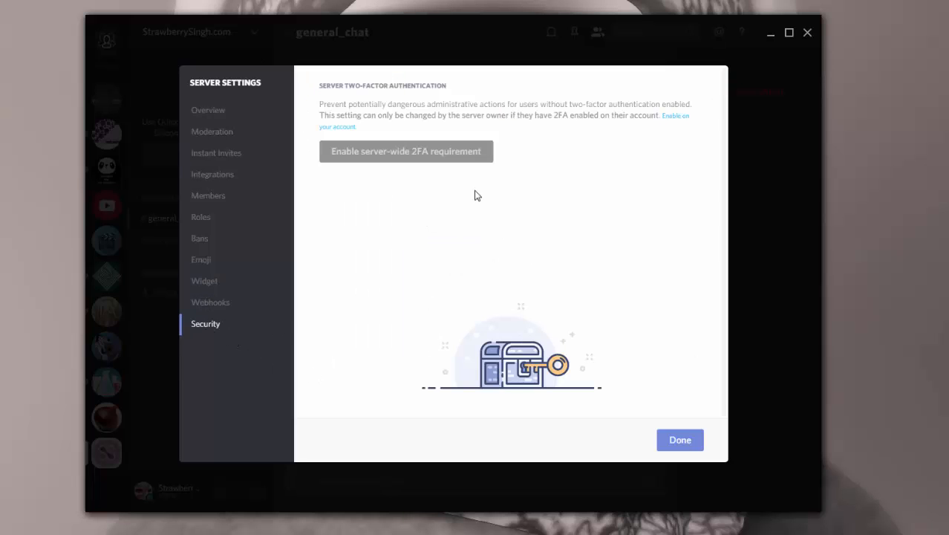
mouse_move(487, 95)
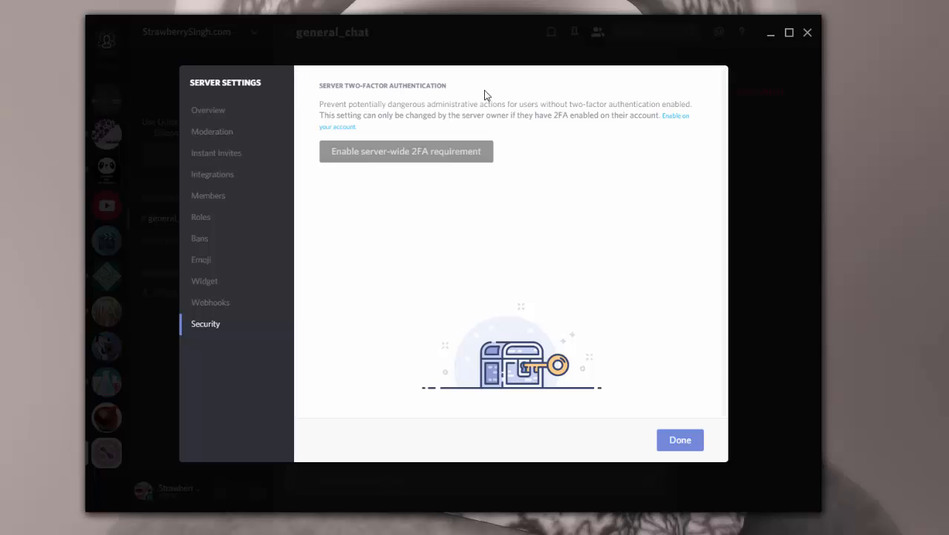
left_click(208, 110)
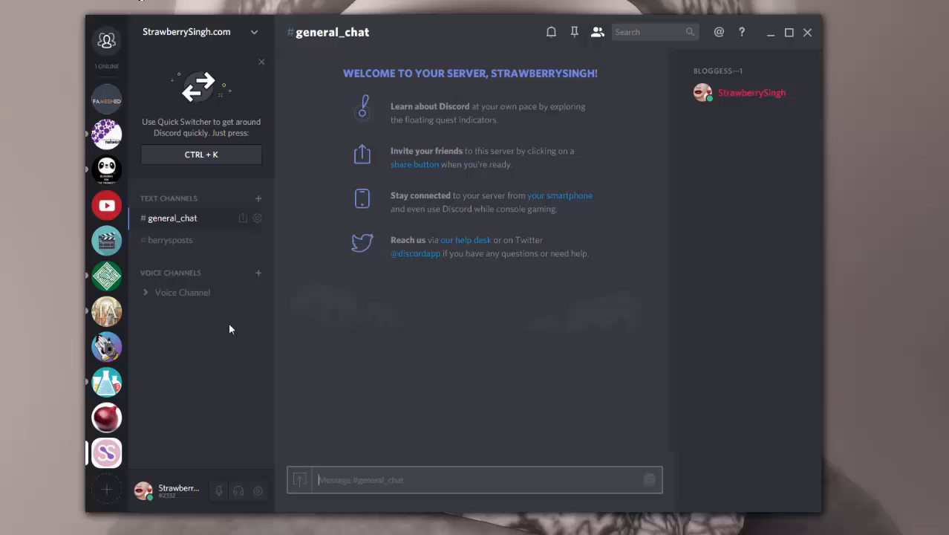
mouse_move(163, 307)
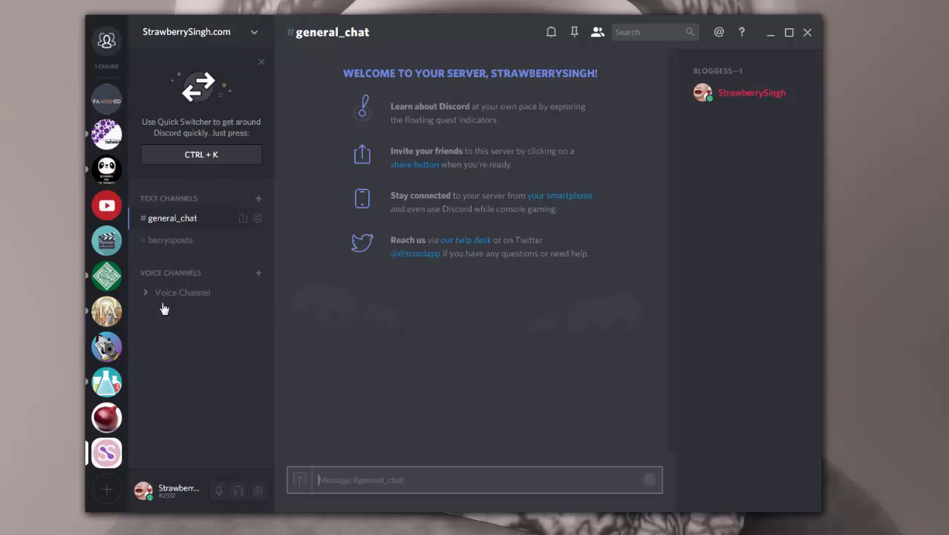
mouse_move(181, 226)
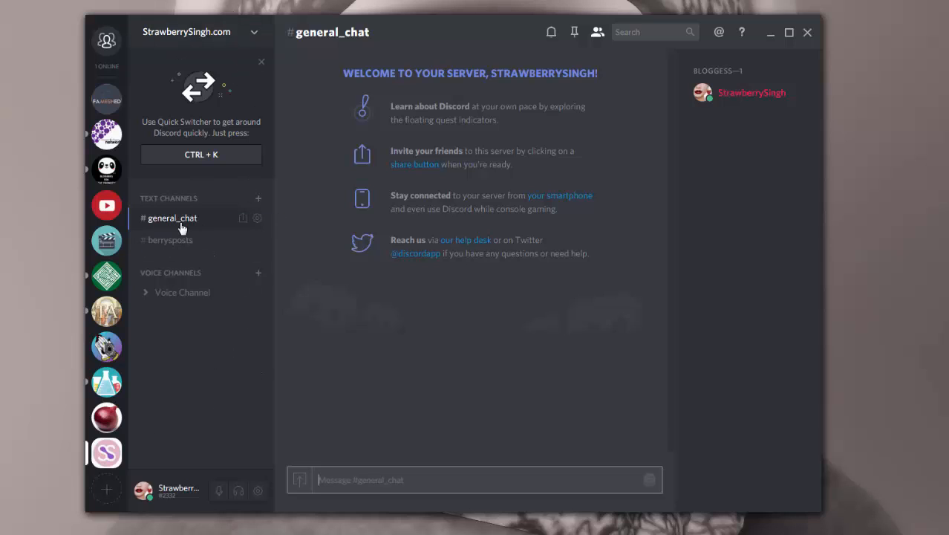
mouse_move(191, 186)
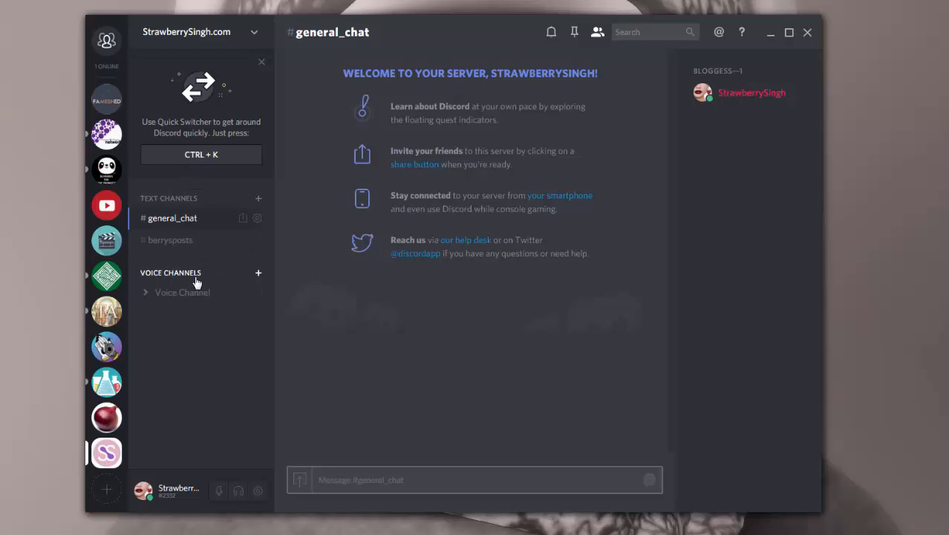
mouse_move(164, 308)
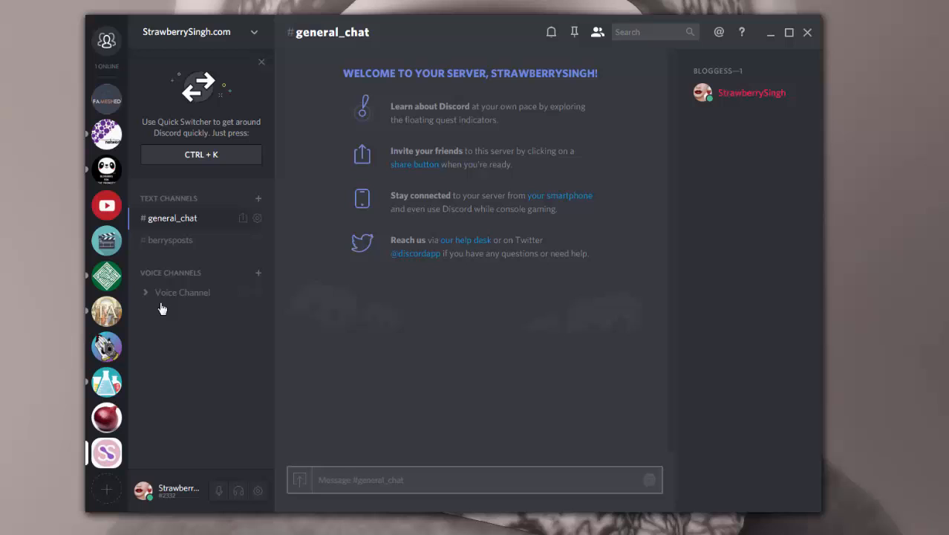
mouse_move(224, 214)
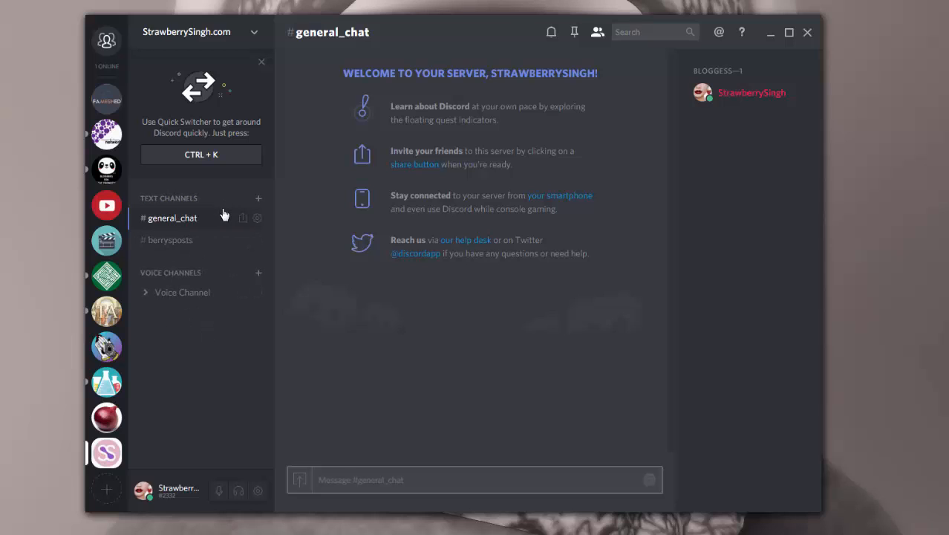
mouse_move(149, 292)
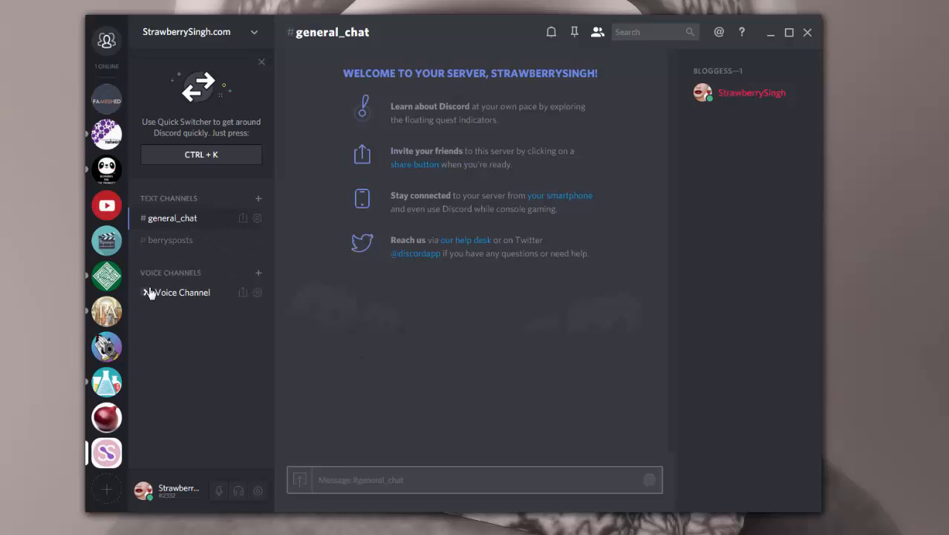
left_click(257, 291)
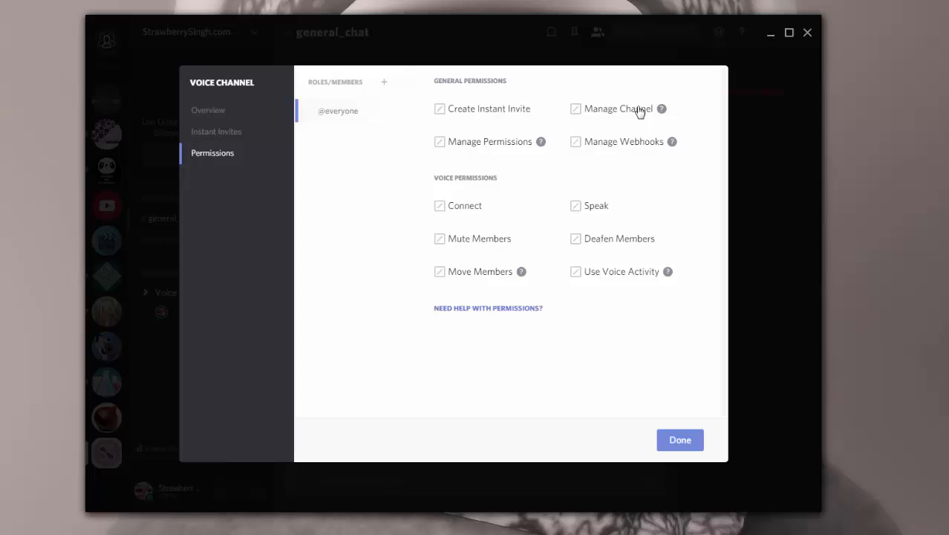
left_click(576, 109)
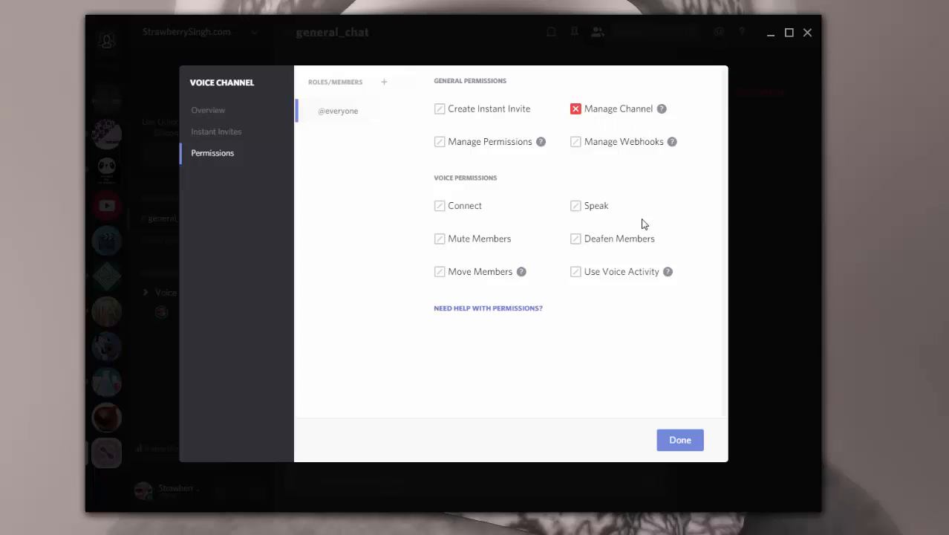
left_click(439, 141)
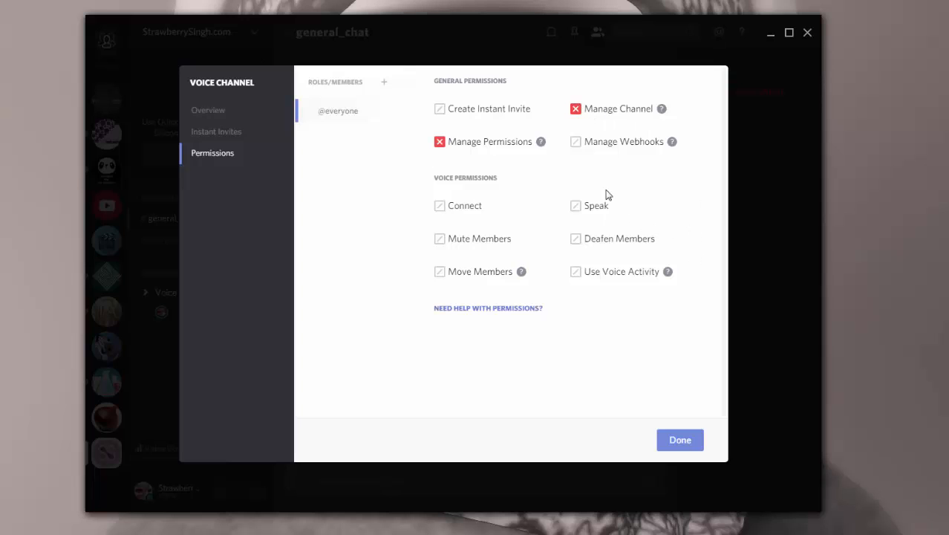
left_click(576, 141)
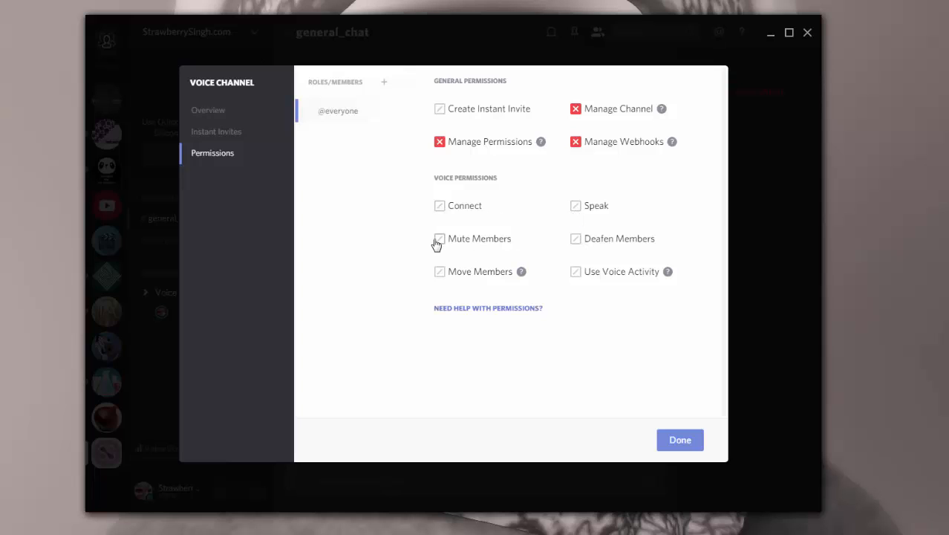
left_click(440, 238)
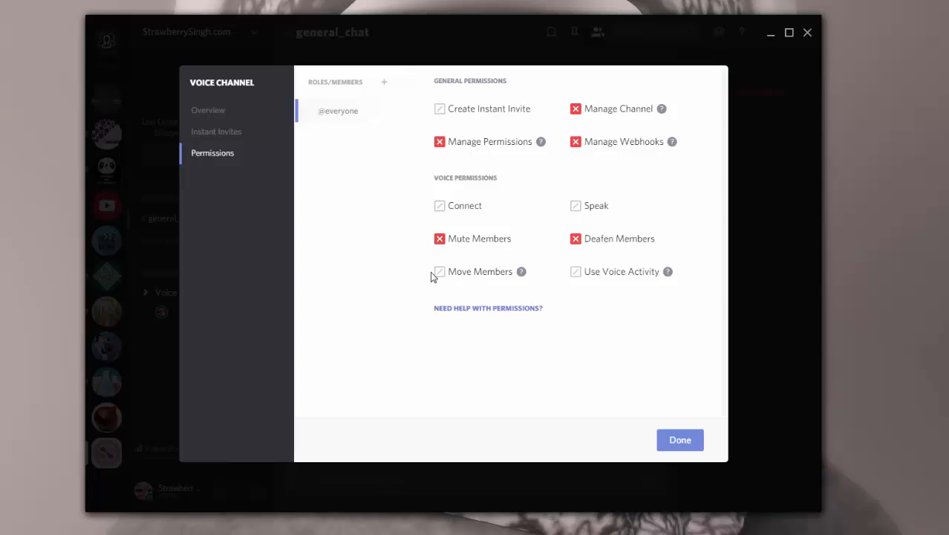
left_click(440, 271)
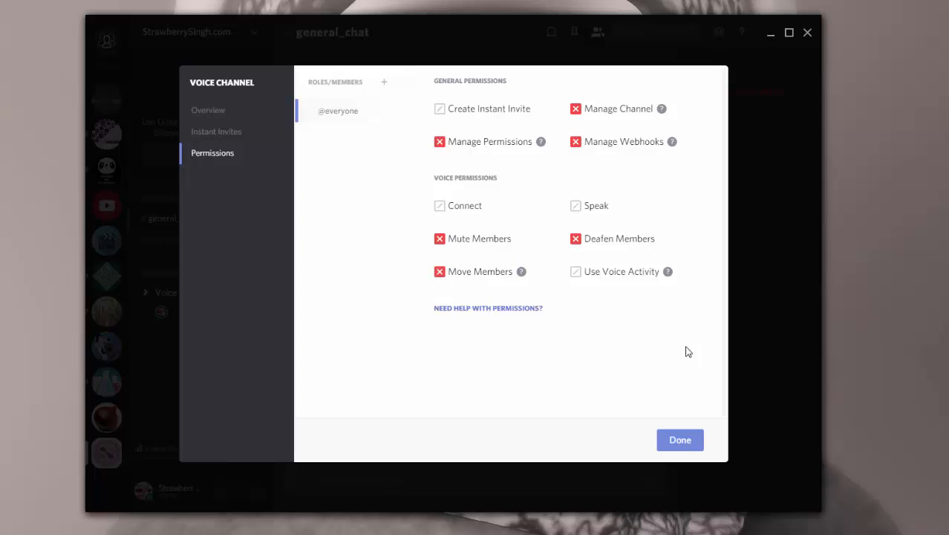
mouse_move(667, 270)
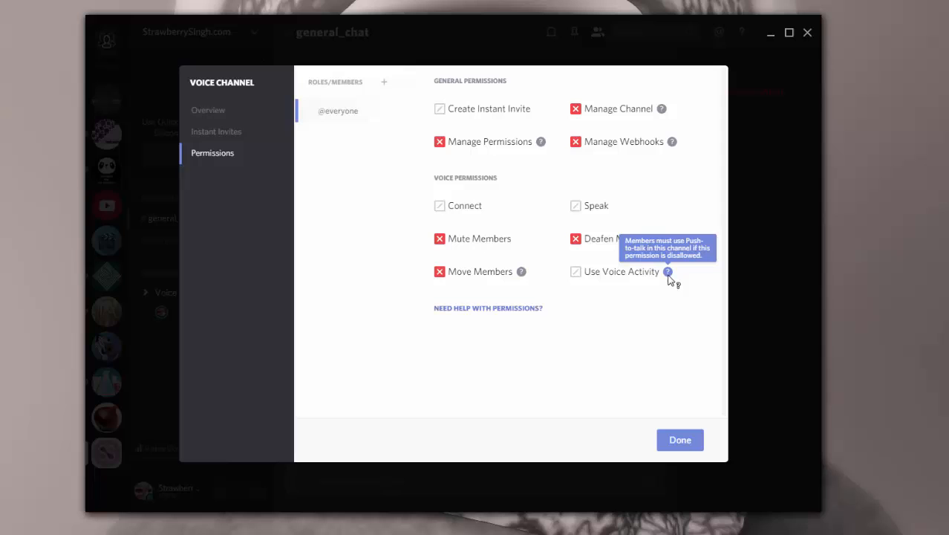
mouse_move(630, 306)
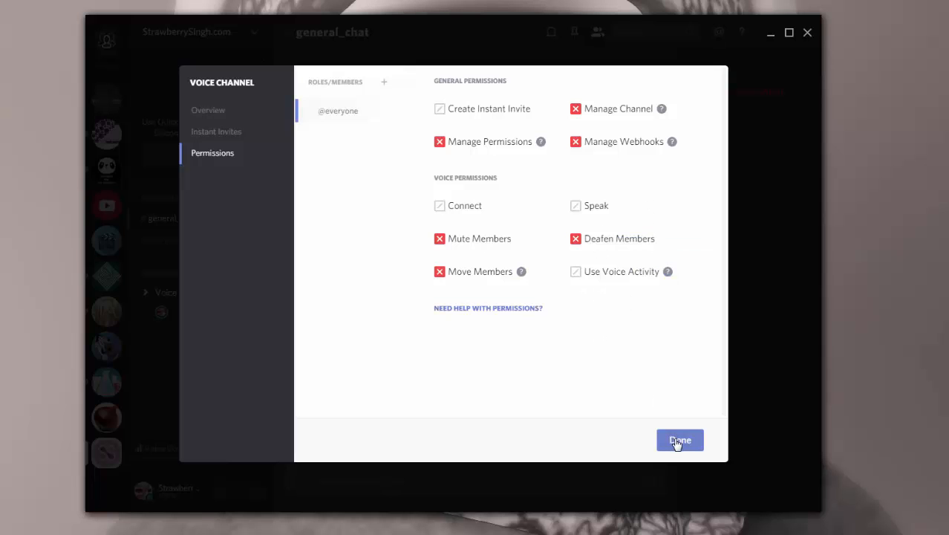
left_click(679, 440)
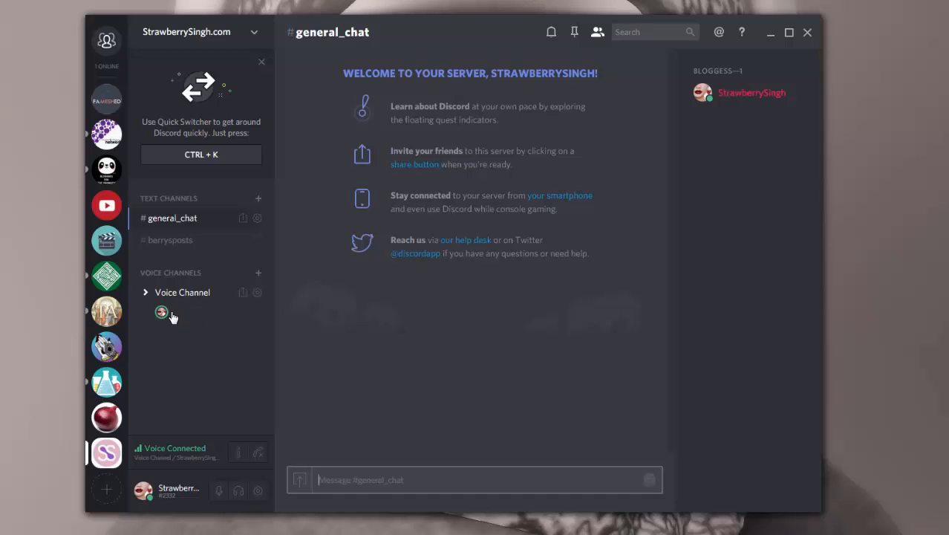
mouse_move(218, 490)
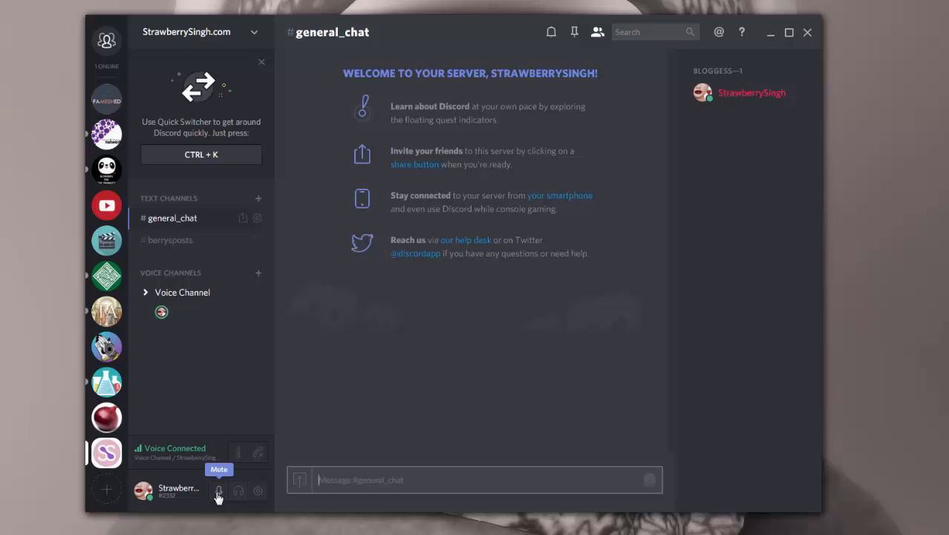
mouse_move(237, 490)
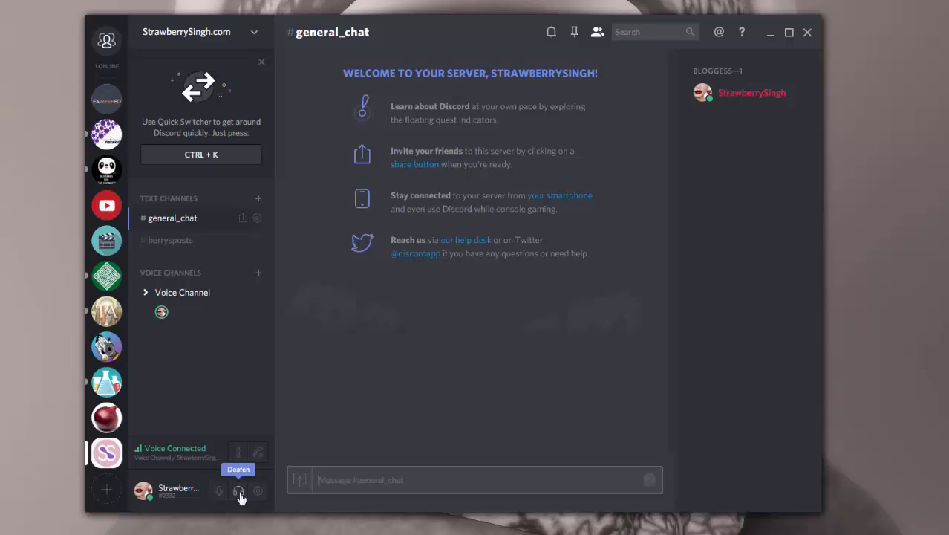
mouse_move(258, 454)
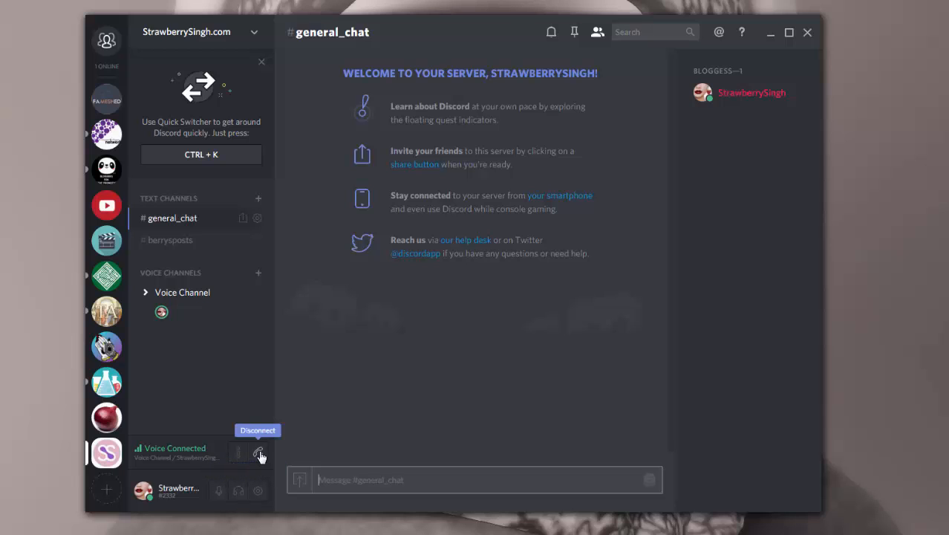
mouse_move(238, 453)
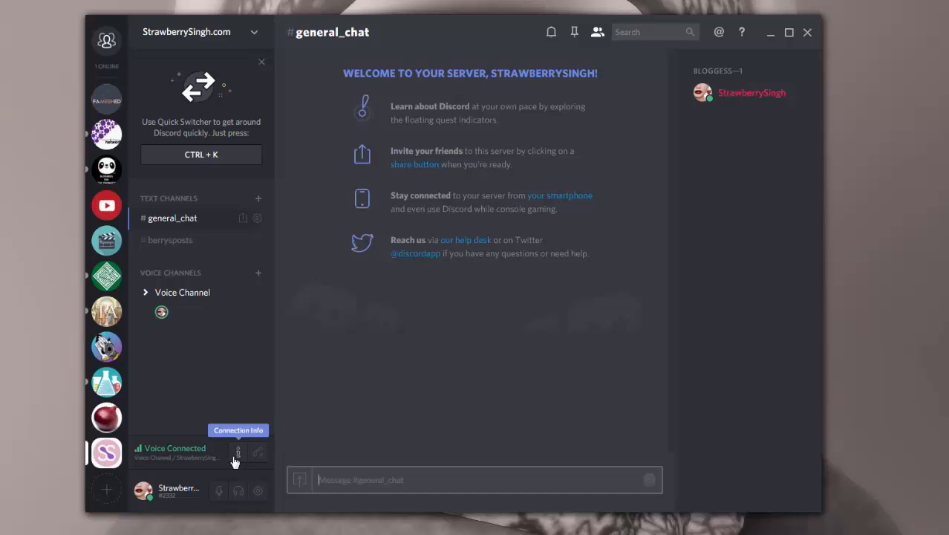
mouse_move(259, 453)
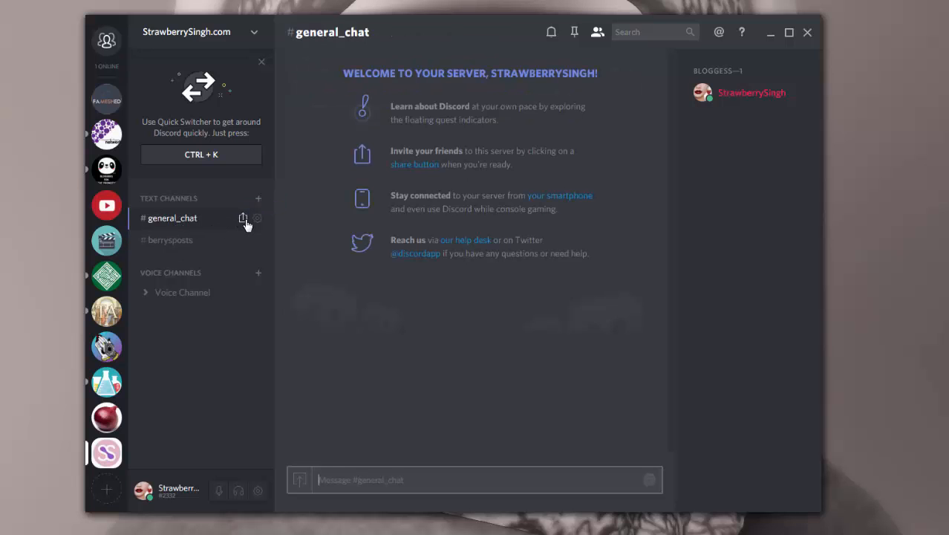
left_click(257, 217)
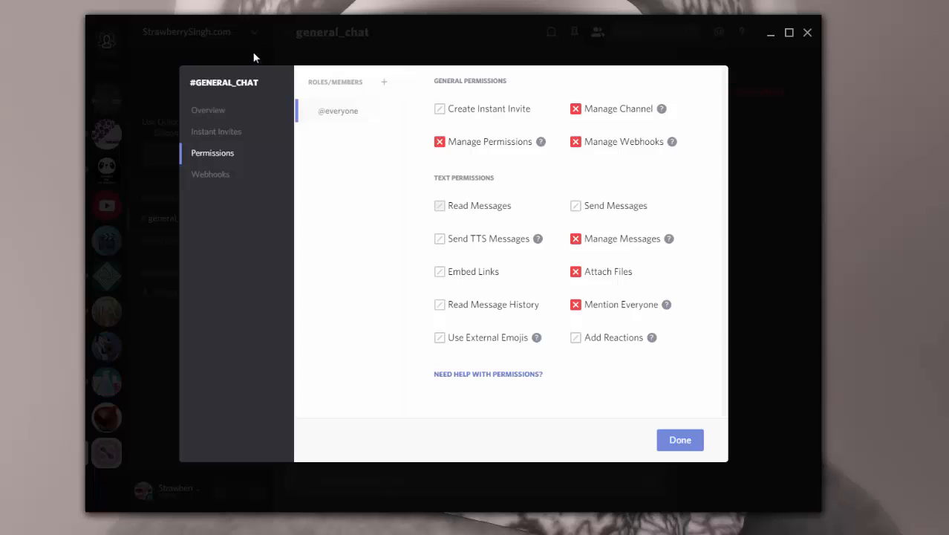
left_click(208, 110)
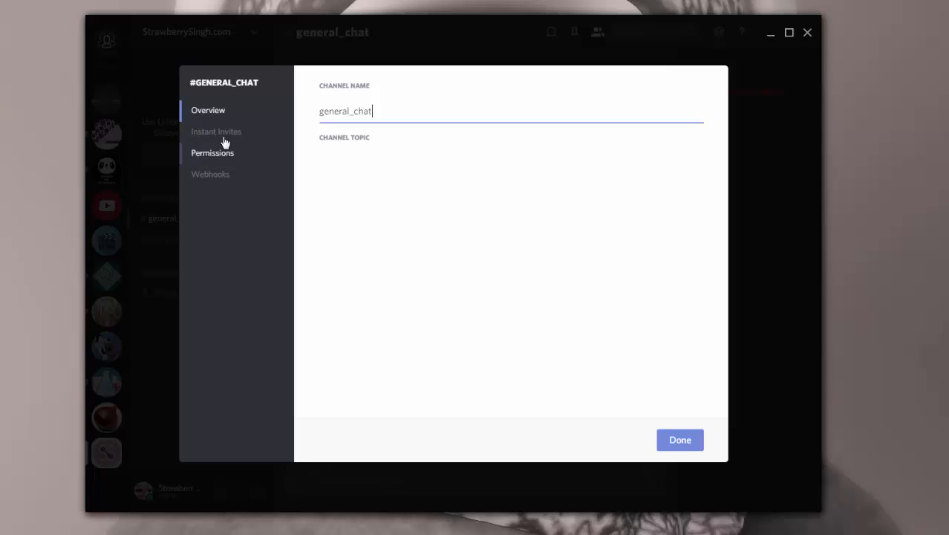
left_click(213, 152)
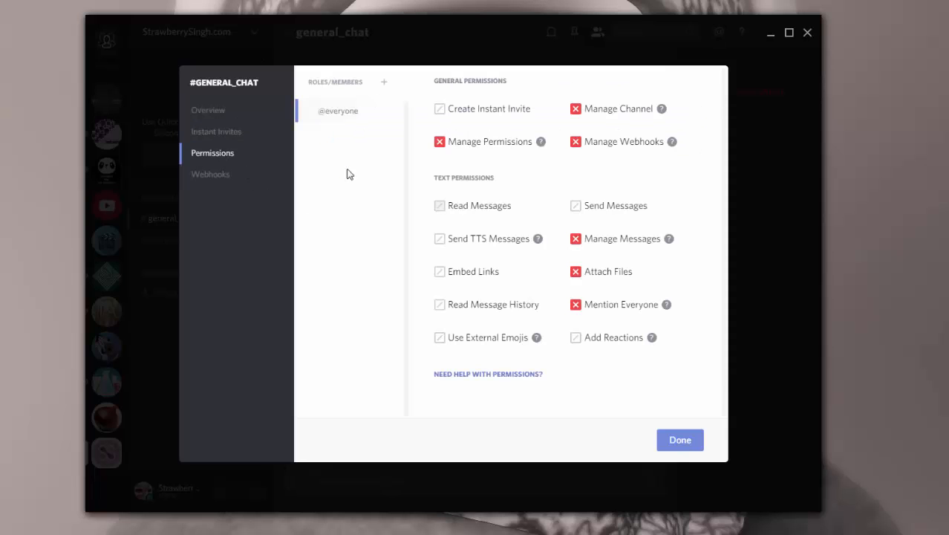
mouse_move(584, 142)
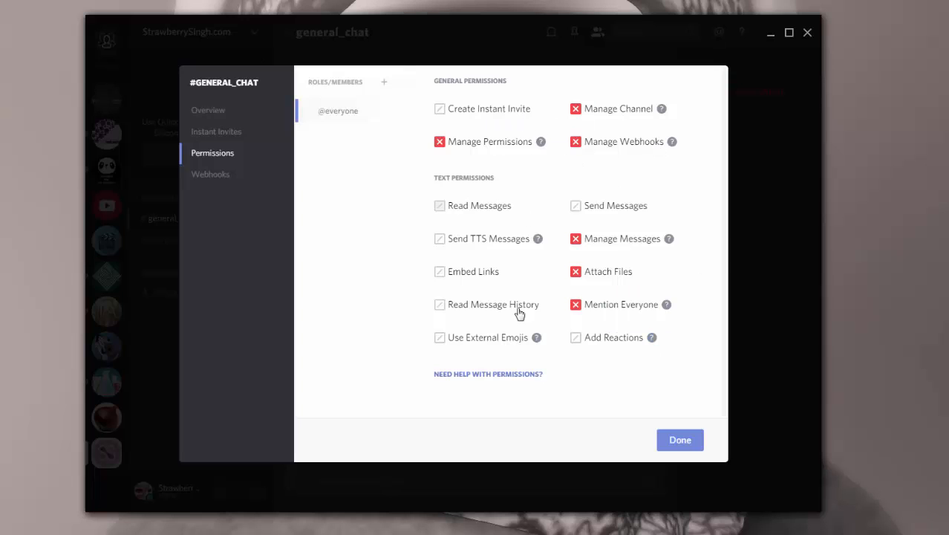
mouse_move(337, 142)
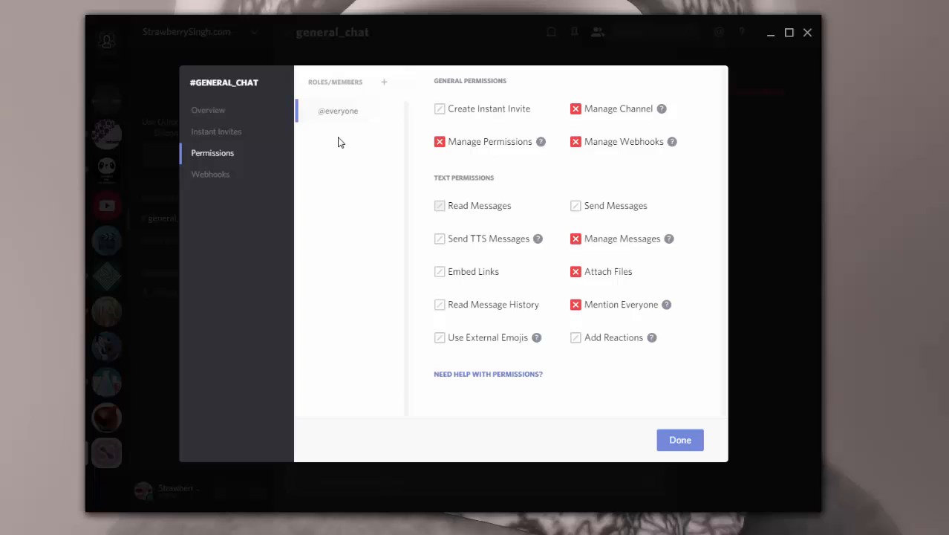
mouse_move(360, 170)
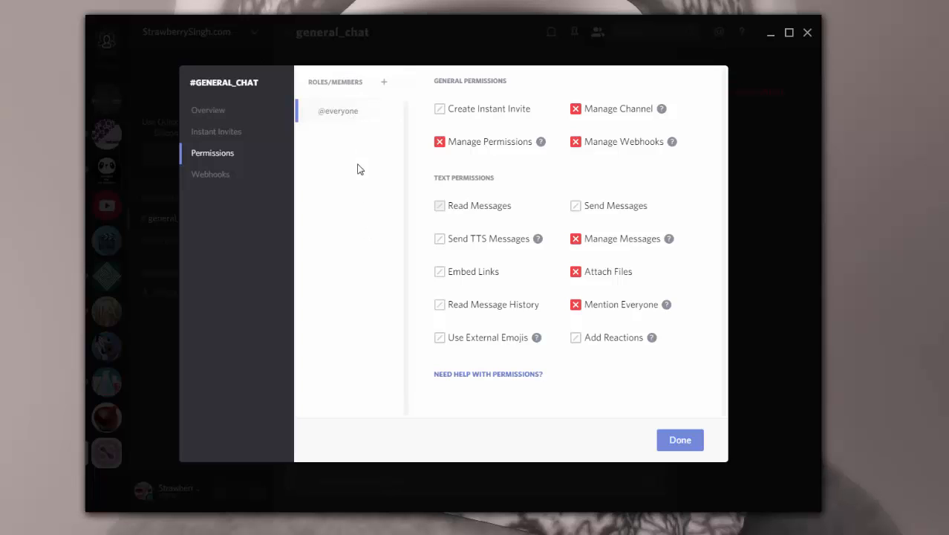
mouse_move(578, 196)
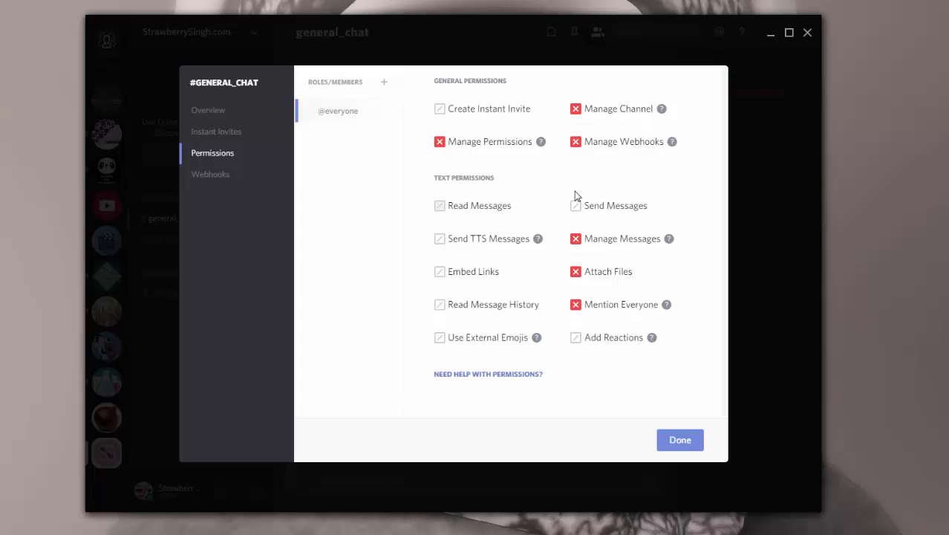
mouse_move(620, 86)
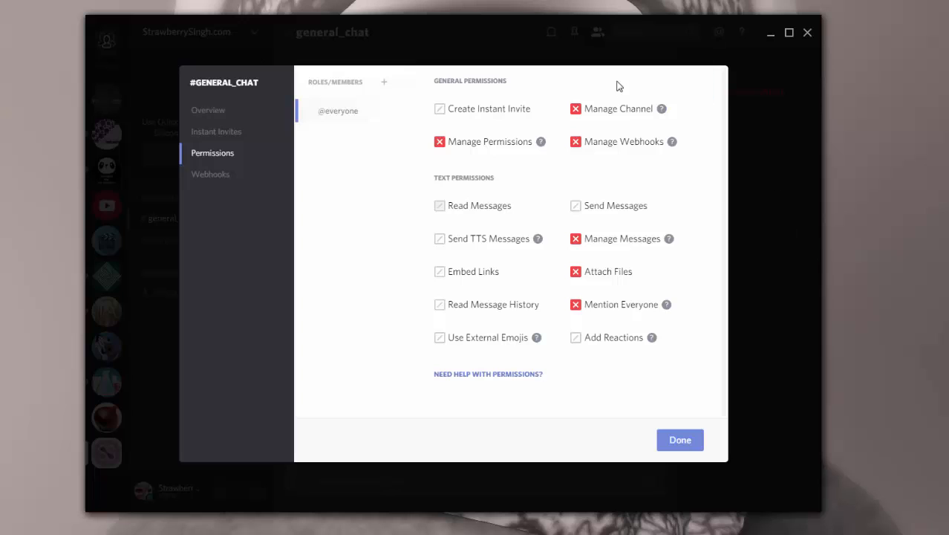
mouse_move(624, 324)
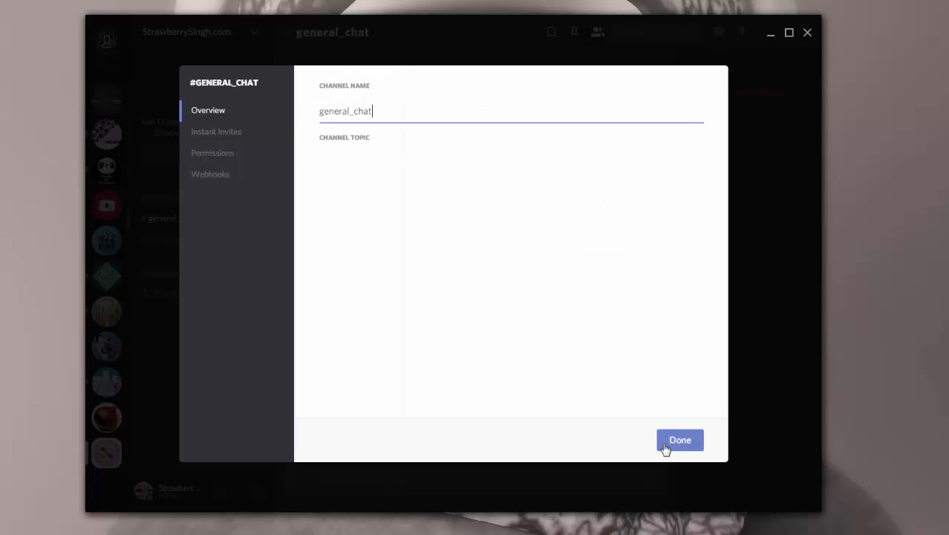
left_click(681, 439)
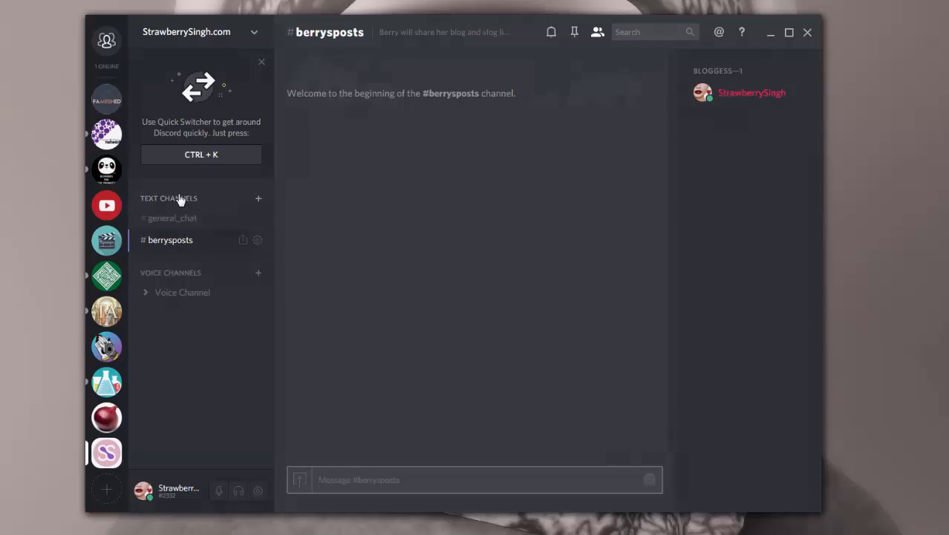
Try Subscribers and Moderator access in the Create Text Channel form, then cancel without creating it
left_click(258, 199)
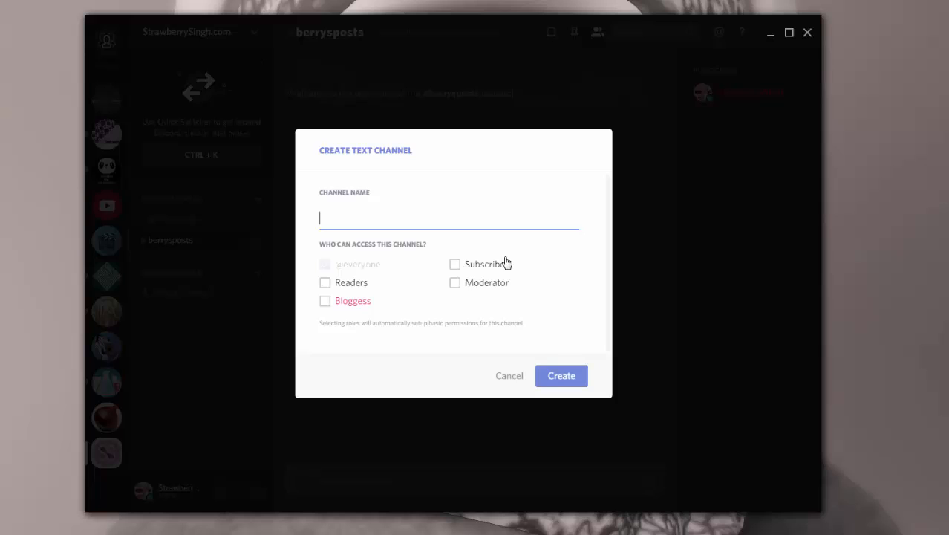
mouse_move(448, 271)
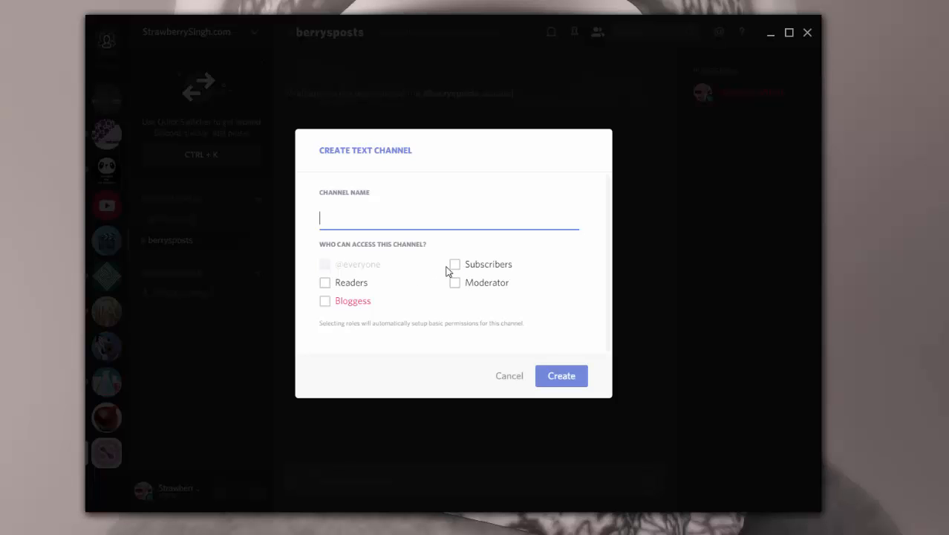
left_click(455, 265)
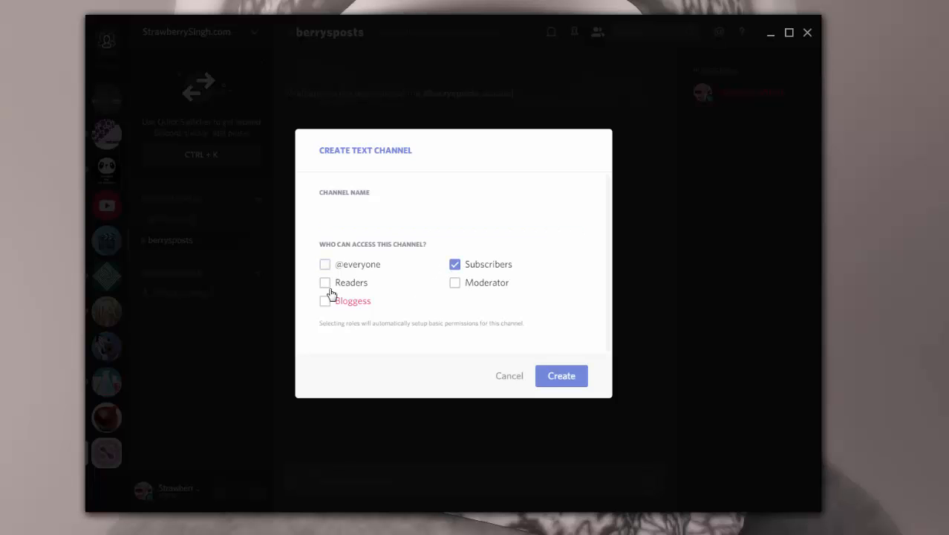
left_click(455, 282)
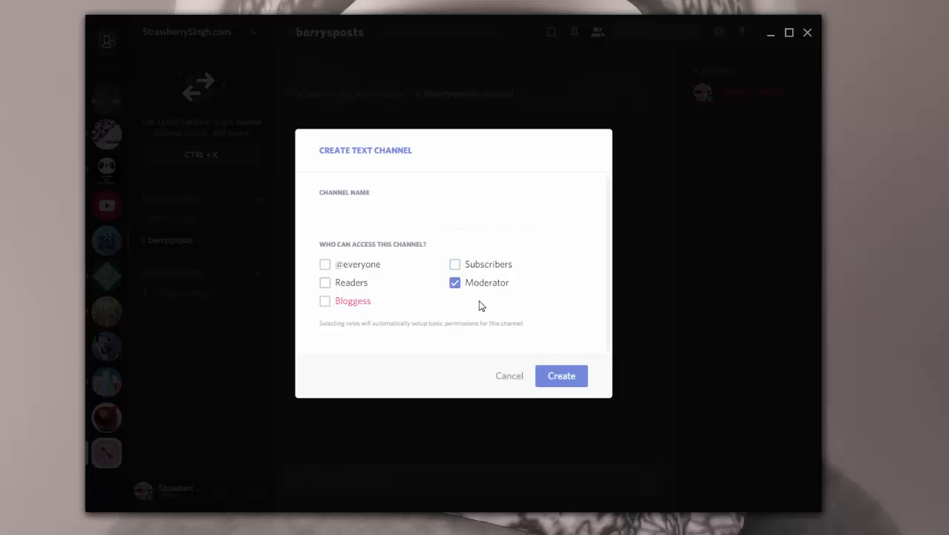
mouse_move(497, 203)
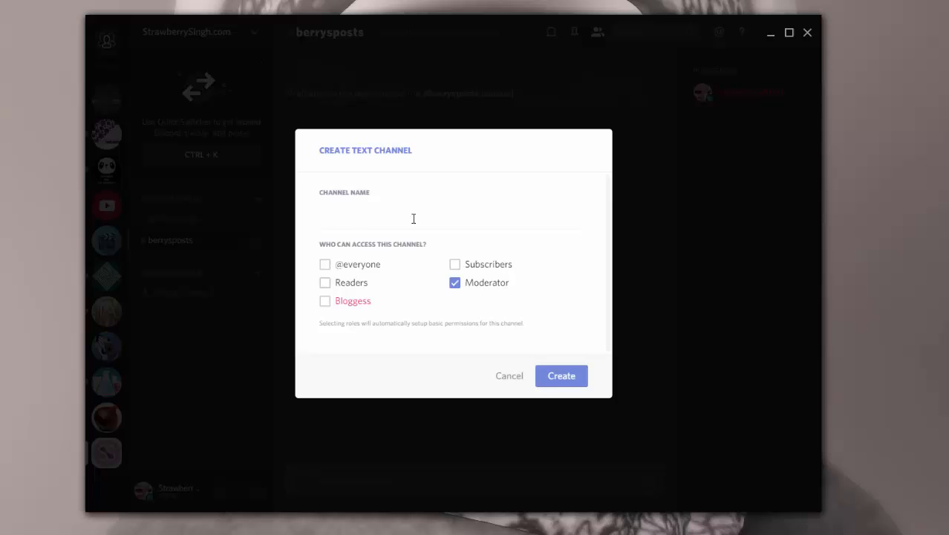
left_click(454, 283)
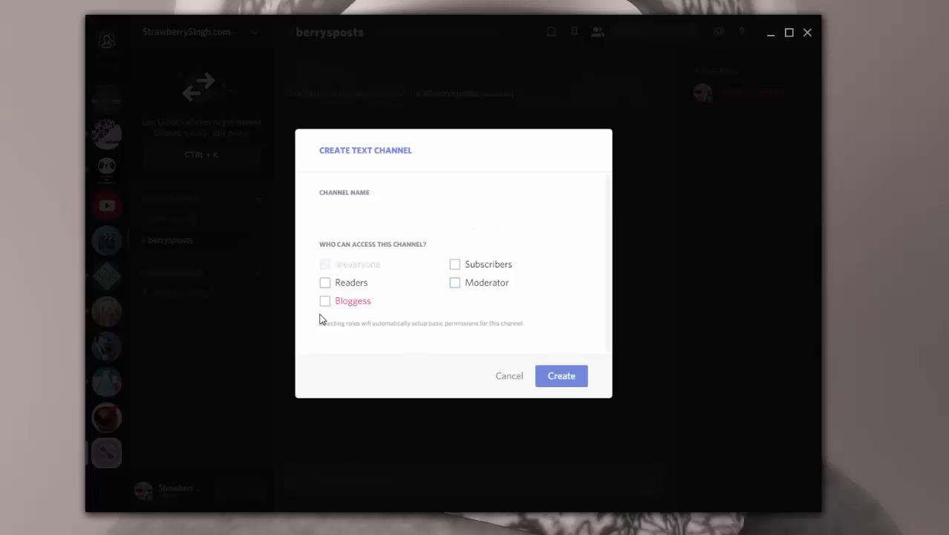
mouse_move(508, 379)
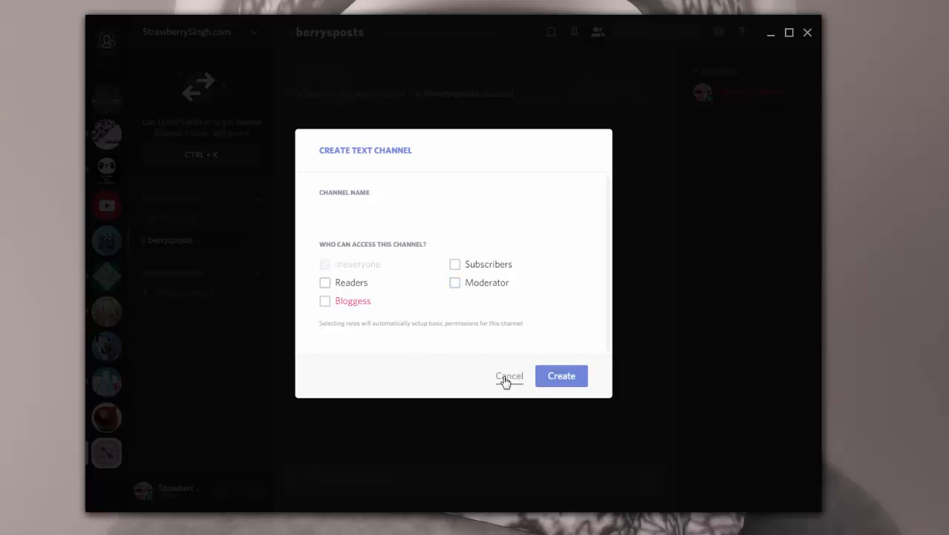
left_click(509, 375)
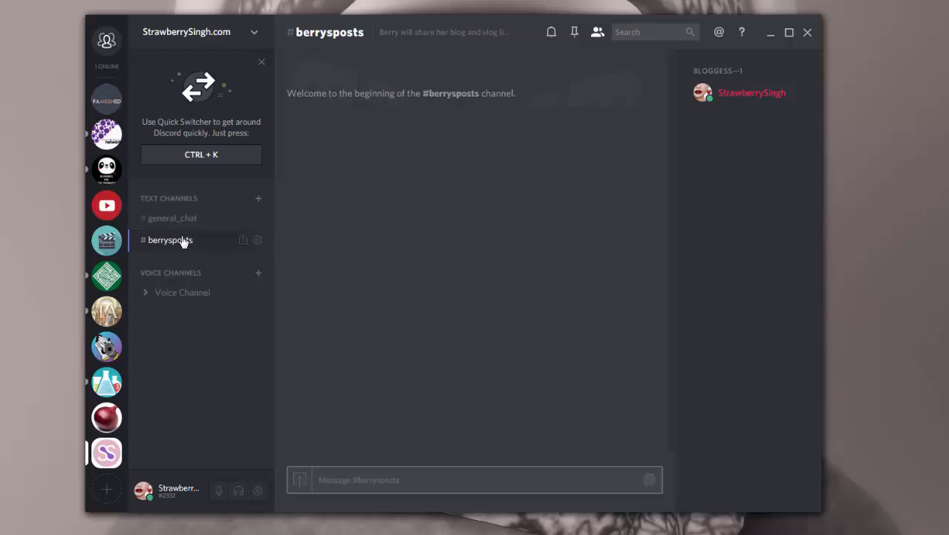
Review the berrysposts channel's name and blog-links topic in its settings, then return to general_chat
left_click(172, 217)
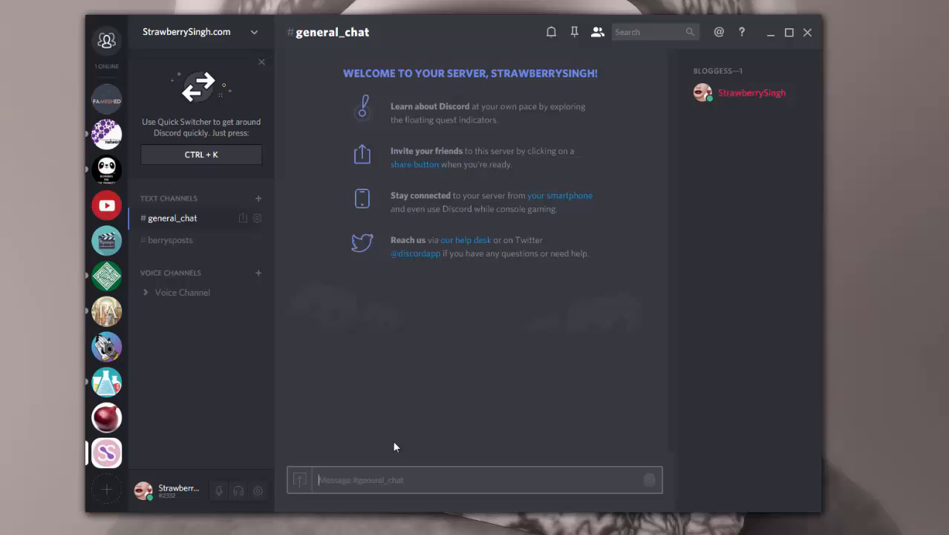
left_click(169, 239)
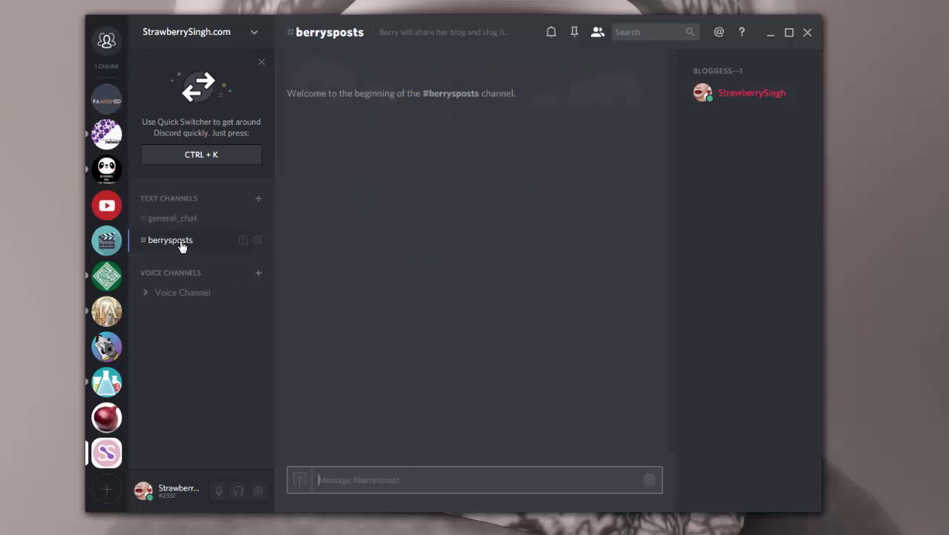
mouse_move(257, 241)
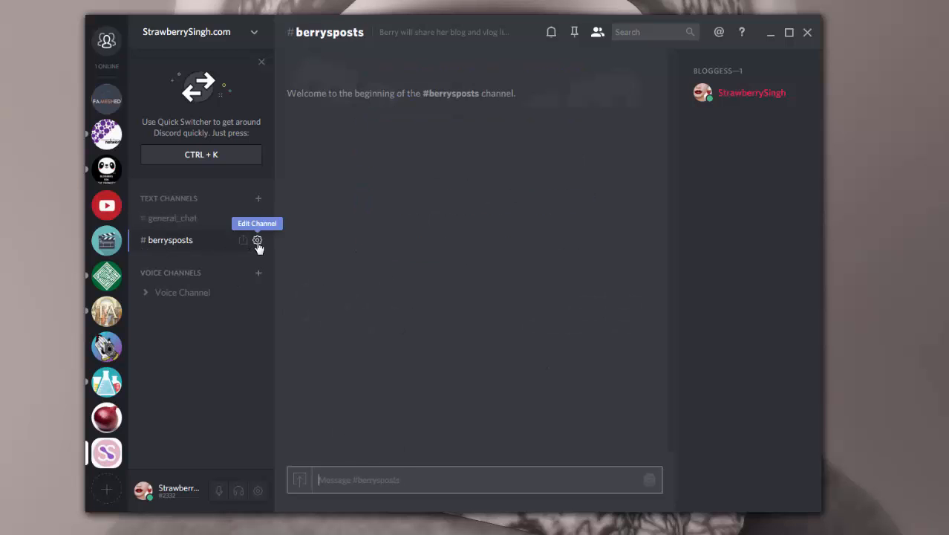
left_click(257, 241)
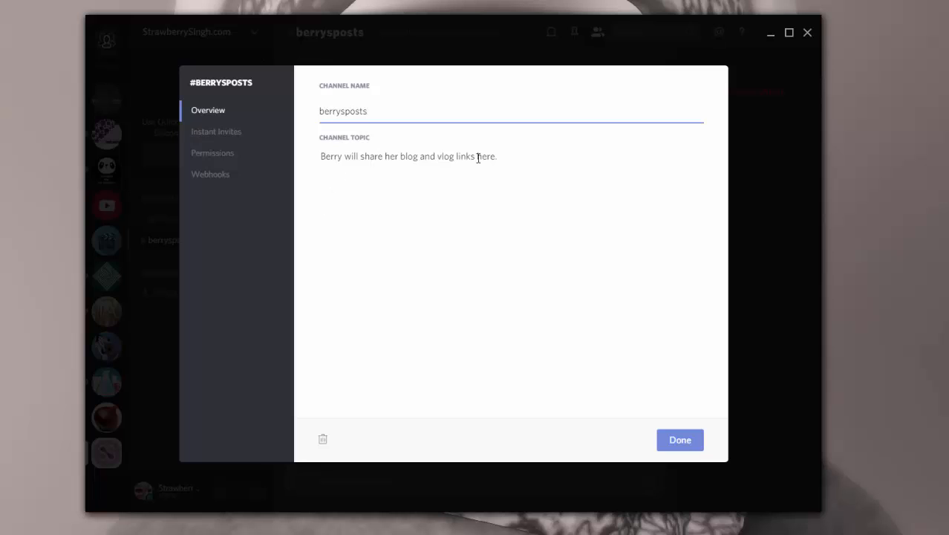
left_click(679, 440)
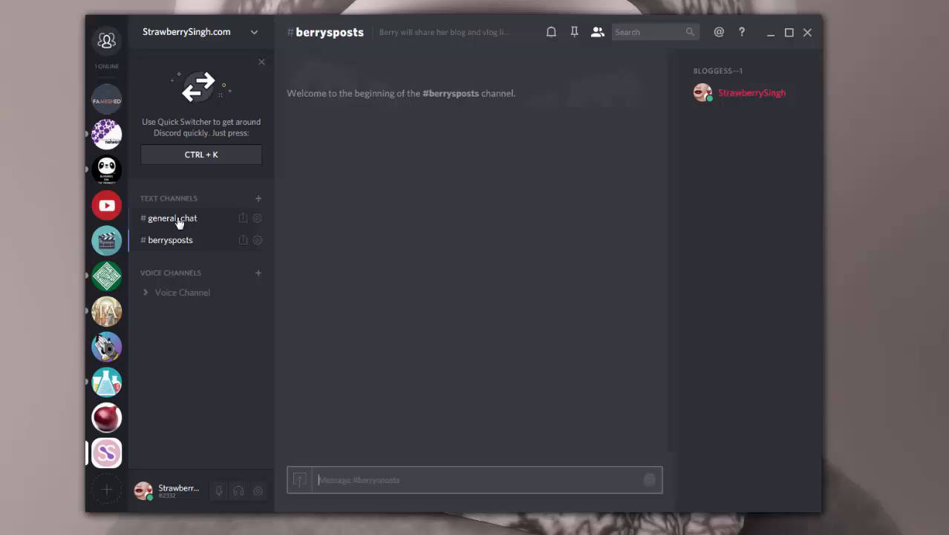
left_click(172, 217)
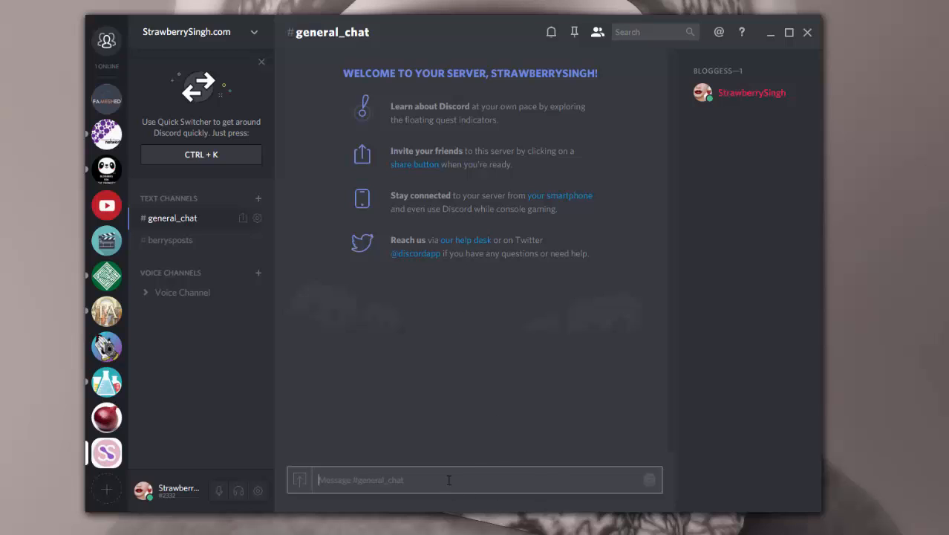
mouse_move(485, 440)
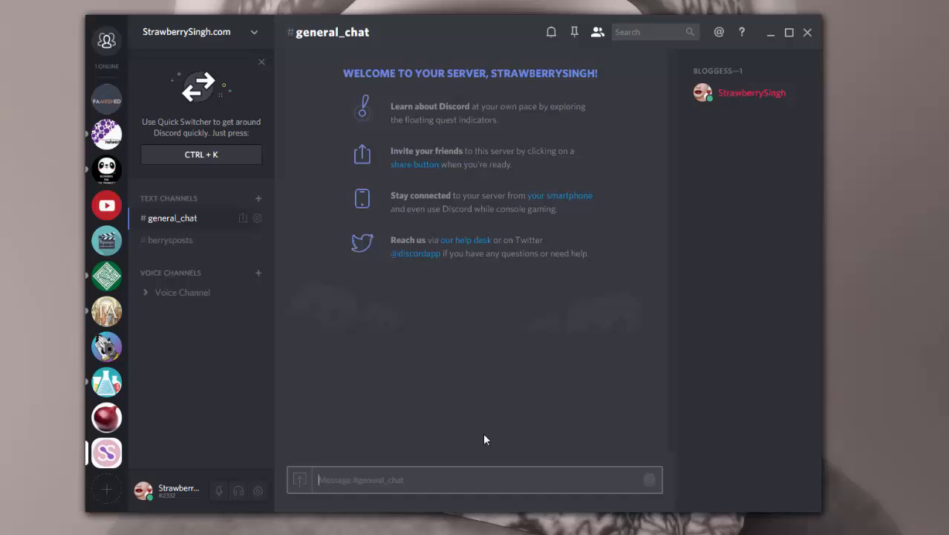
mouse_move(485, 419)
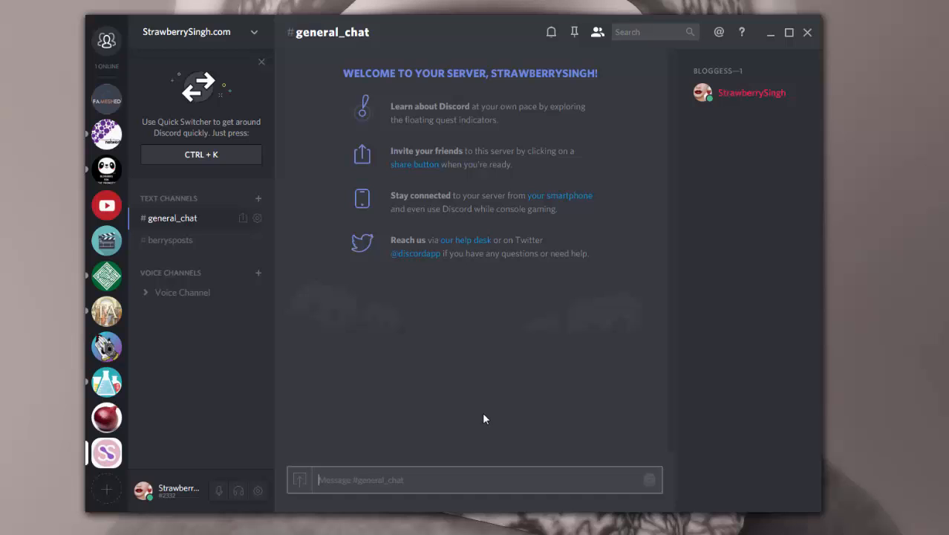
mouse_move(208, 463)
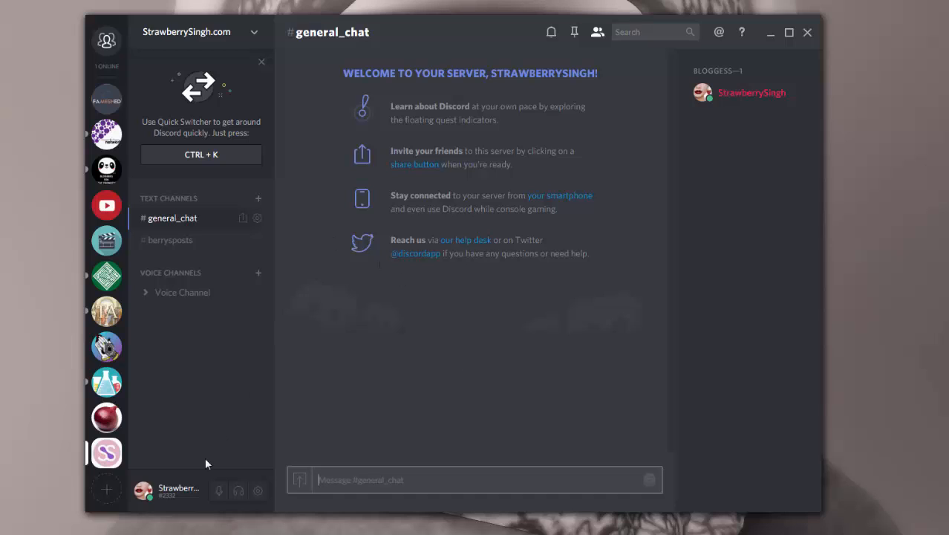
left_click(257, 491)
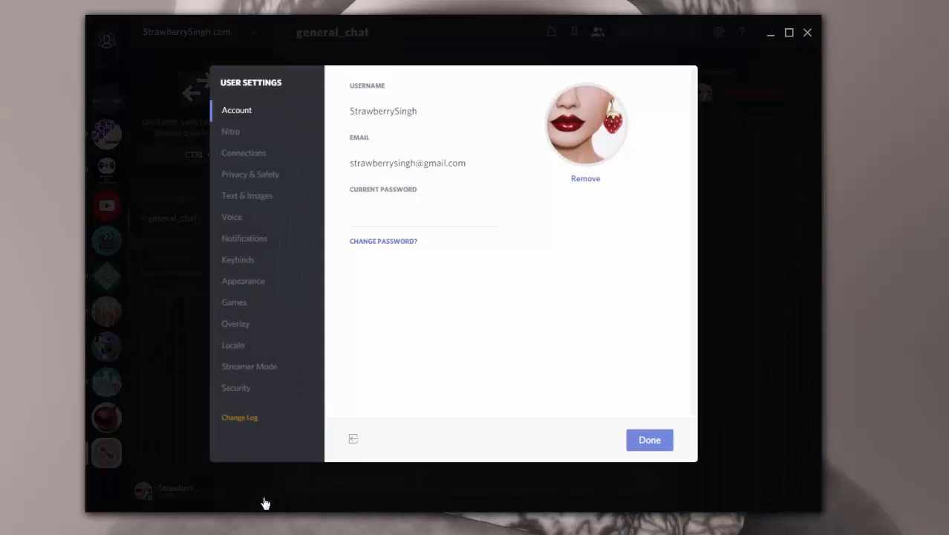
mouse_move(241, 136)
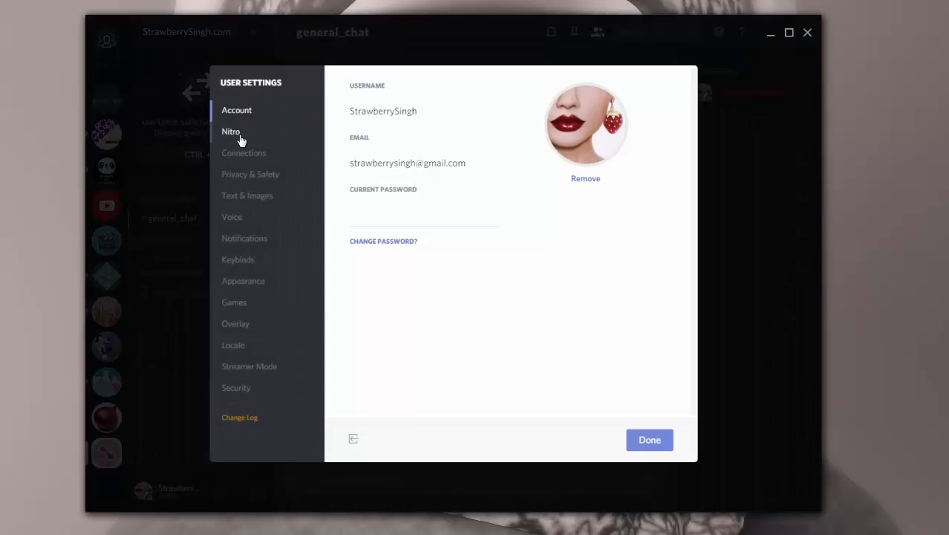
left_click(244, 153)
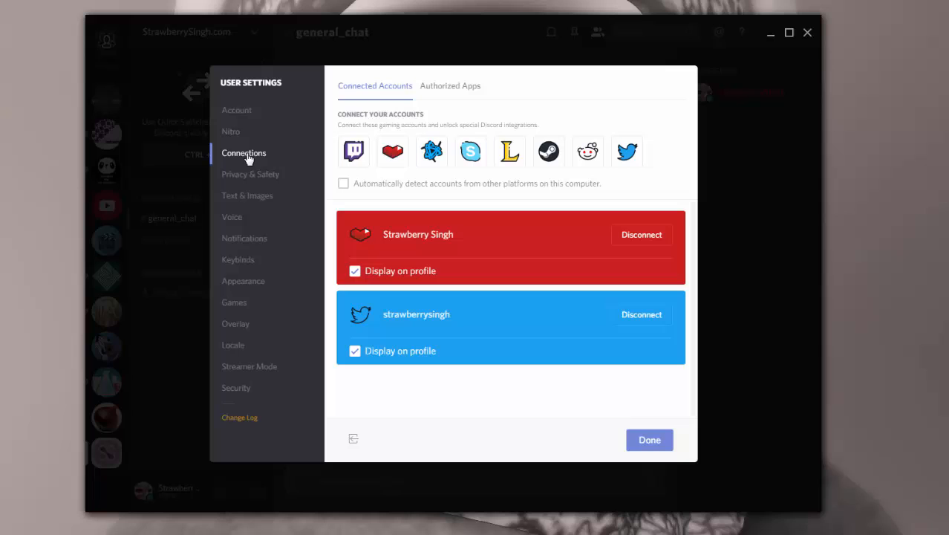
left_click(249, 174)
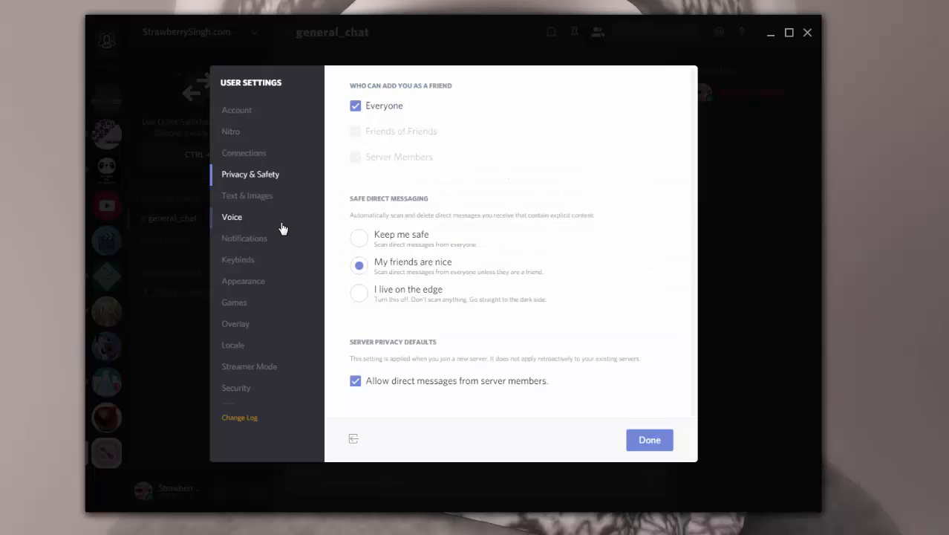
mouse_move(318, 254)
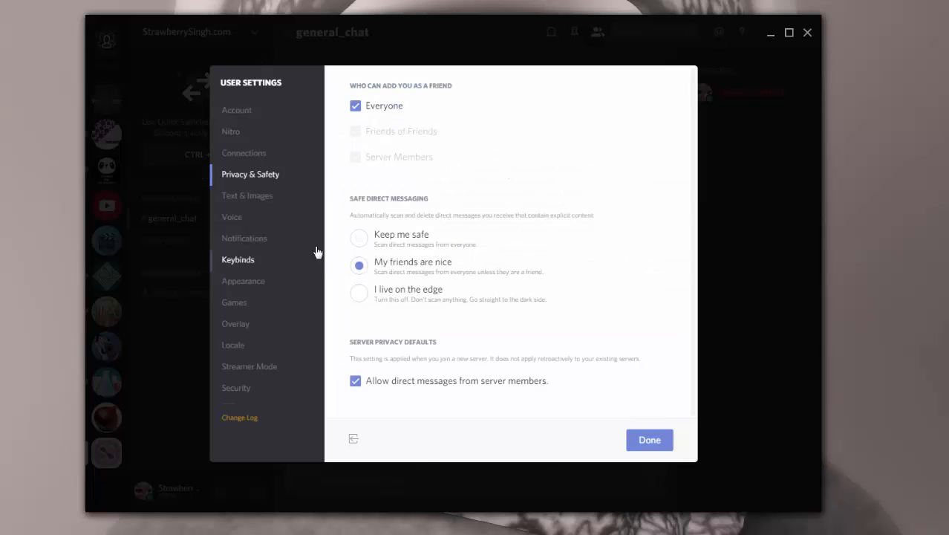
left_click(232, 217)
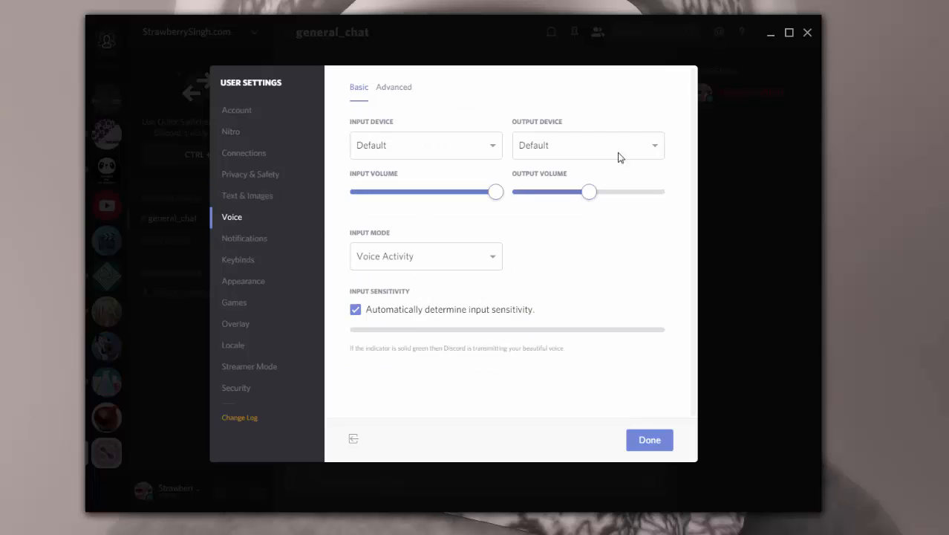
mouse_move(244, 240)
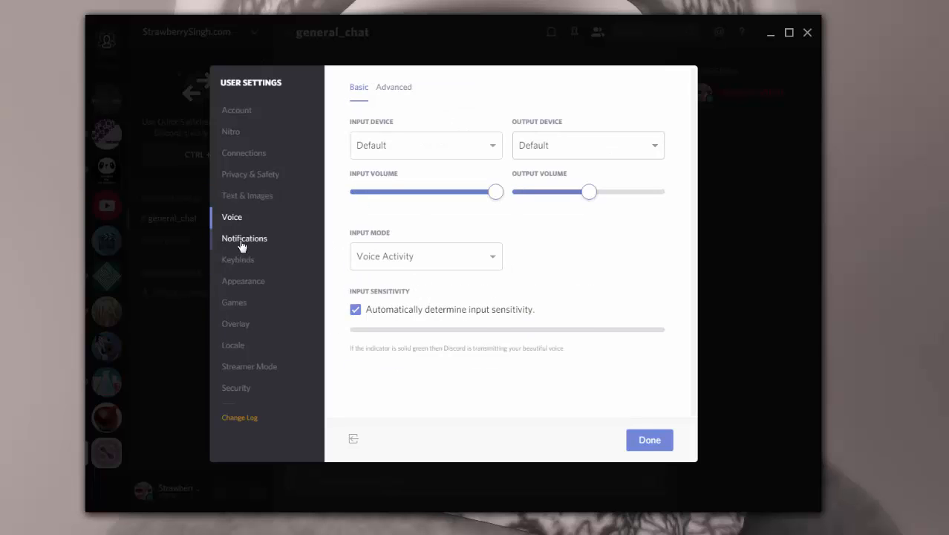
left_click(244, 238)
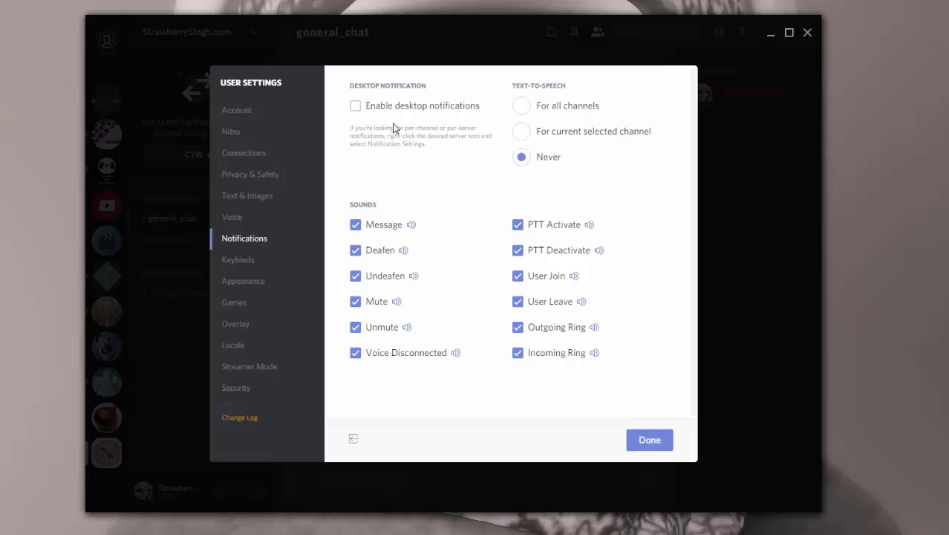
mouse_move(242, 281)
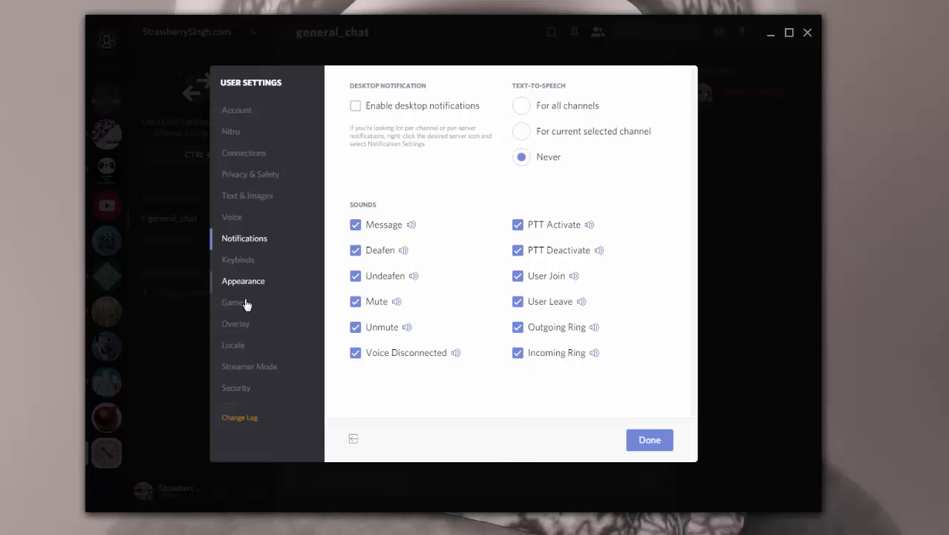
left_click(237, 258)
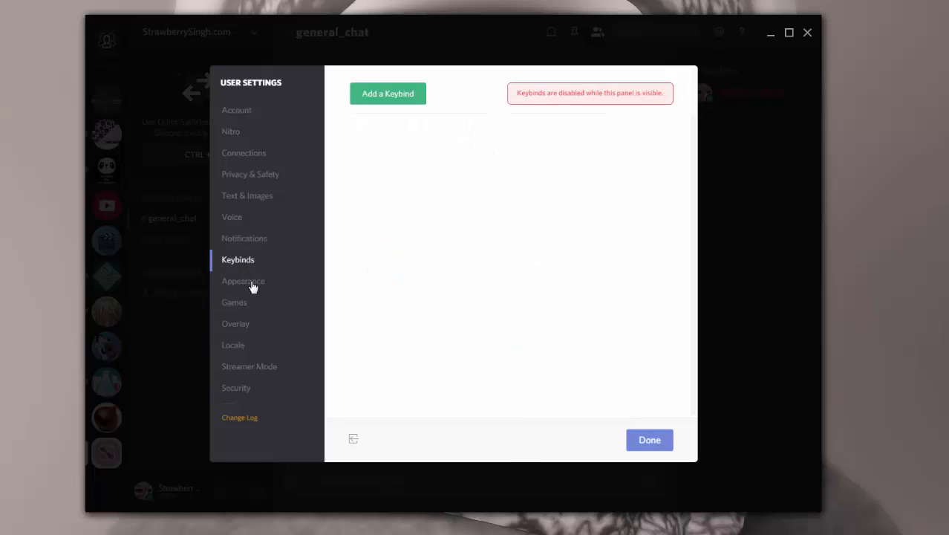
left_click(234, 324)
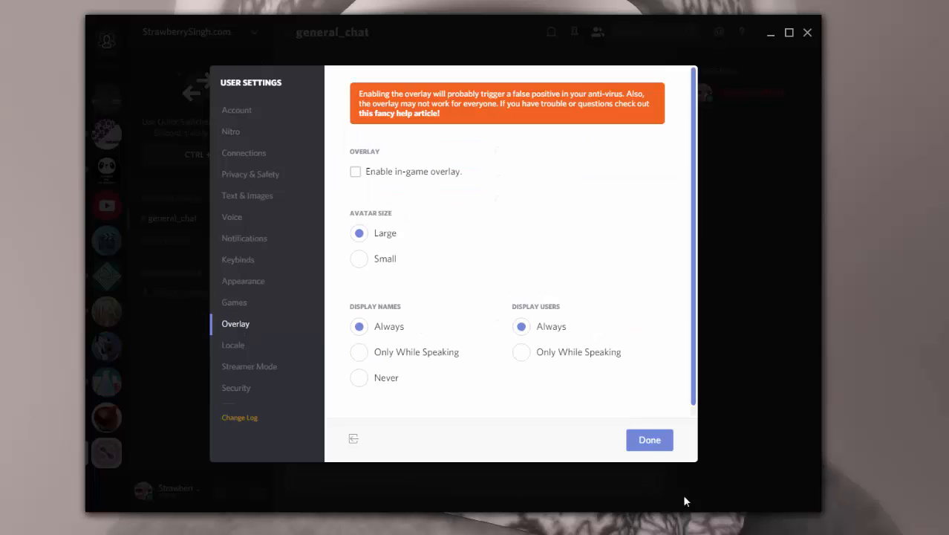
left_click(649, 440)
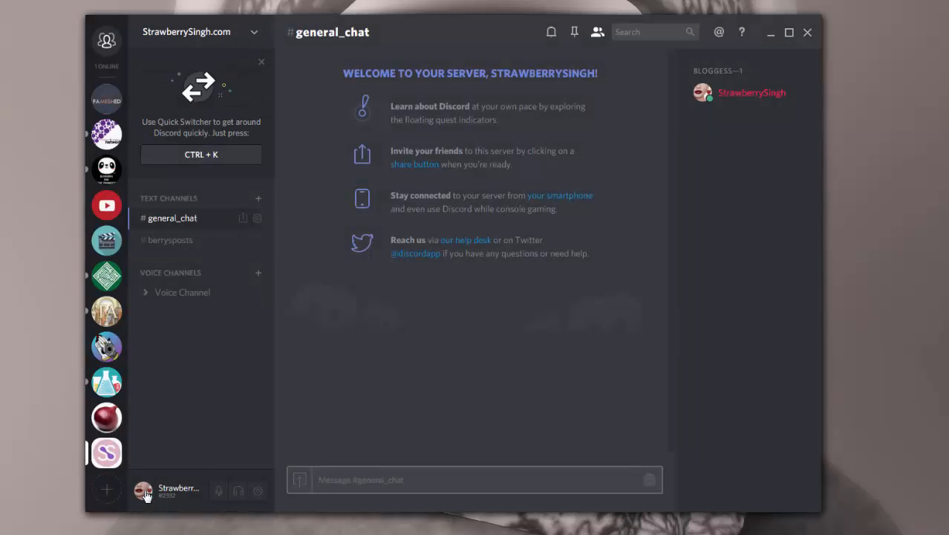
left_click(142, 490)
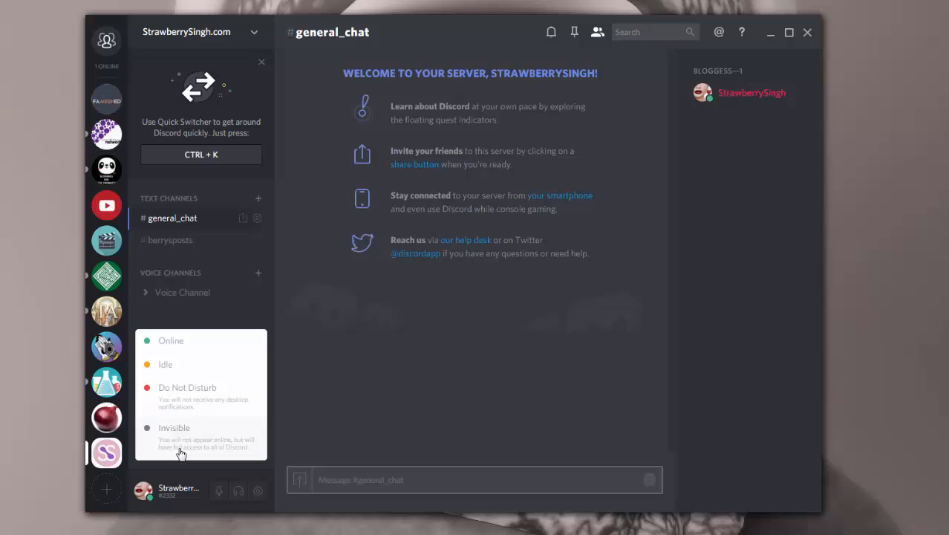
mouse_move(170, 340)
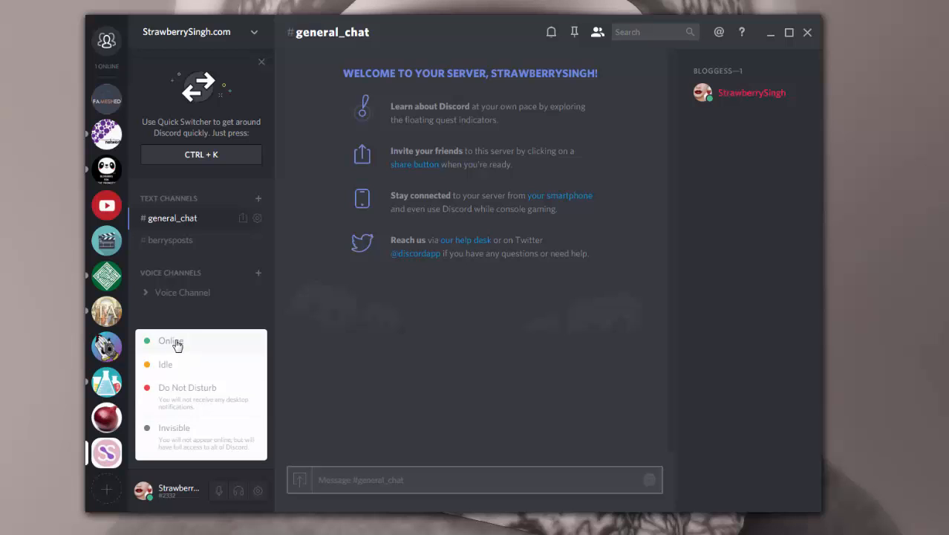
left_click(142, 490)
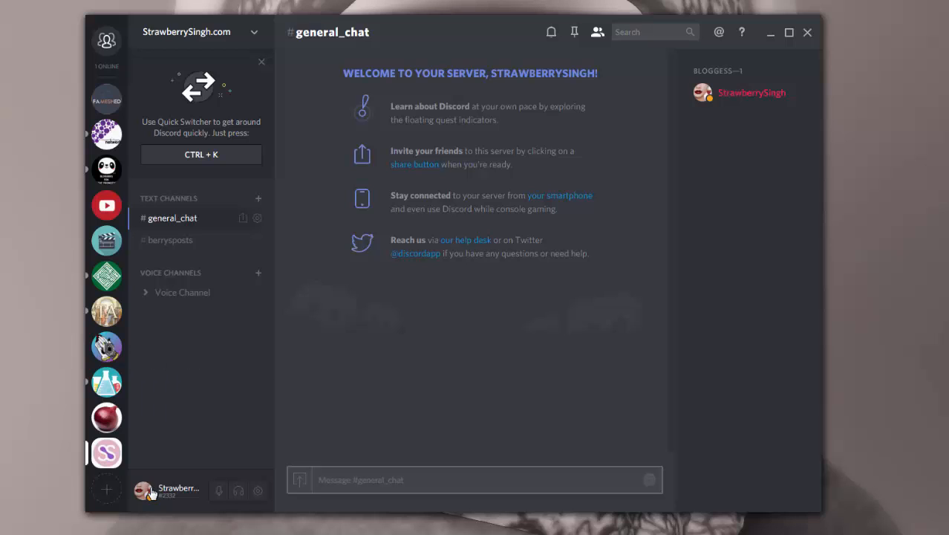
left_click(143, 491)
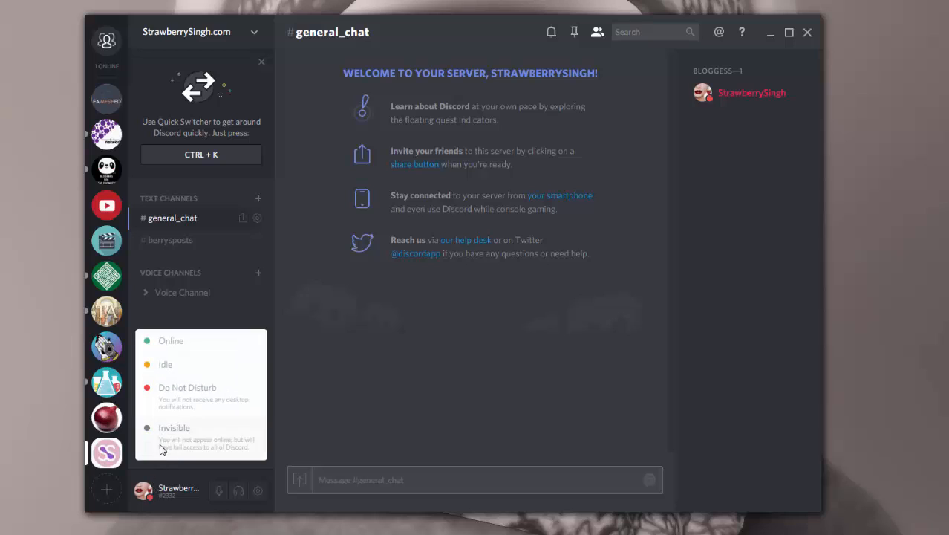
left_click(173, 428)
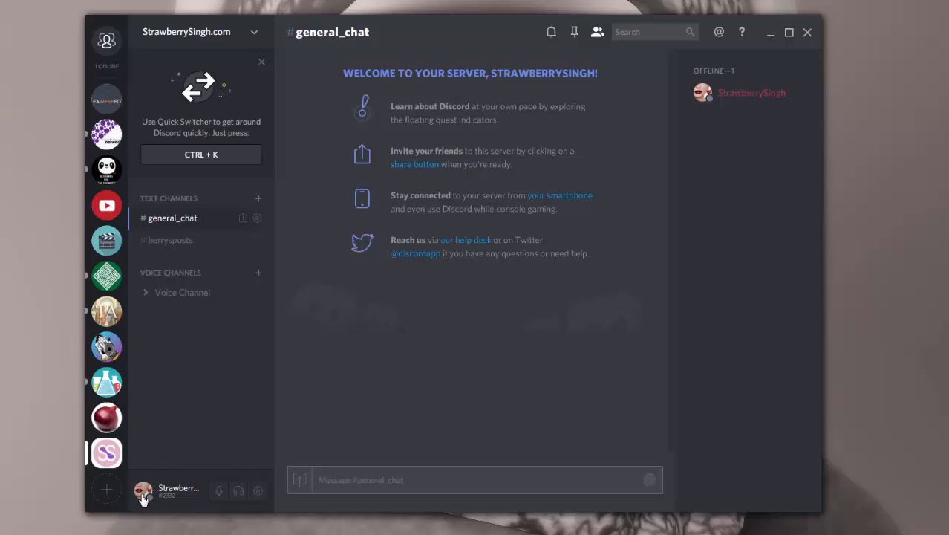
left_click(142, 490)
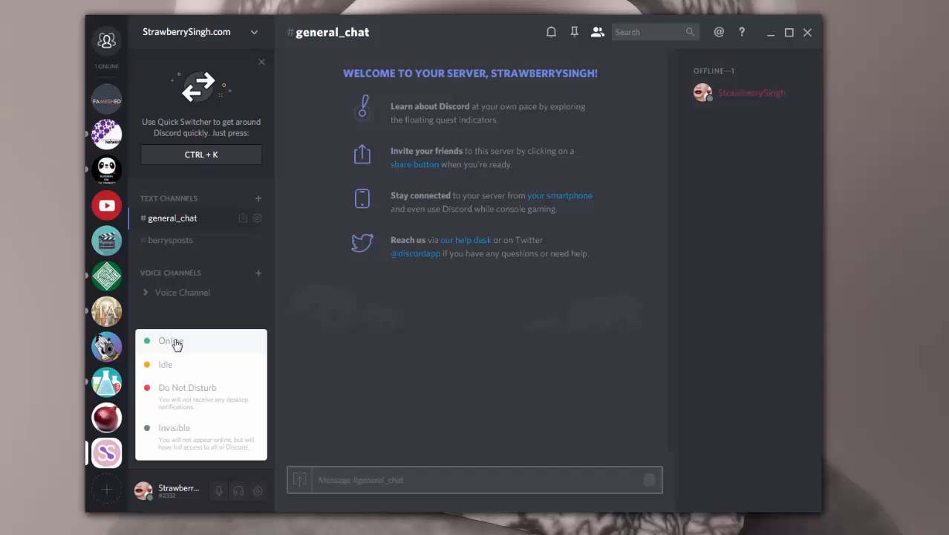
left_click(168, 340)
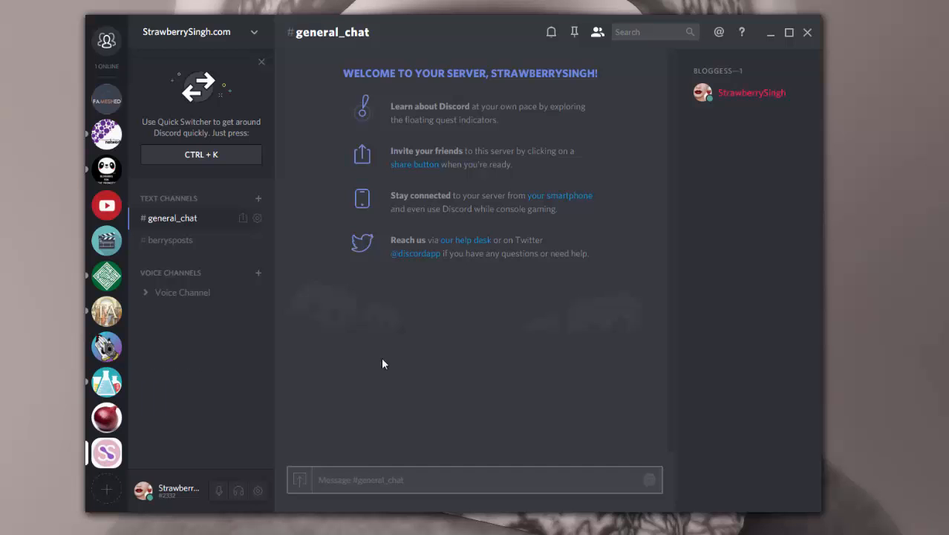
mouse_move(446, 29)
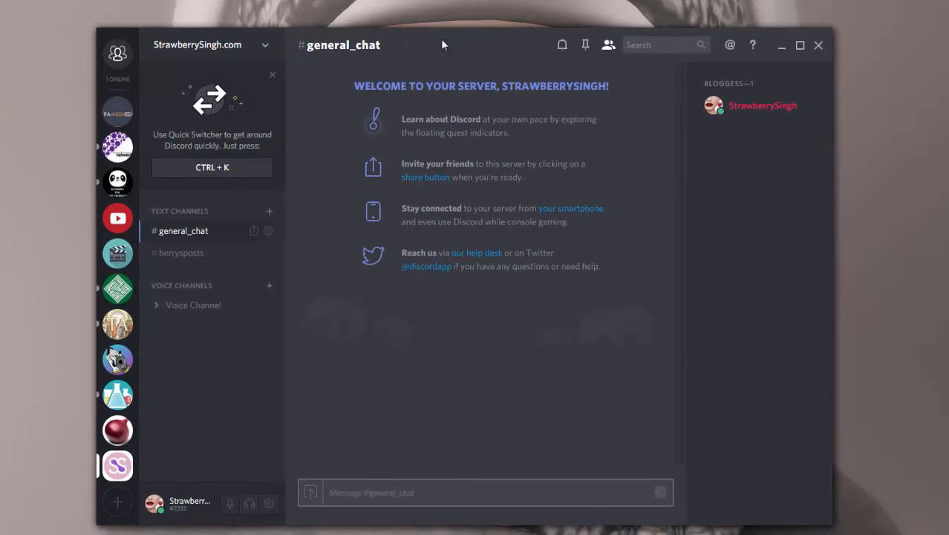
mouse_move(440, 33)
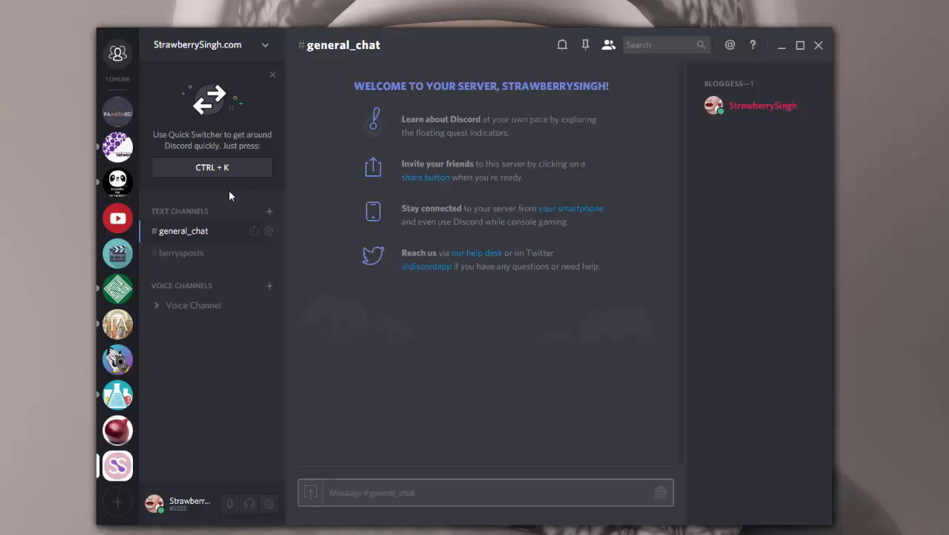
mouse_move(182, 306)
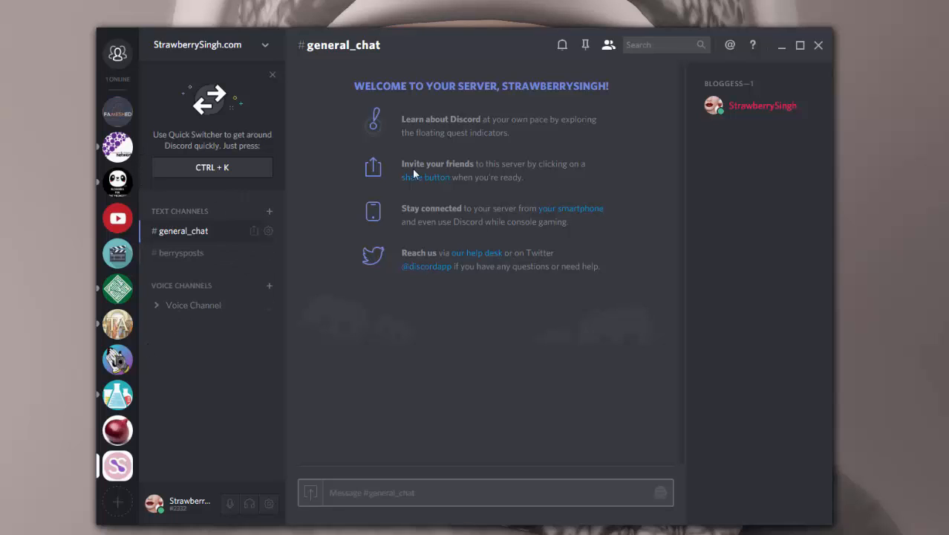
mouse_move(415, 174)
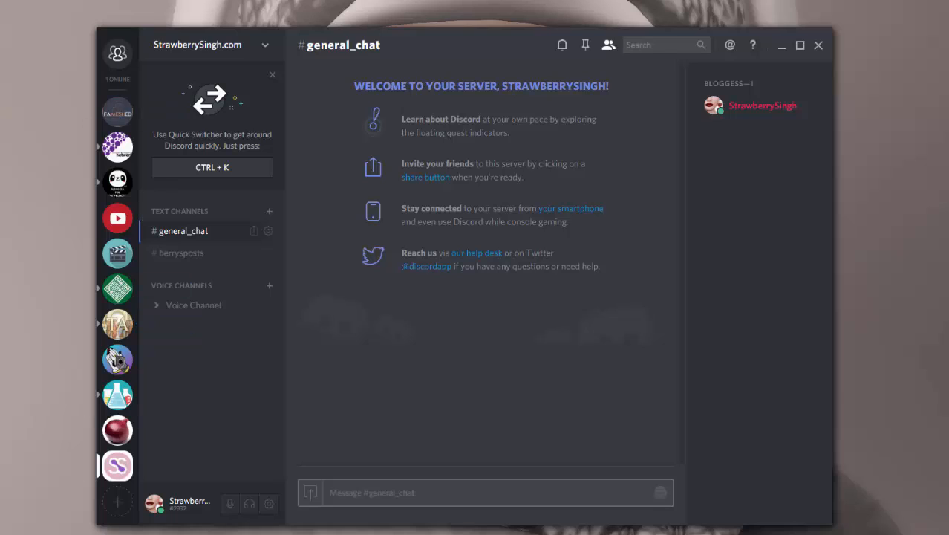
mouse_move(29, 267)
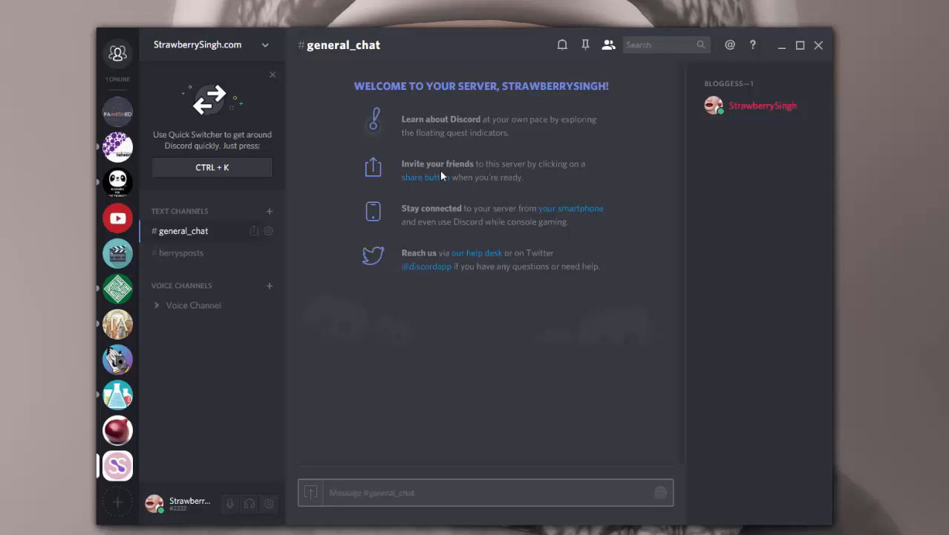
mouse_move(680, 437)
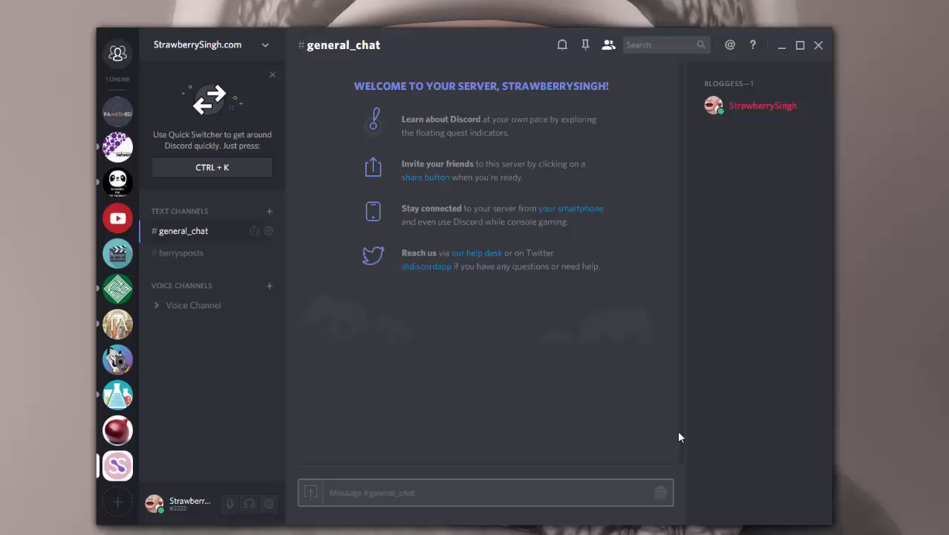
mouse_move(883, 323)
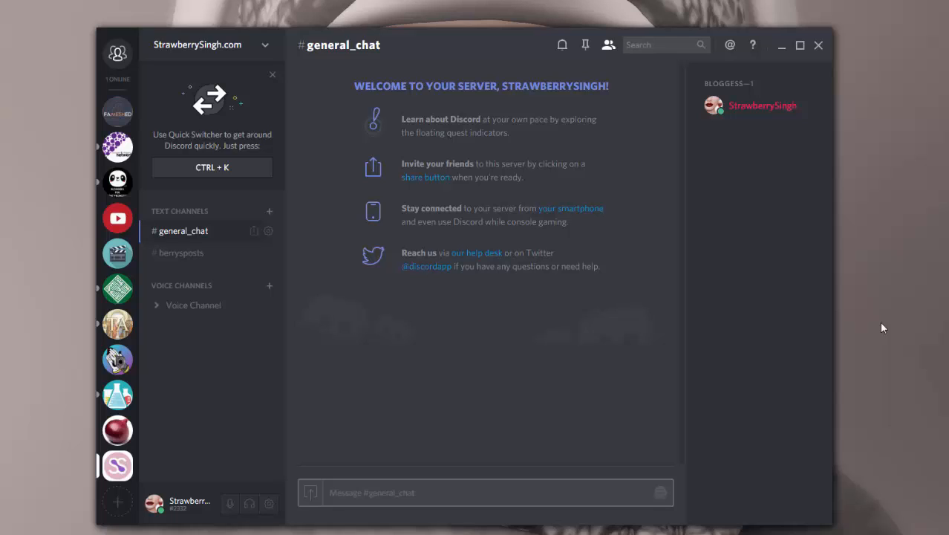
mouse_move(849, 315)
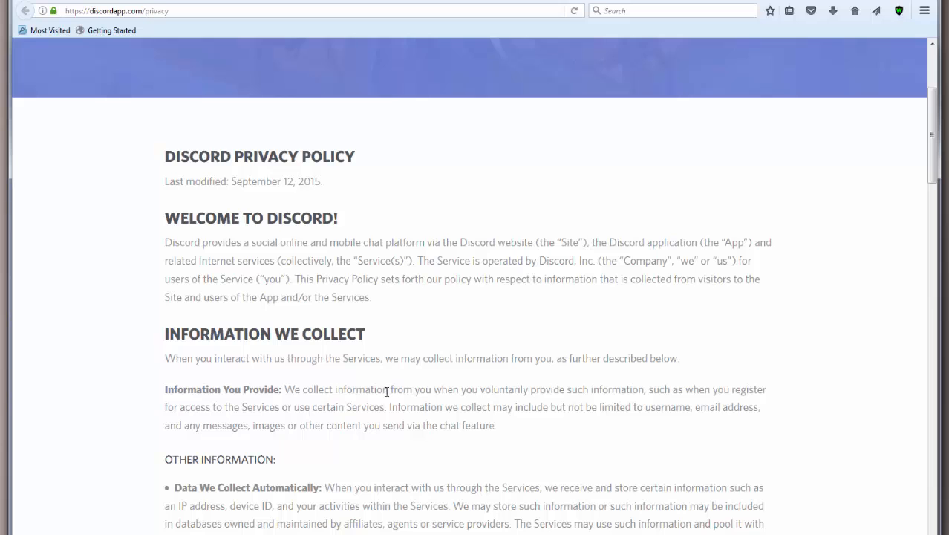
Scroll the discordapp.com/privacy page down to the Our Disclosure of Your Information section
scroll("down", 3)
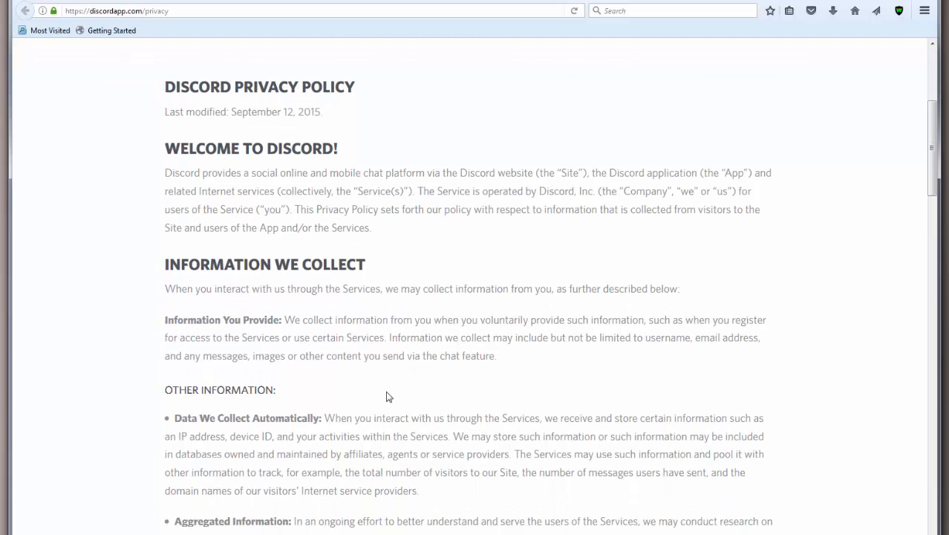
scroll("down", 3)
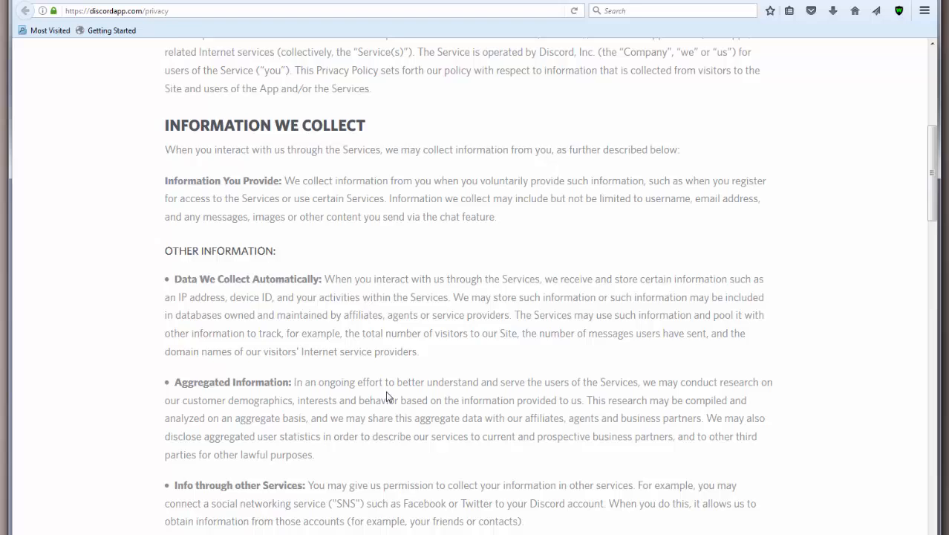
scroll("down", 3)
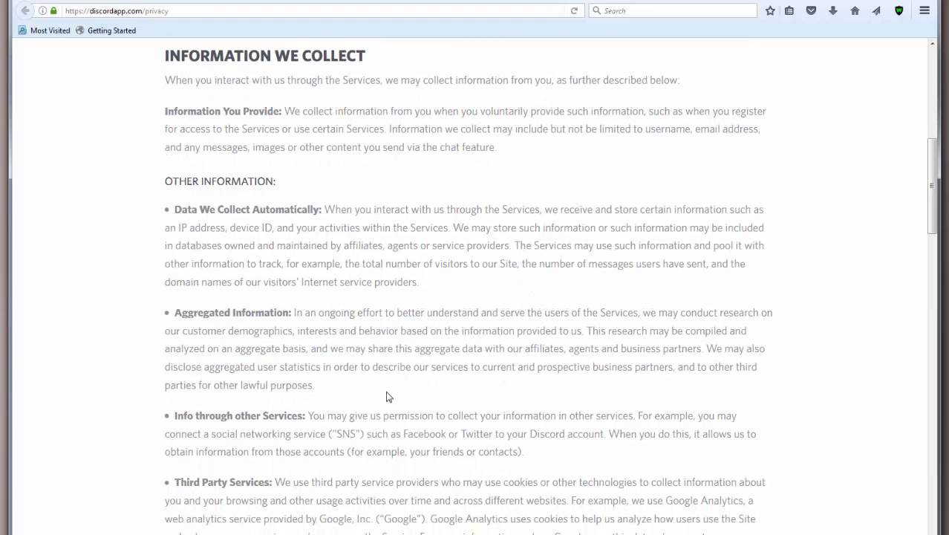
scroll("down", 3)
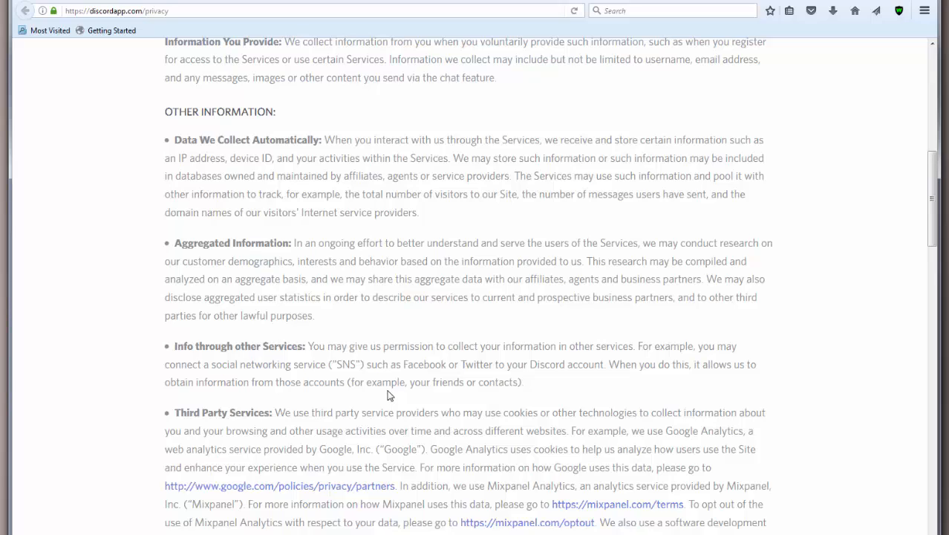
scroll("down", 3)
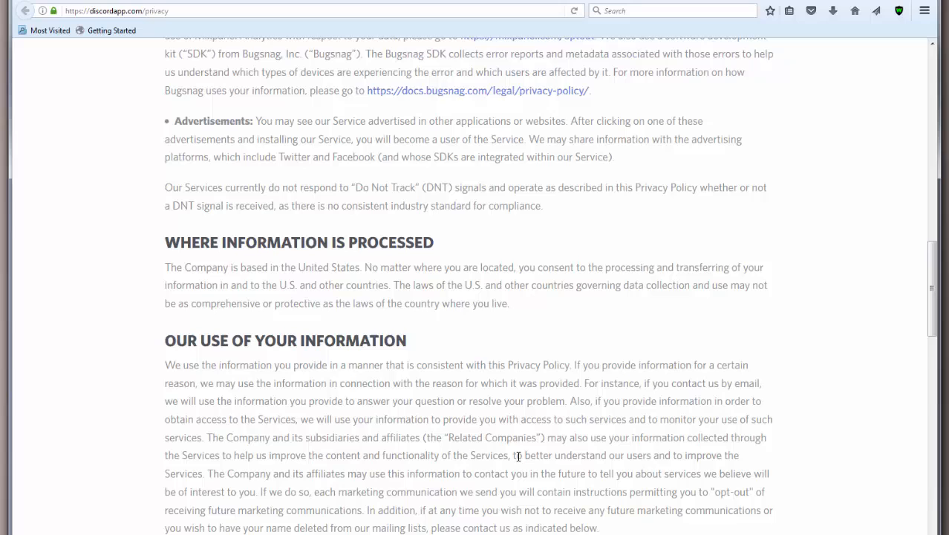
scroll("down", 3)
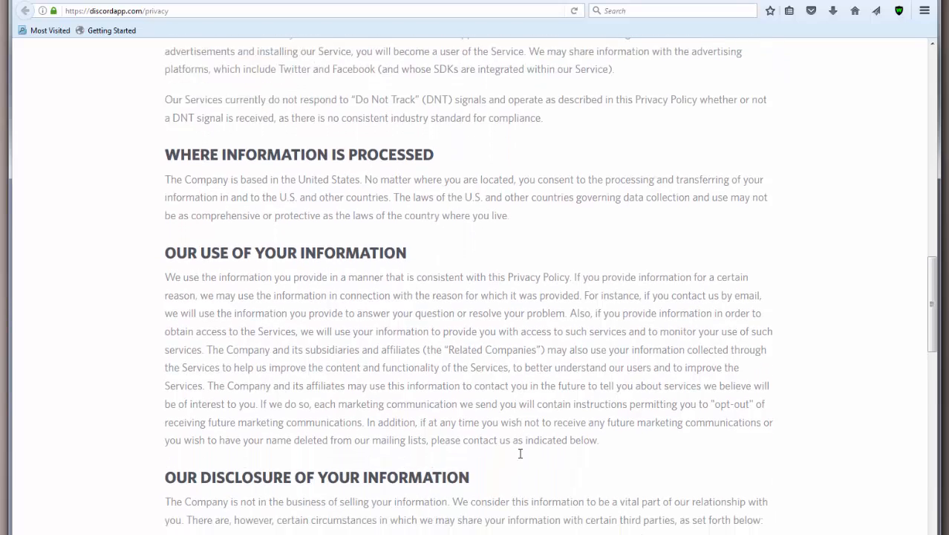
scroll("down", 3)
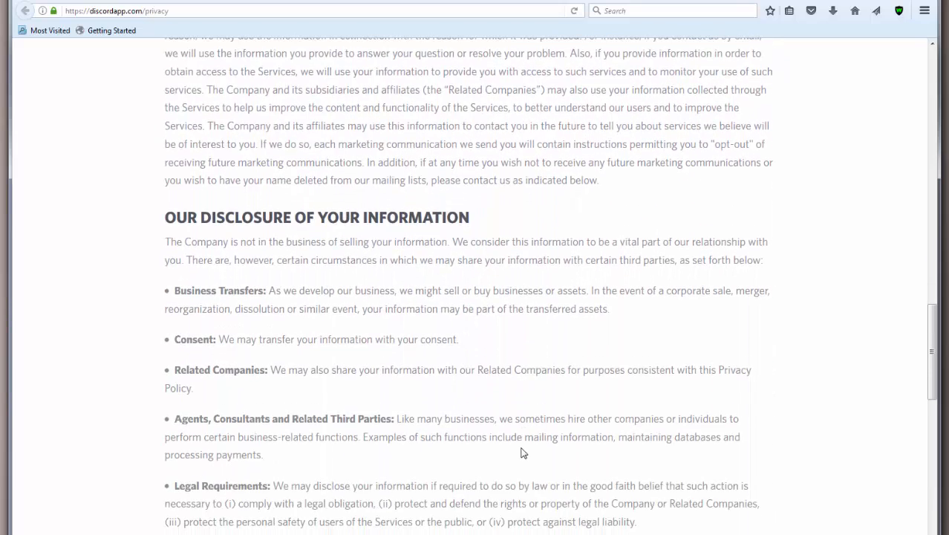
scroll("down", 3)
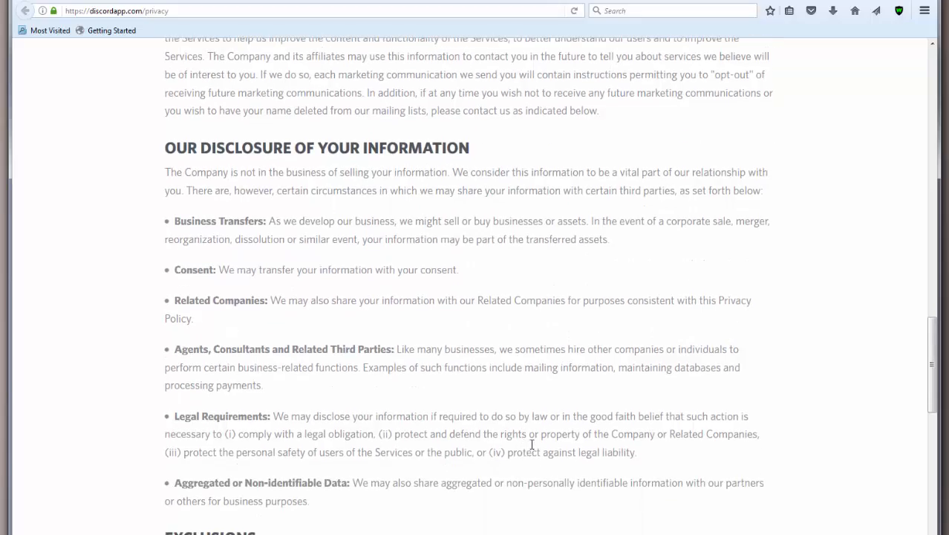
scroll("down", 3)
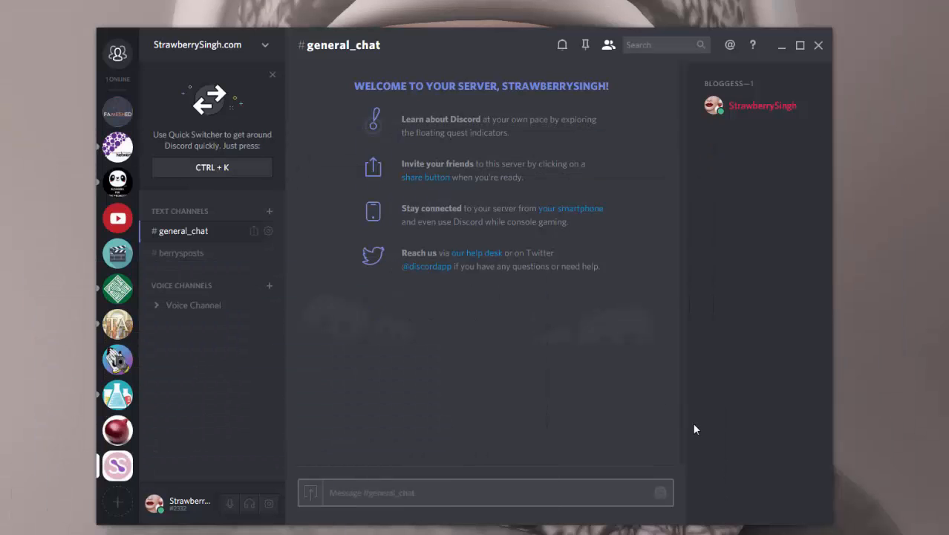
mouse_move(364, 98)
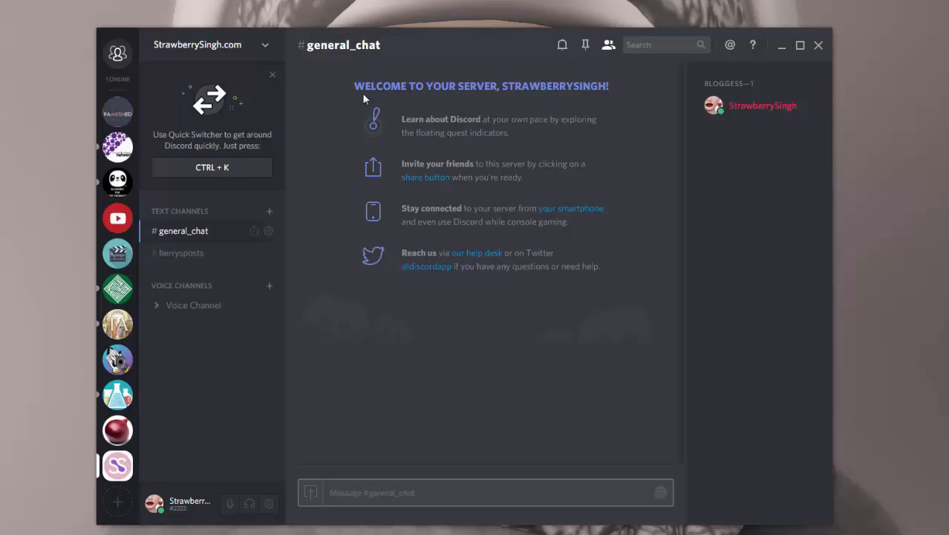
mouse_move(118, 147)
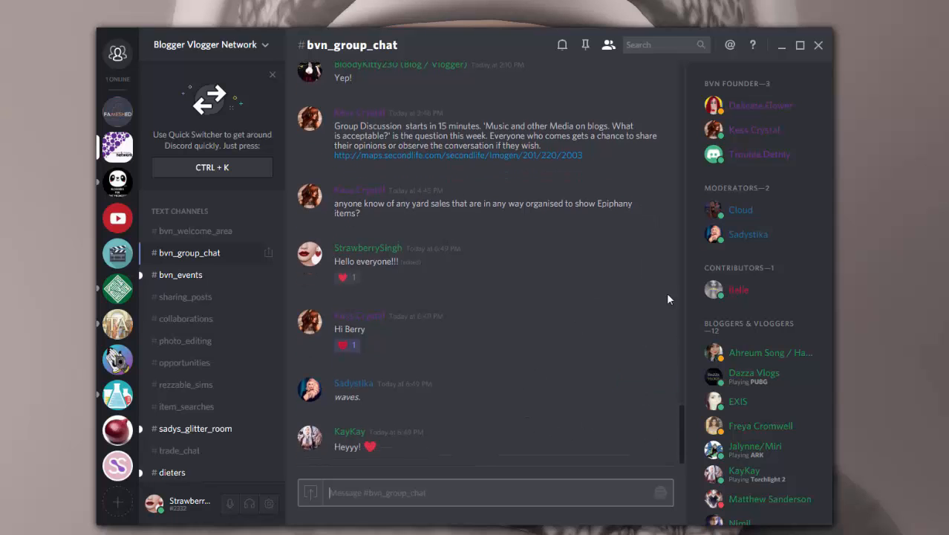
mouse_move(117, 467)
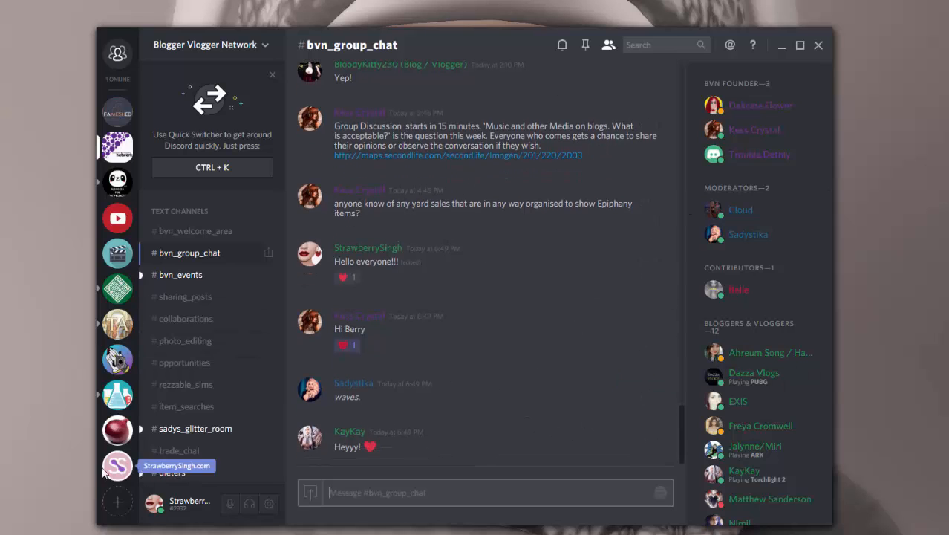
left_click(117, 466)
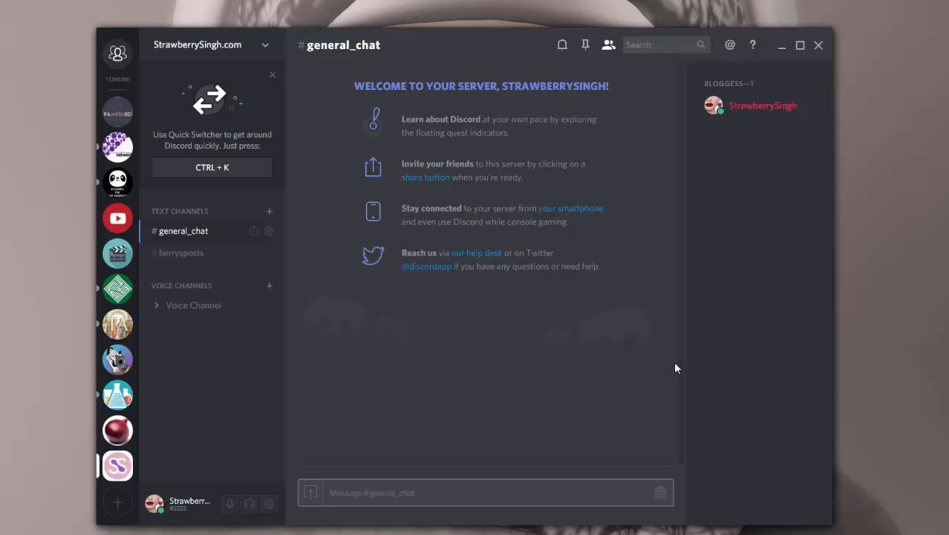